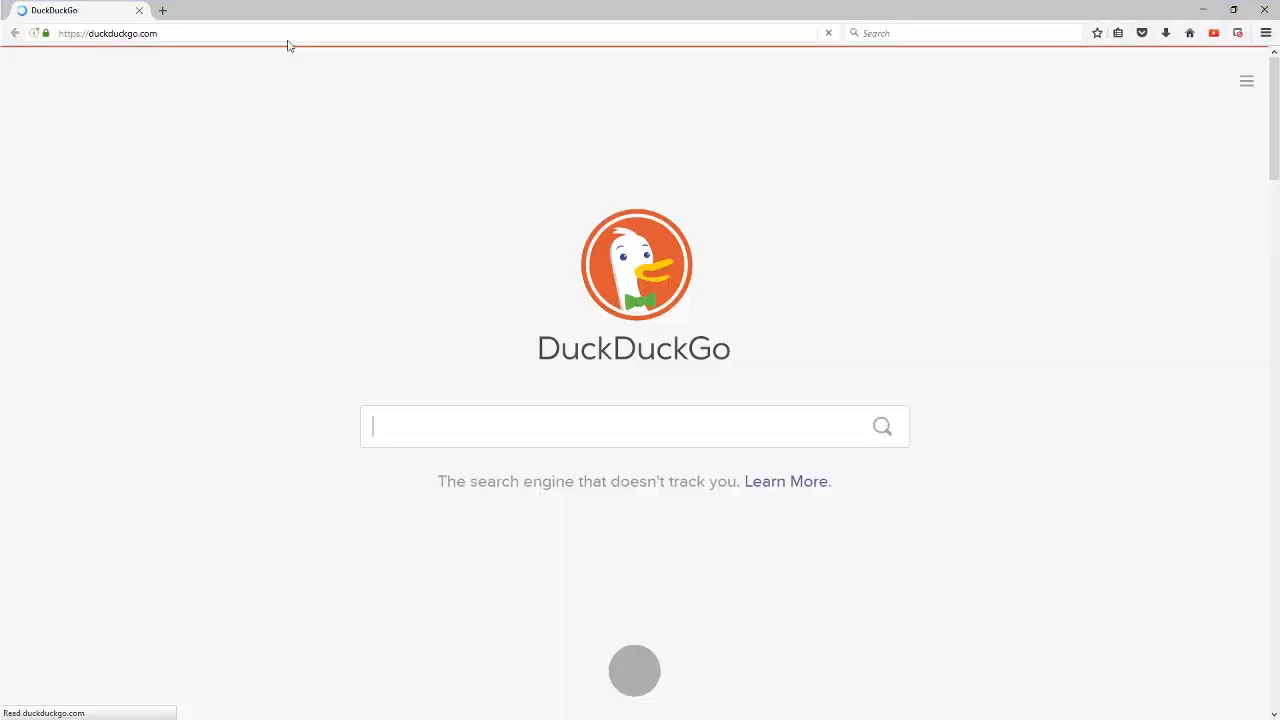
Search DuckDuckGo for 'ksp DMP' to find the DMP - KSP Multiplayer site
{"action": "type", "text": "ksp"}
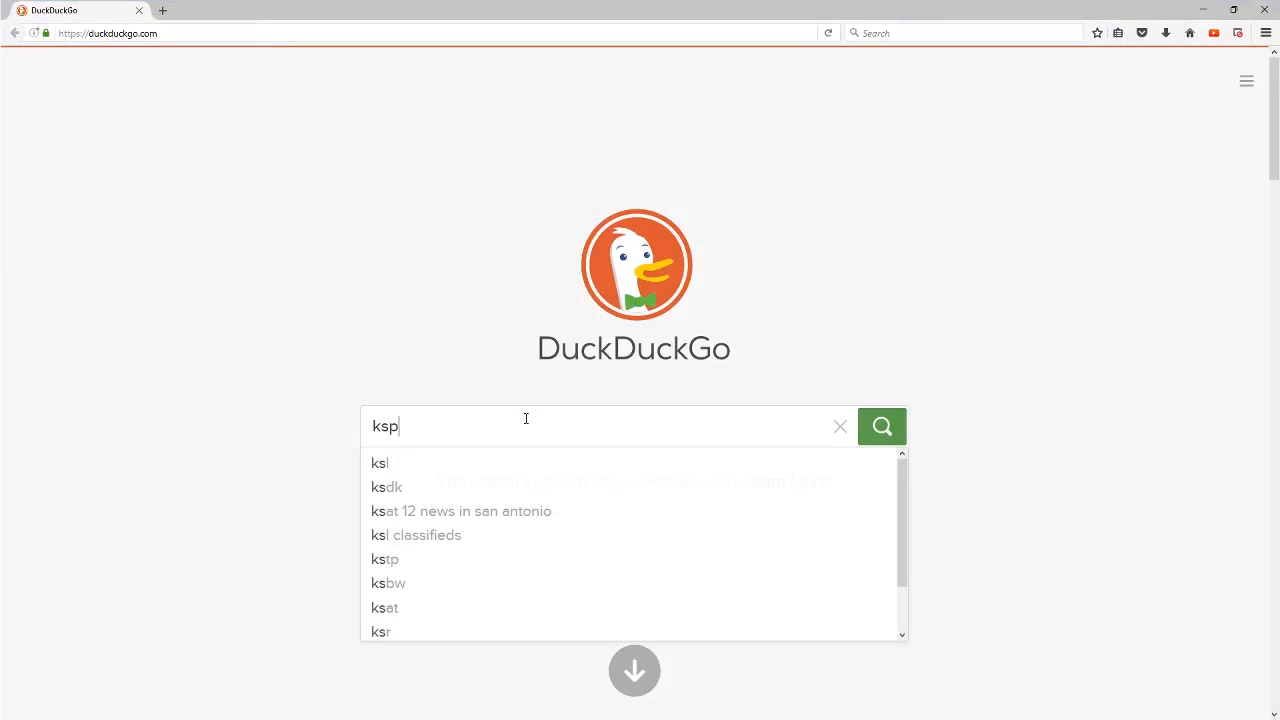
{"action": "type", "text": "DMP"}
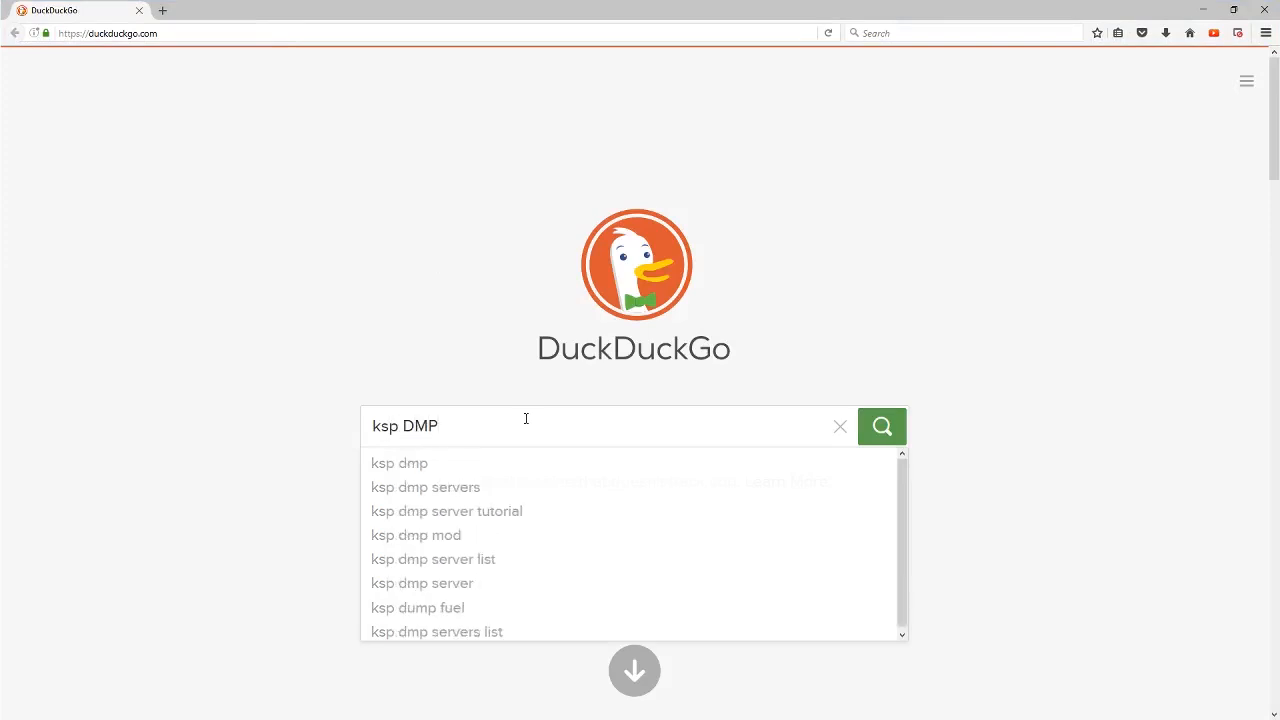
{"action": "left_click", "coordinate": [881, 425]}
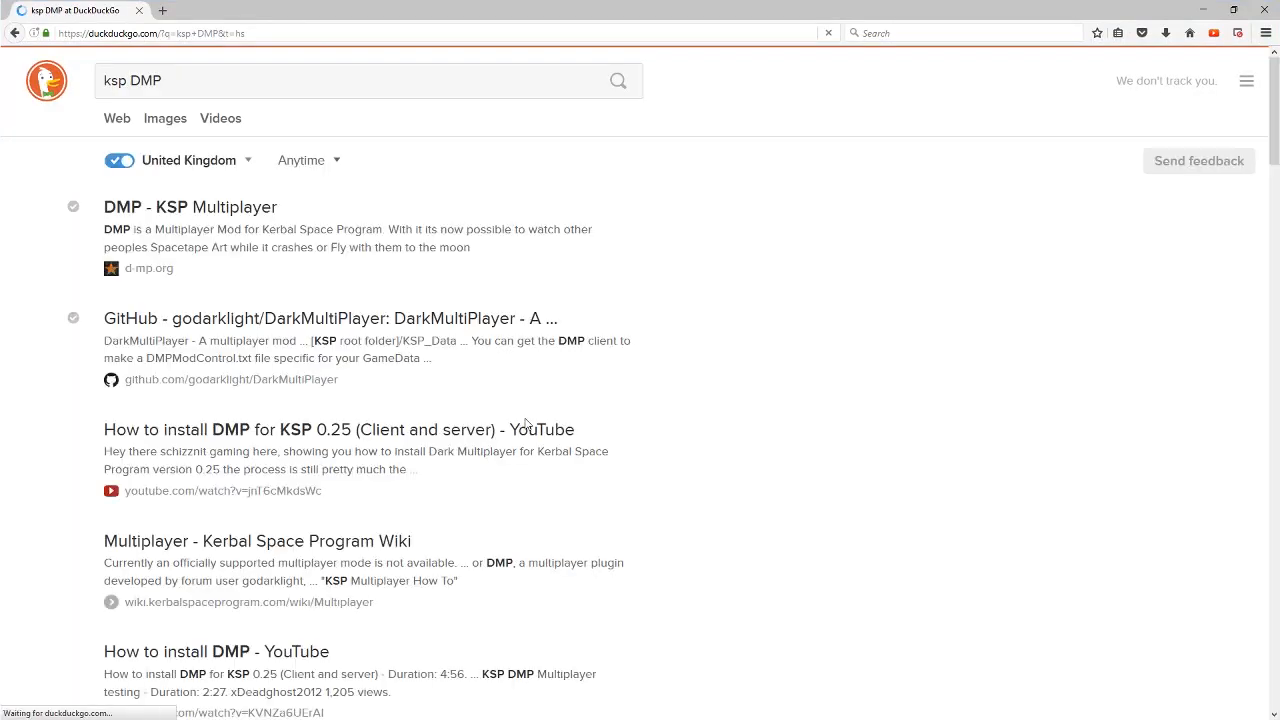
{"action": "left_click", "coordinate": [293, 118]}
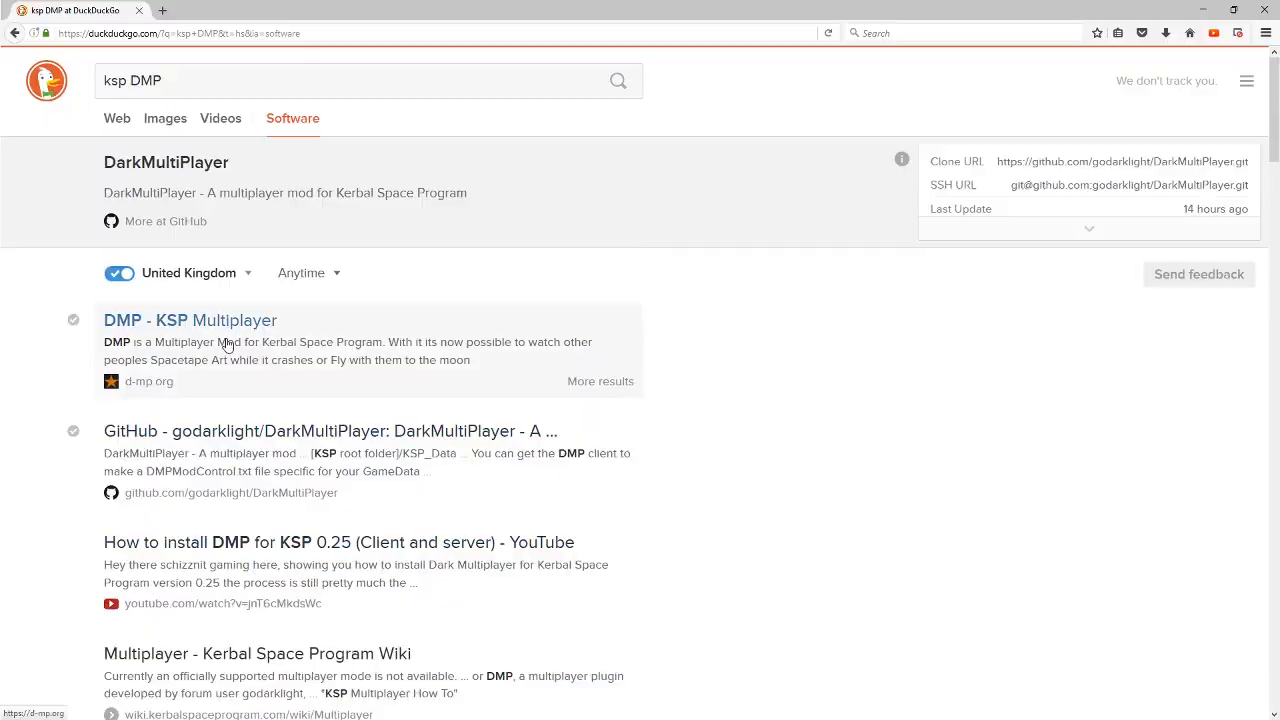
From d-mp.org's Downloads page, save the DMP Client zip and download the DMP Server package
{"action": "left_click", "coordinate": [190, 320]}
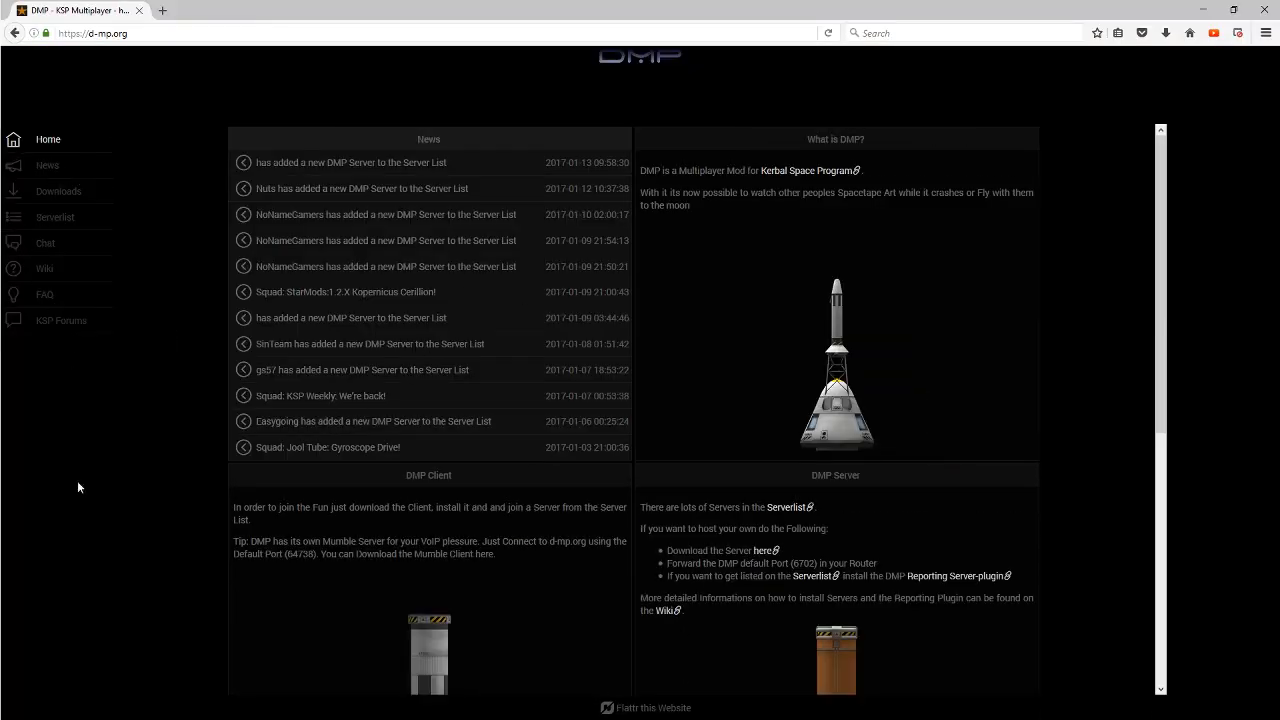
{"action": "left_click", "coordinate": [58, 191]}
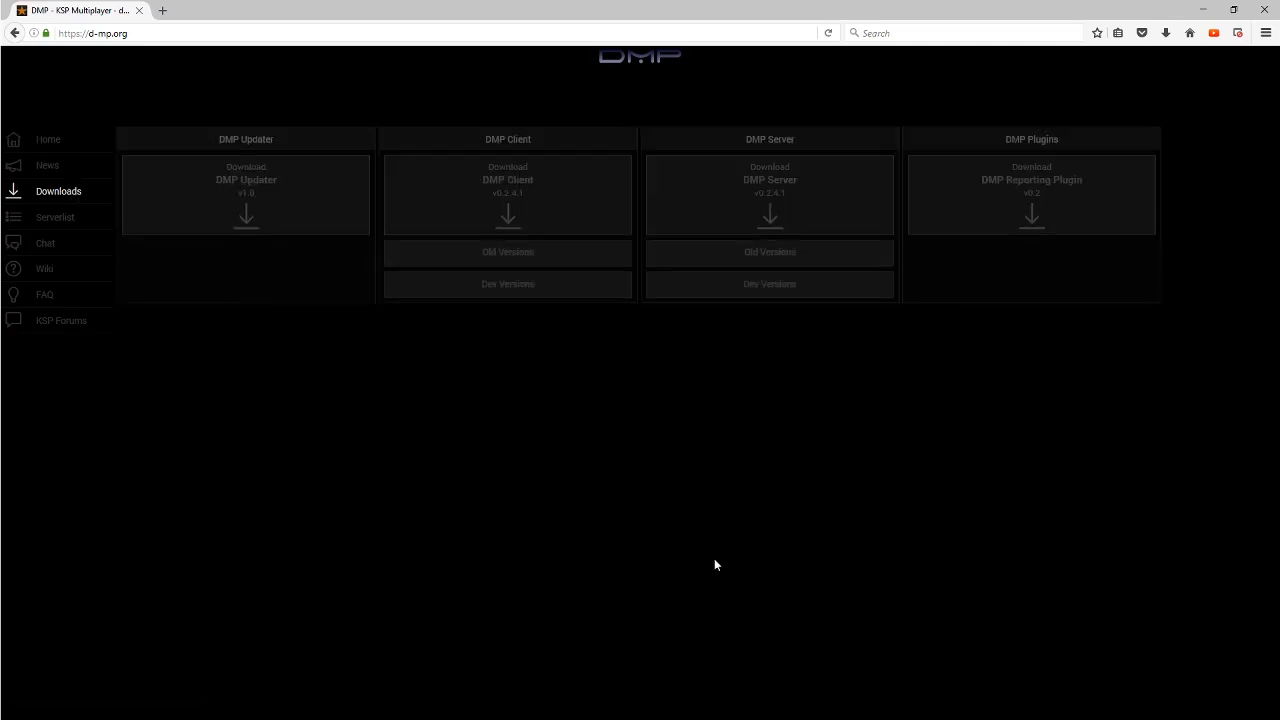
{"action": "mouse_move", "coordinate": [617, 394]}
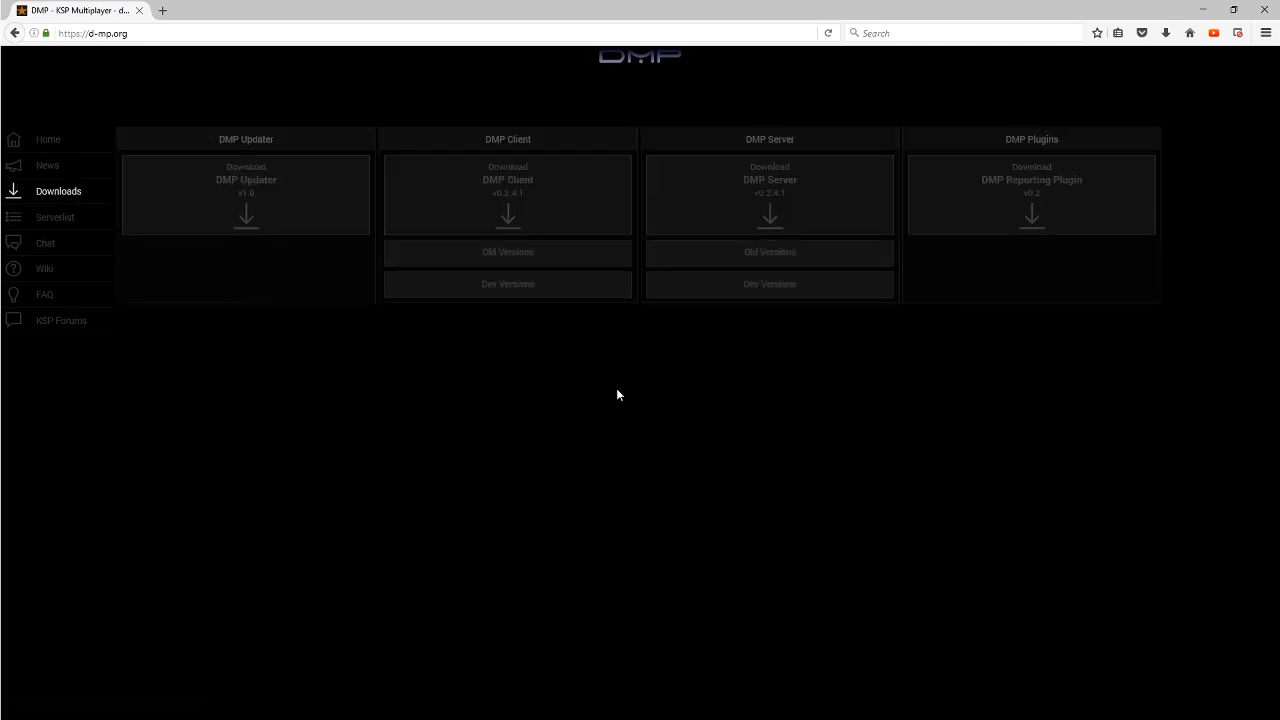
{"action": "left_click", "coordinate": [507, 210]}
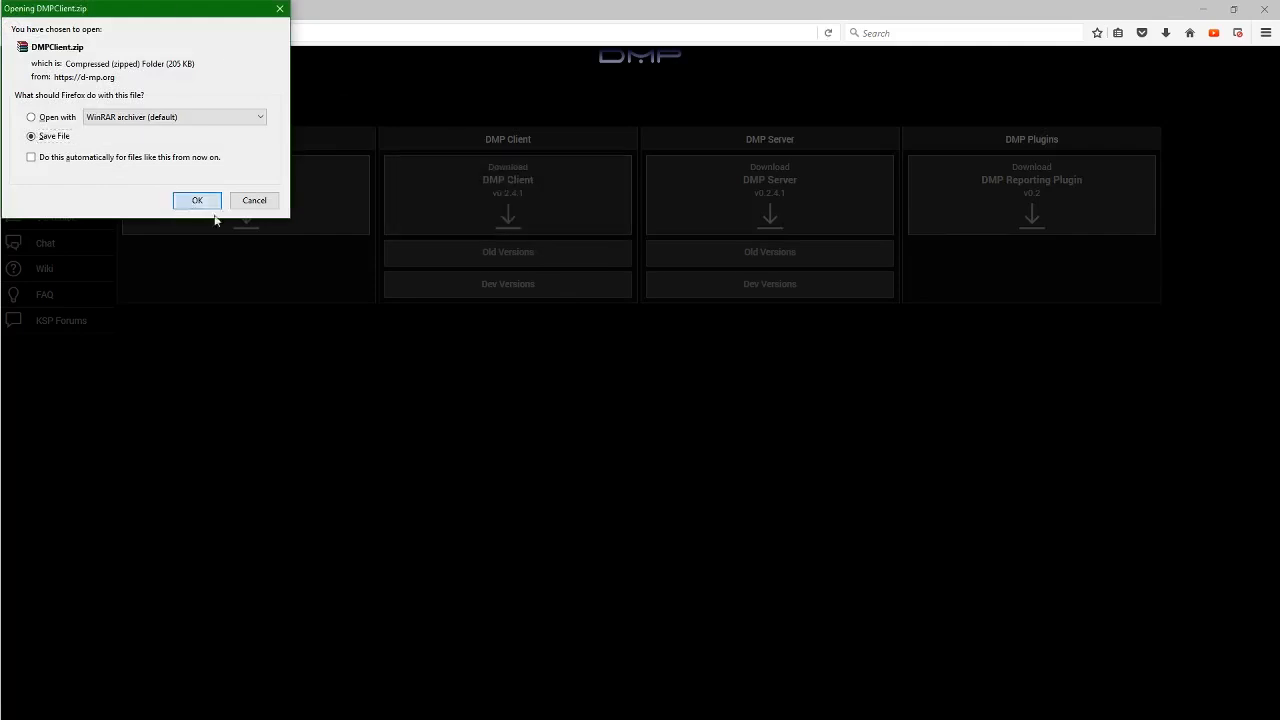
{"action": "left_click", "coordinate": [197, 200]}
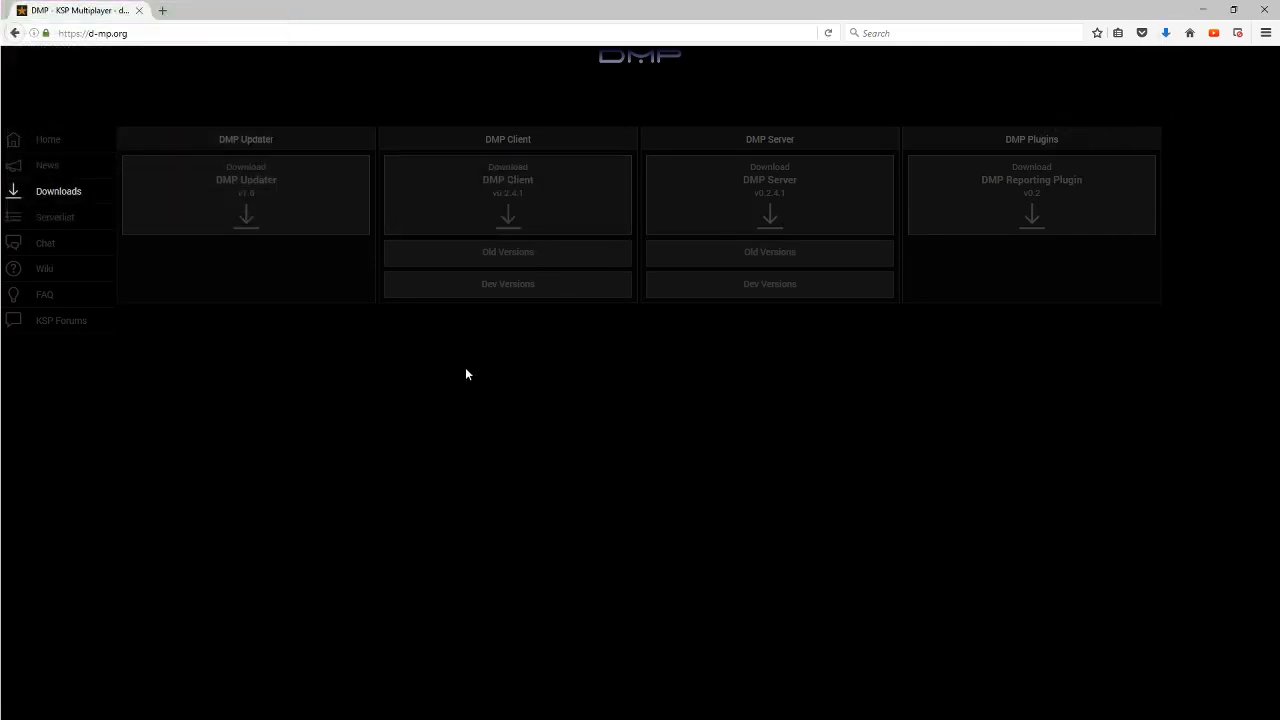
{"action": "mouse_move", "coordinate": [770, 205]}
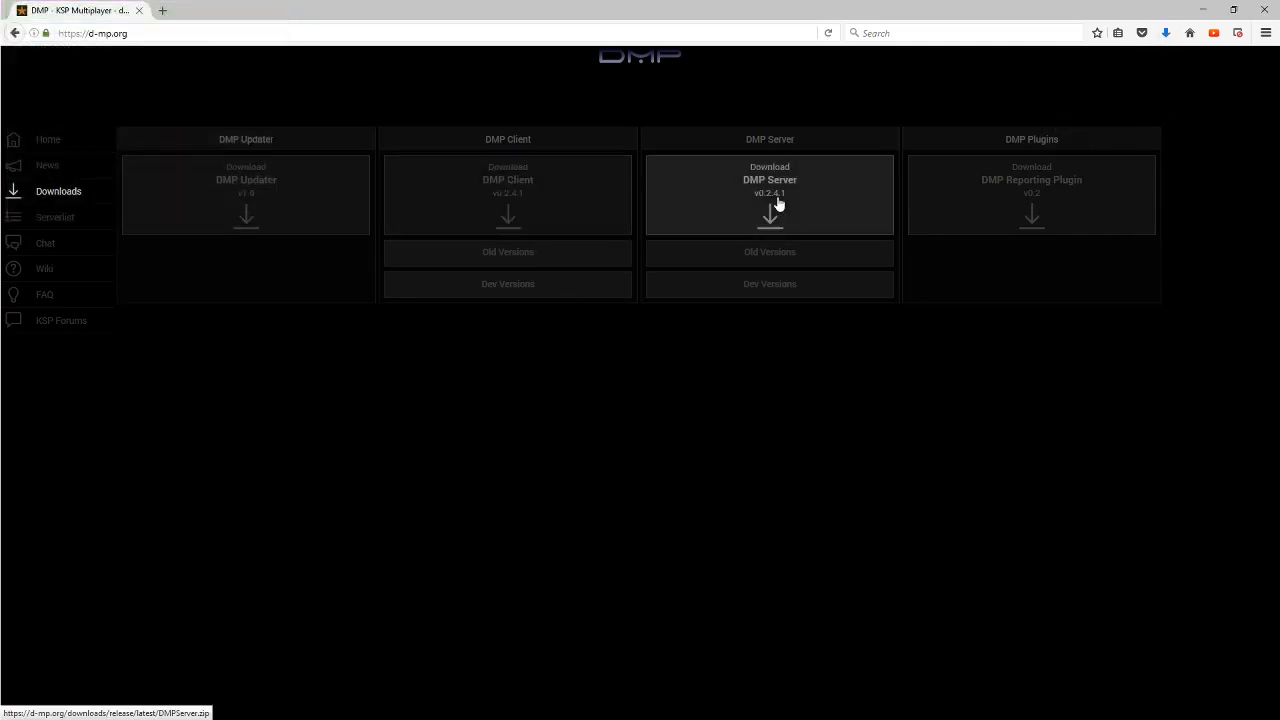
{"action": "left_click", "coordinate": [769, 215]}
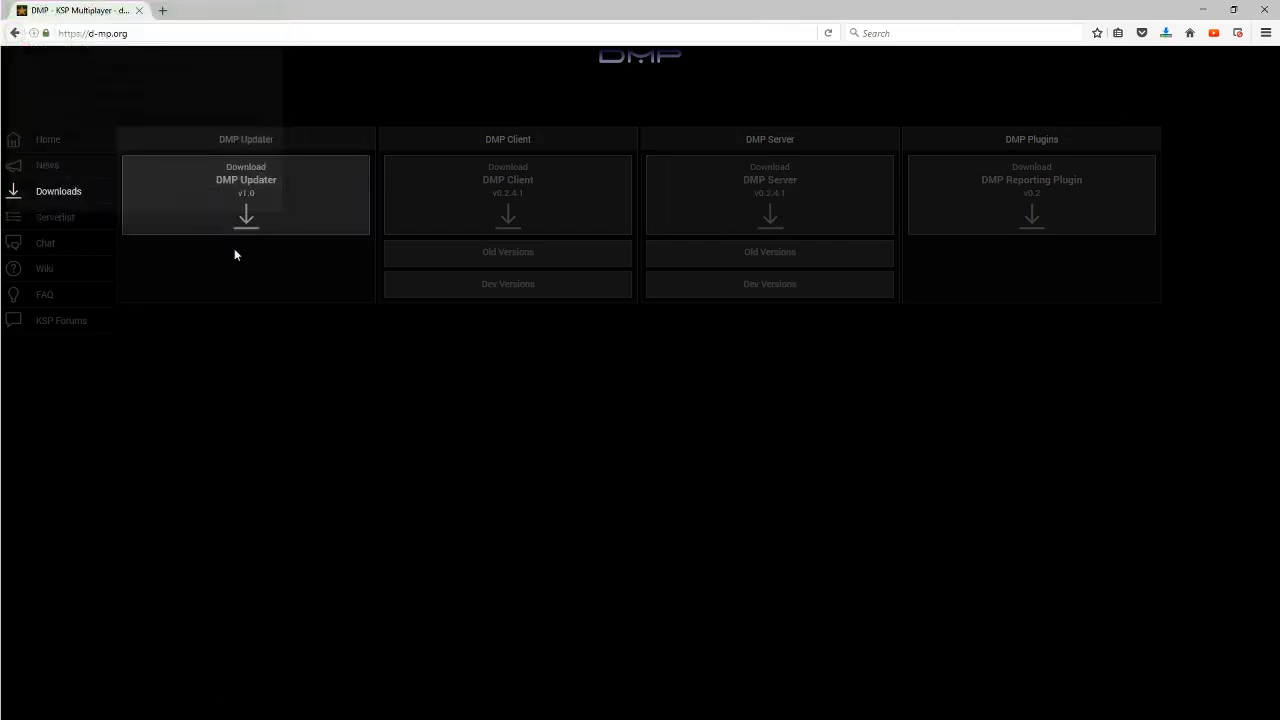
{"action": "left_click", "coordinate": [1165, 33]}
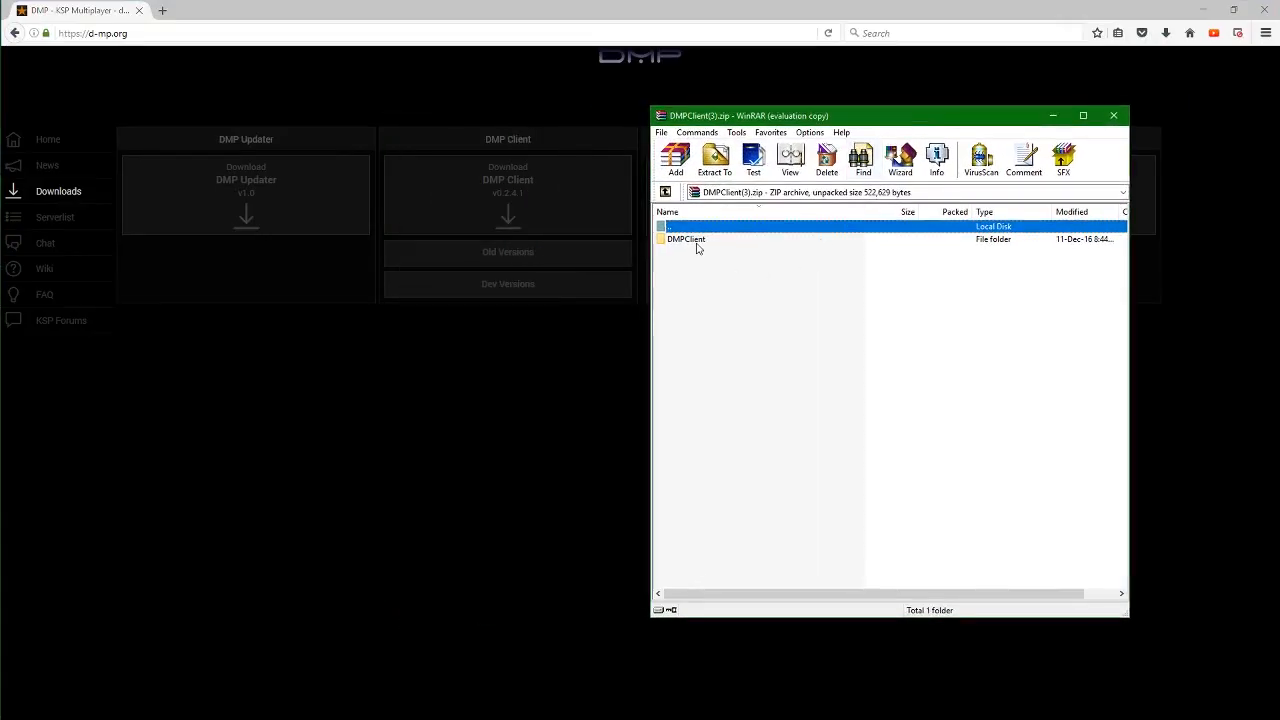
Open the DMPClient folder inside the DMPClient(3).zip archive in WinRAR
{"action": "double_click", "coordinate": [685, 238]}
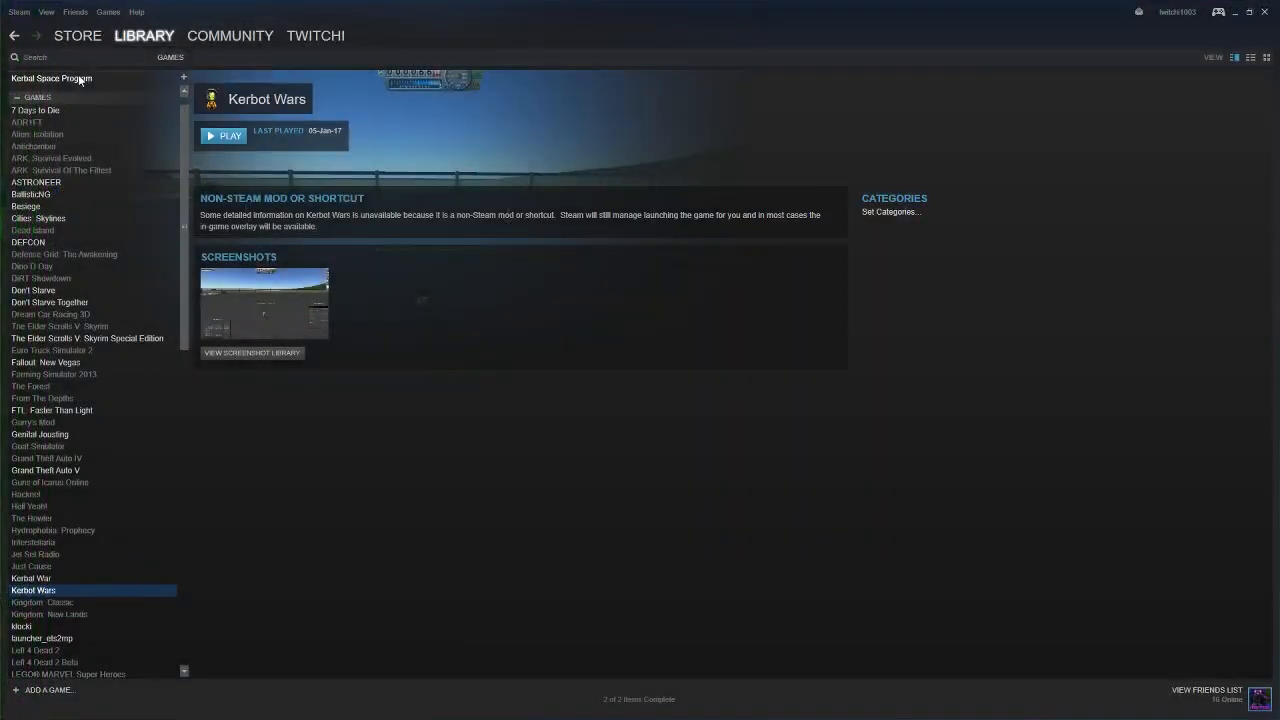
Browse Kerbal Space Program's local files from its Steam Properties Local Files tab
{"action": "left_click", "coordinate": [51, 90]}
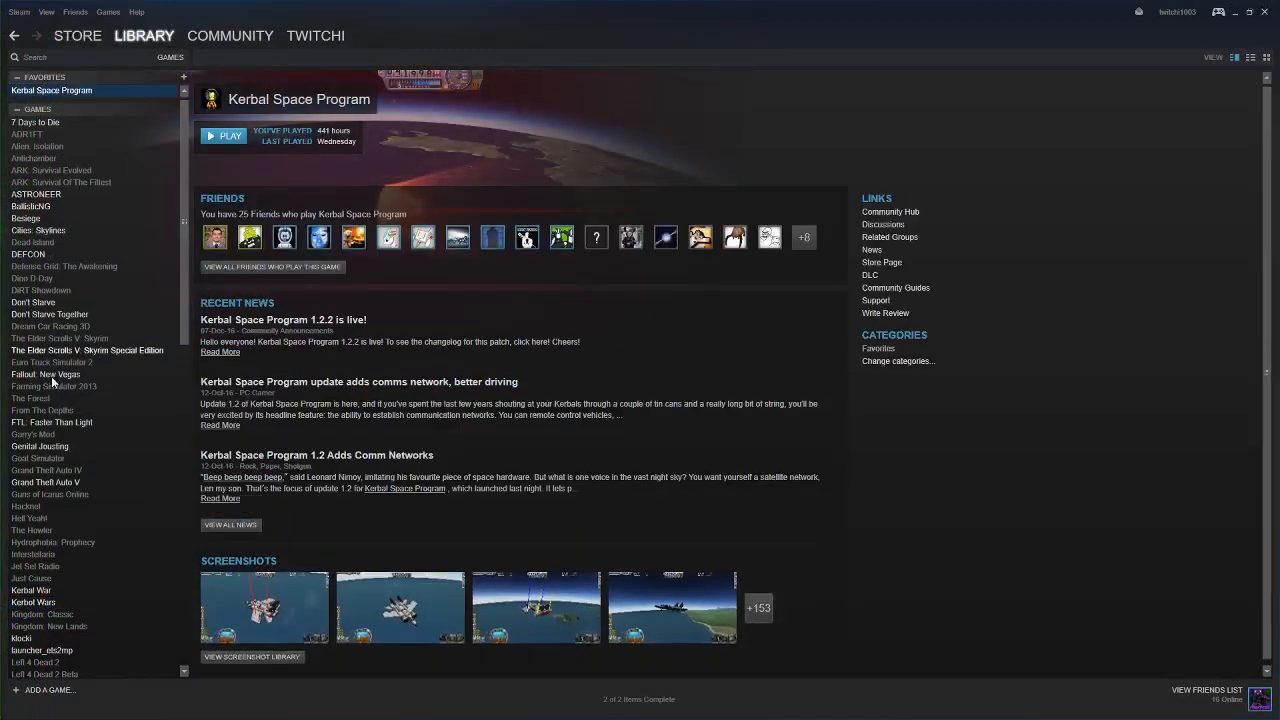
{"action": "right_click", "coordinate": [51, 90]}
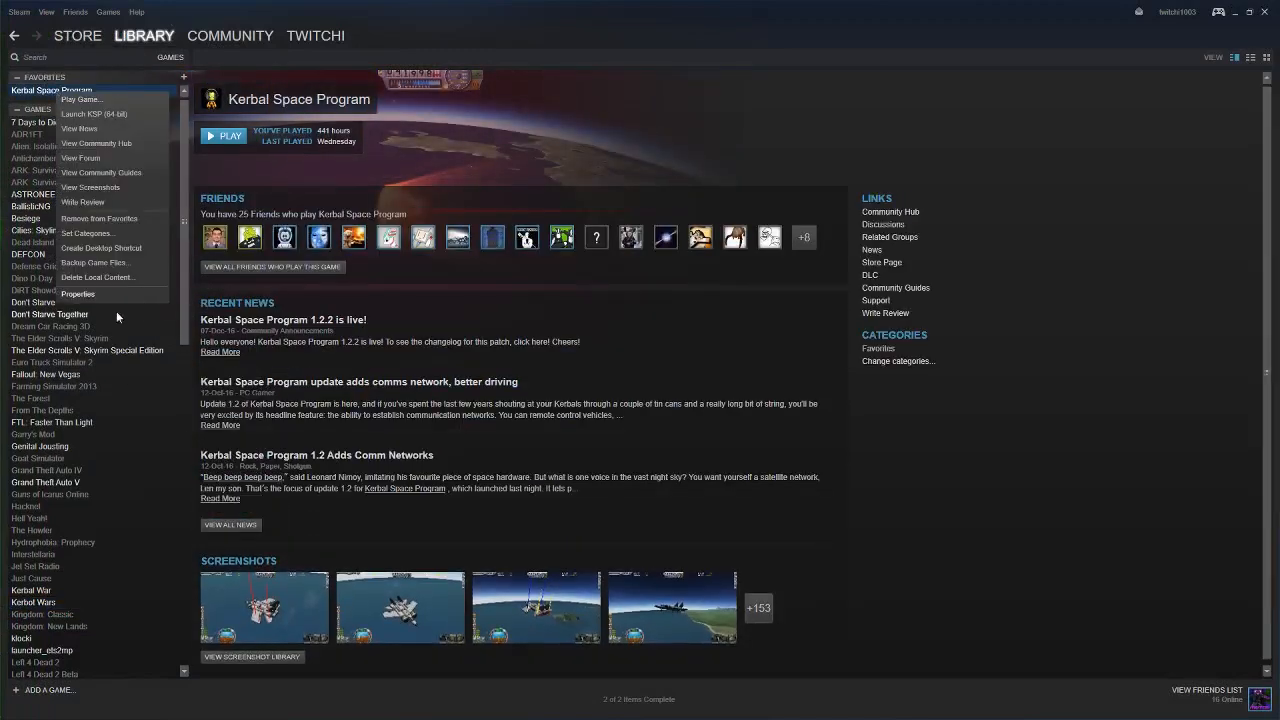
{"action": "left_click", "coordinate": [78, 293]}
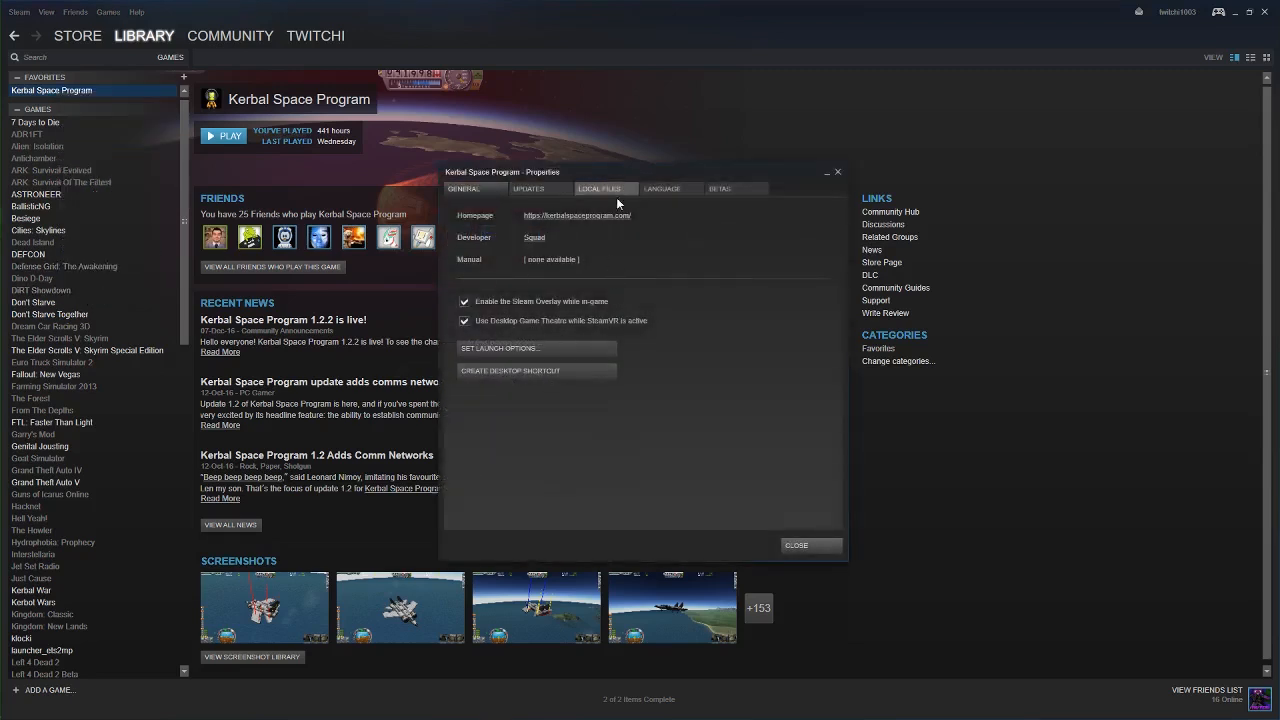
{"action": "left_click", "coordinate": [600, 189]}
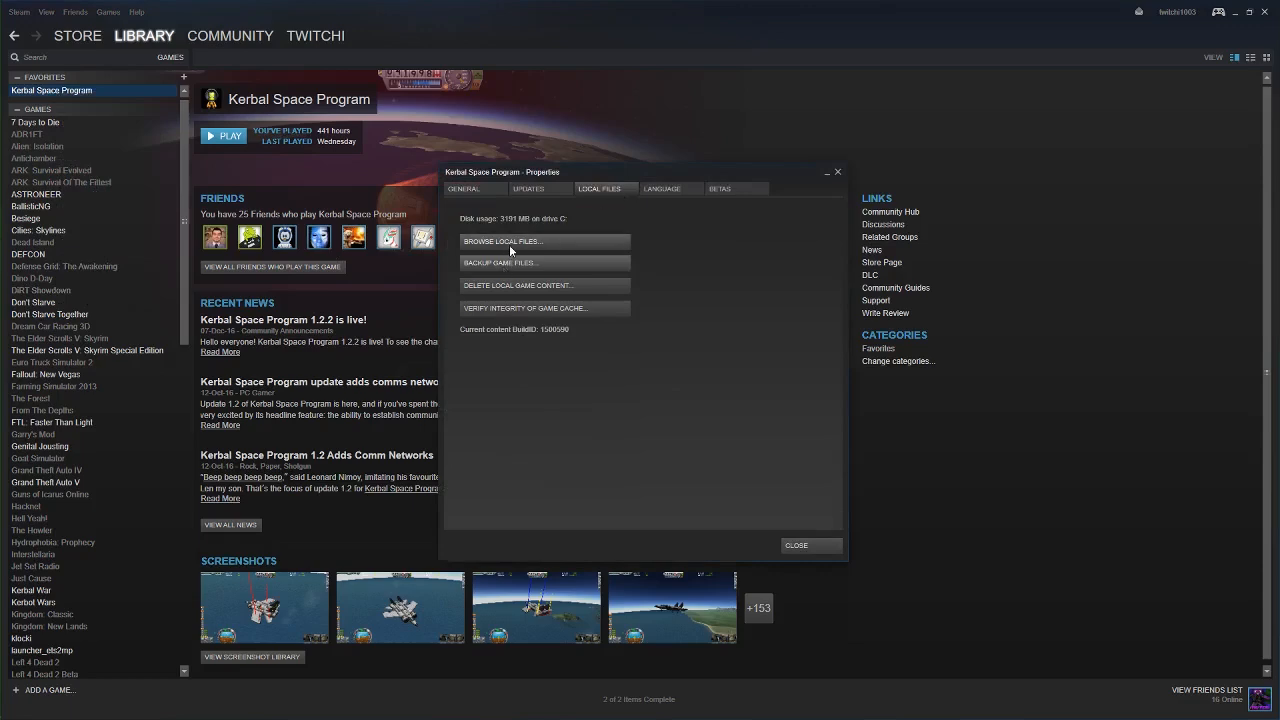
{"action": "left_click", "coordinate": [503, 241]}
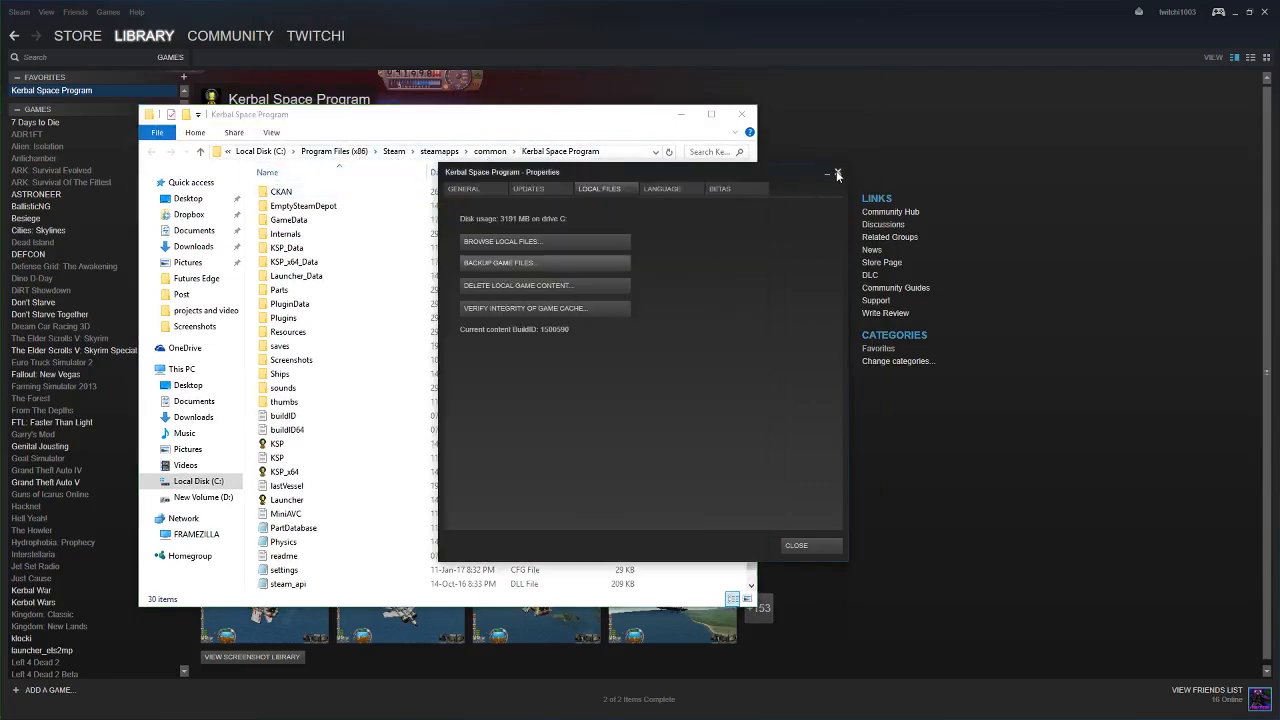
Copy the client's GameData into the KSP folder and verify DarkMultiPlayer is inside
{"action": "left_click", "coordinate": [838, 173]}
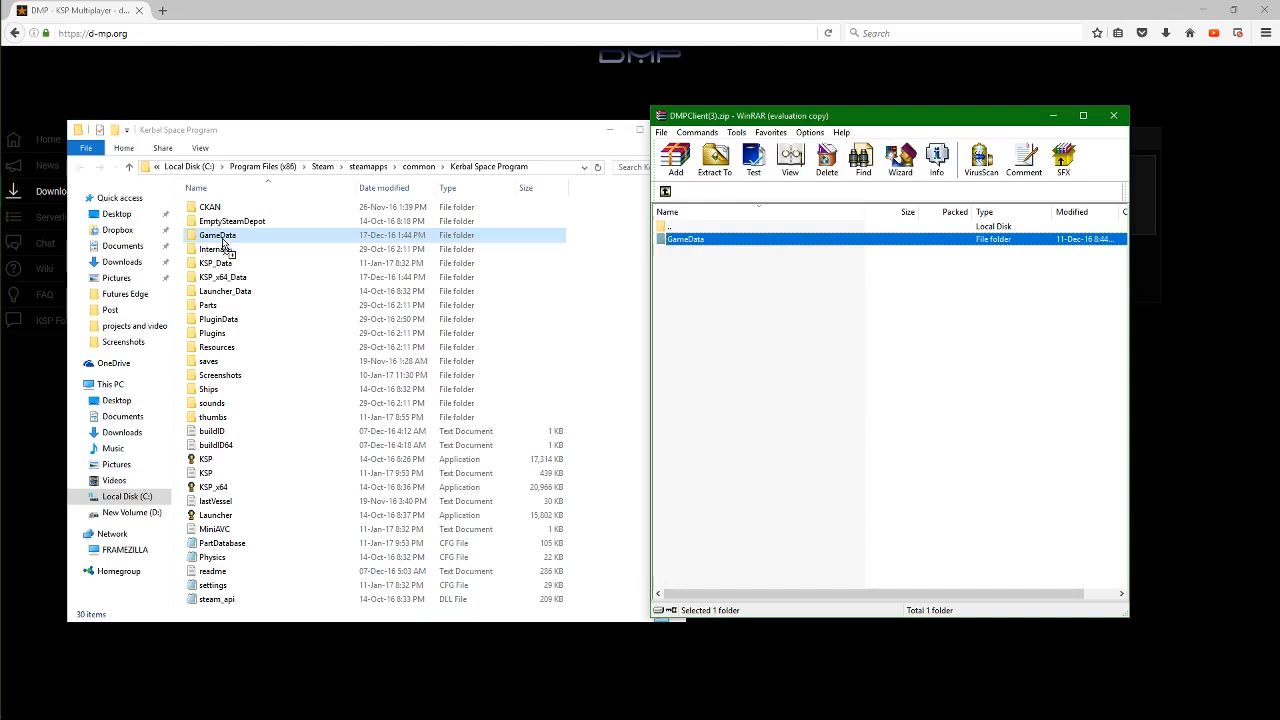
{"action": "left_click", "coordinate": [213, 249]}
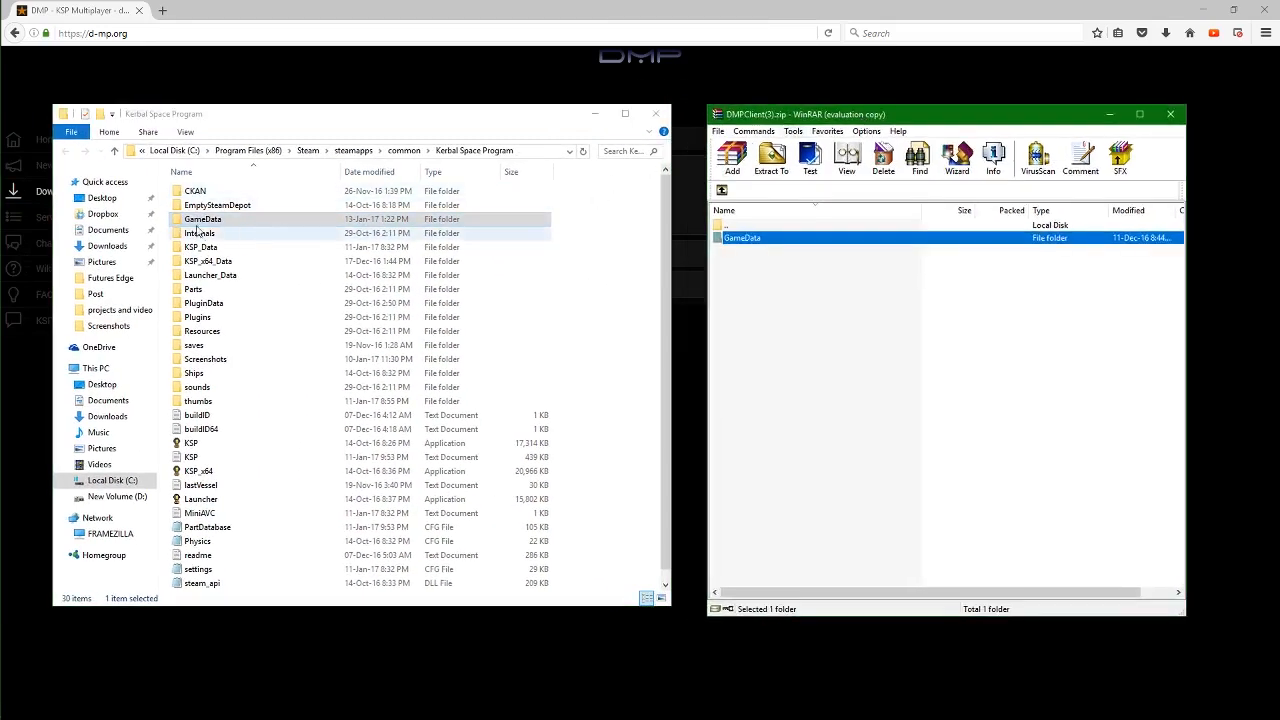
{"action": "double_click", "coordinate": [202, 218]}
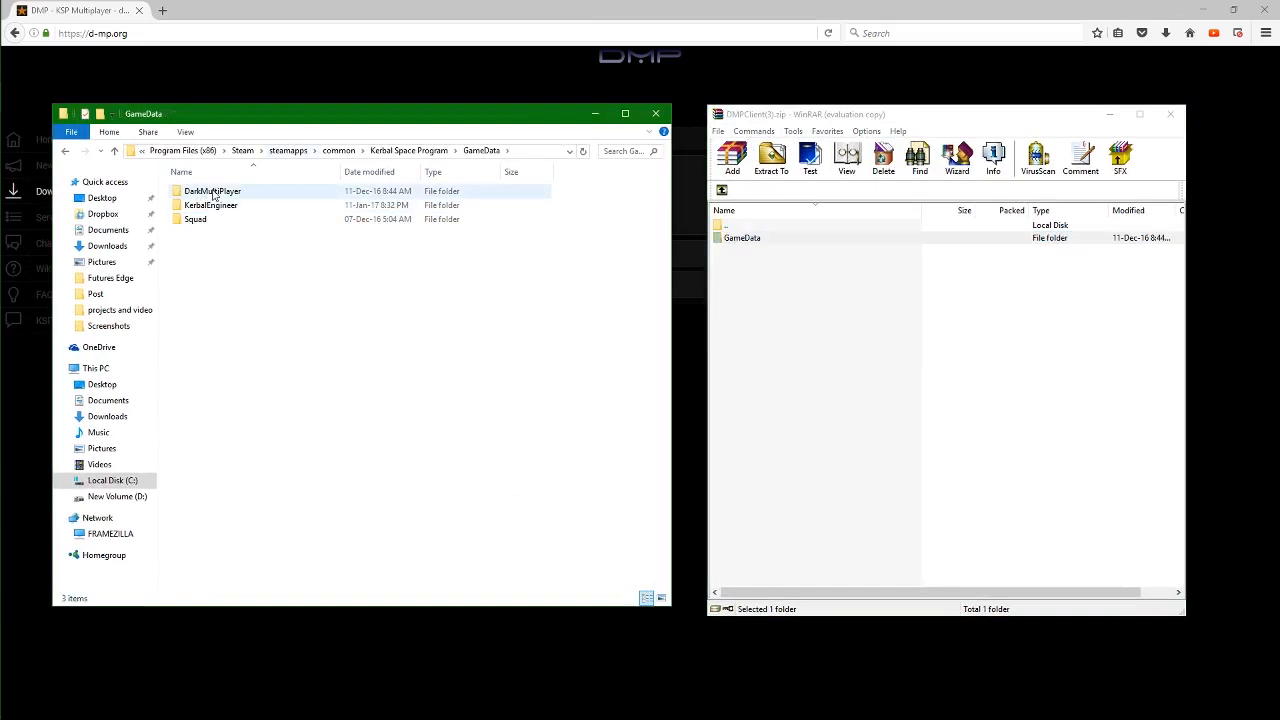
{"action": "double_click", "coordinate": [211, 190]}
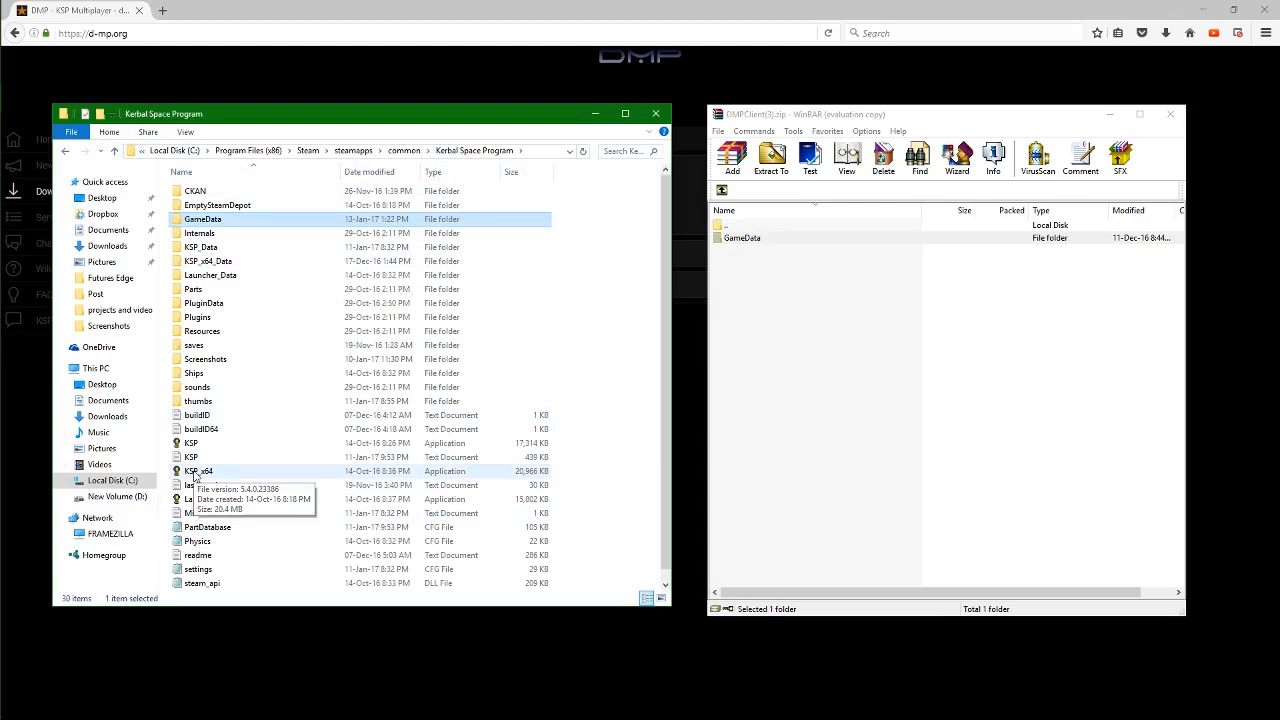
Launch KSP_x64 and add a DarkMultiPlayer server, replacing its address with 192.168
{"action": "left_click", "coordinate": [200, 471]}
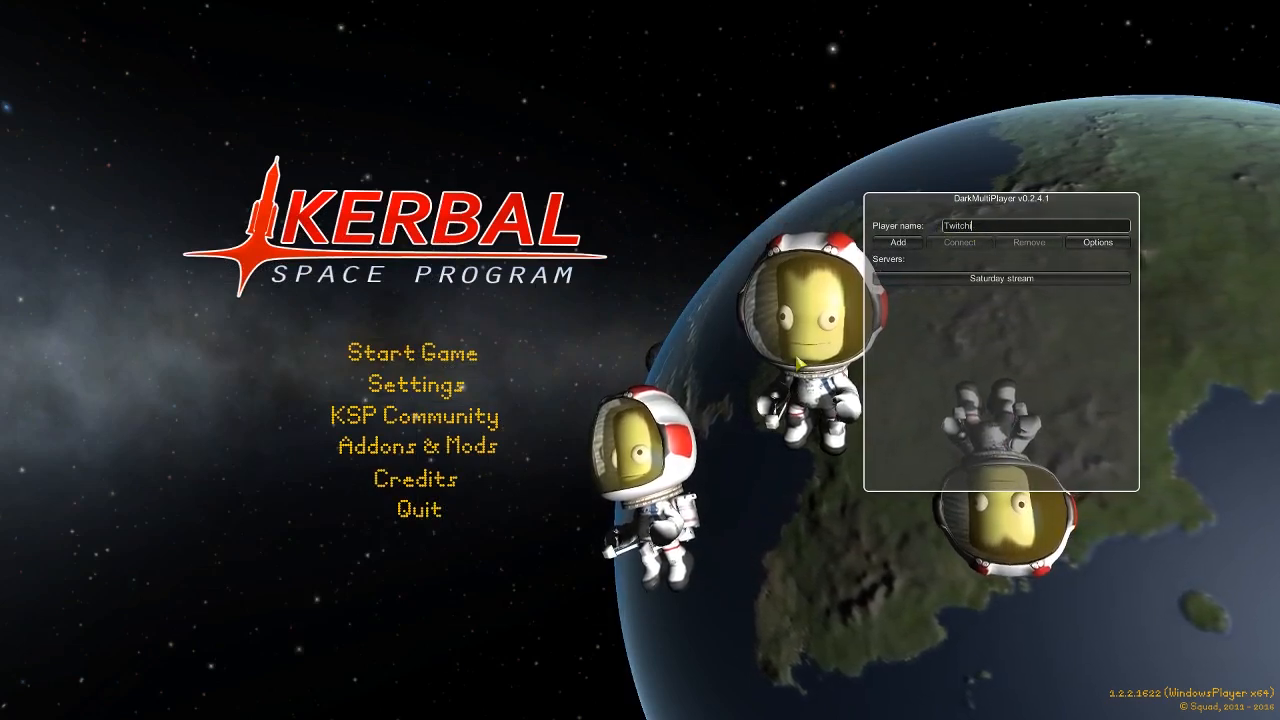
{"action": "left_click", "coordinate": [898, 242]}
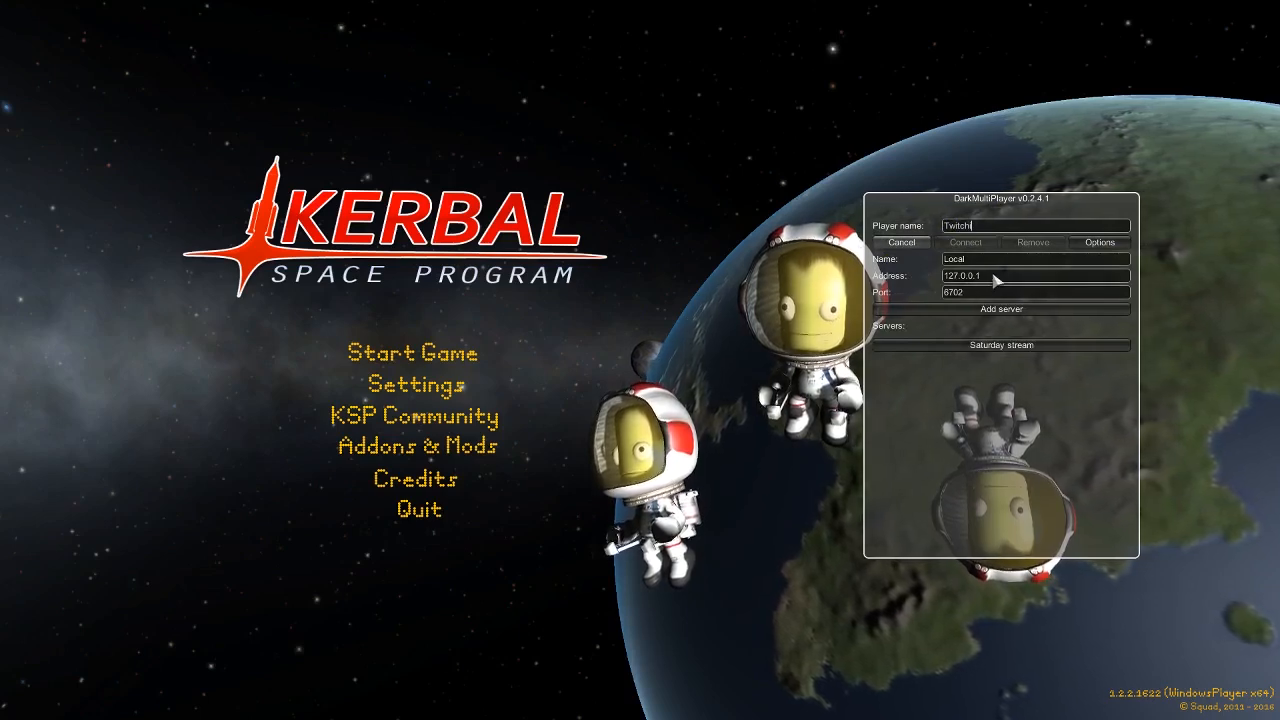
{"action": "key", "text": "backspace"}
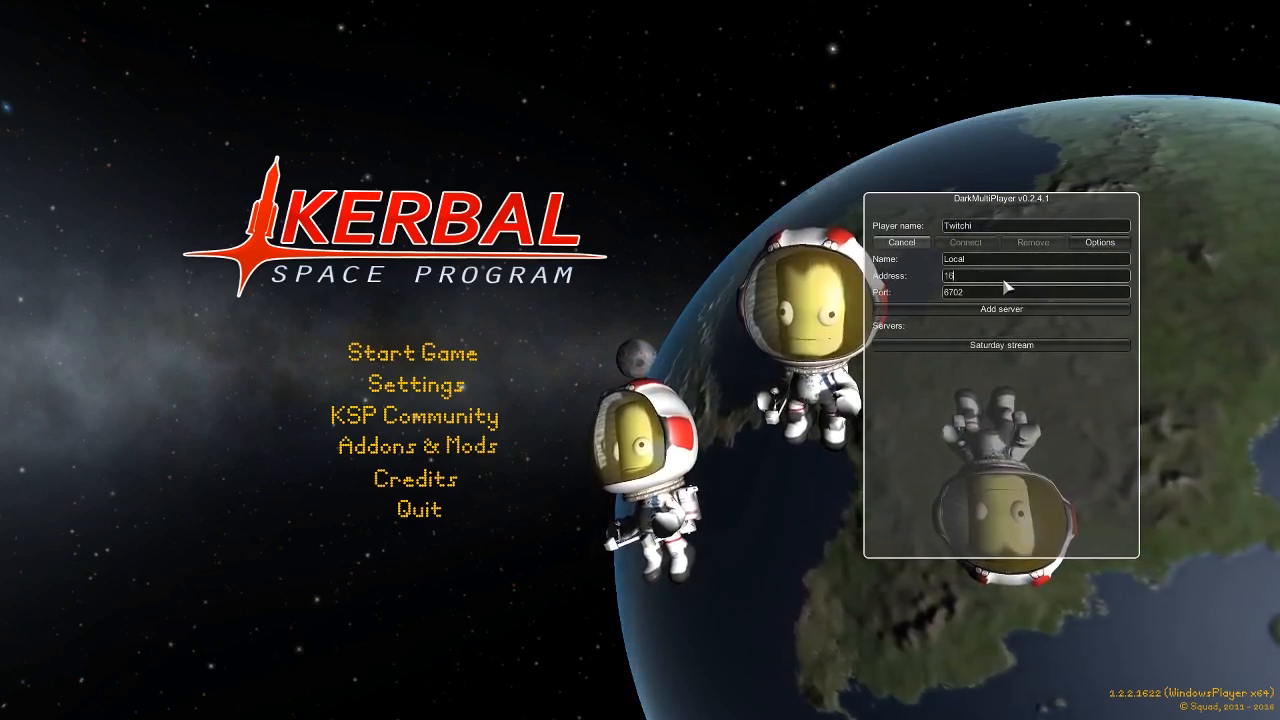
{"action": "type", "text": "192"}
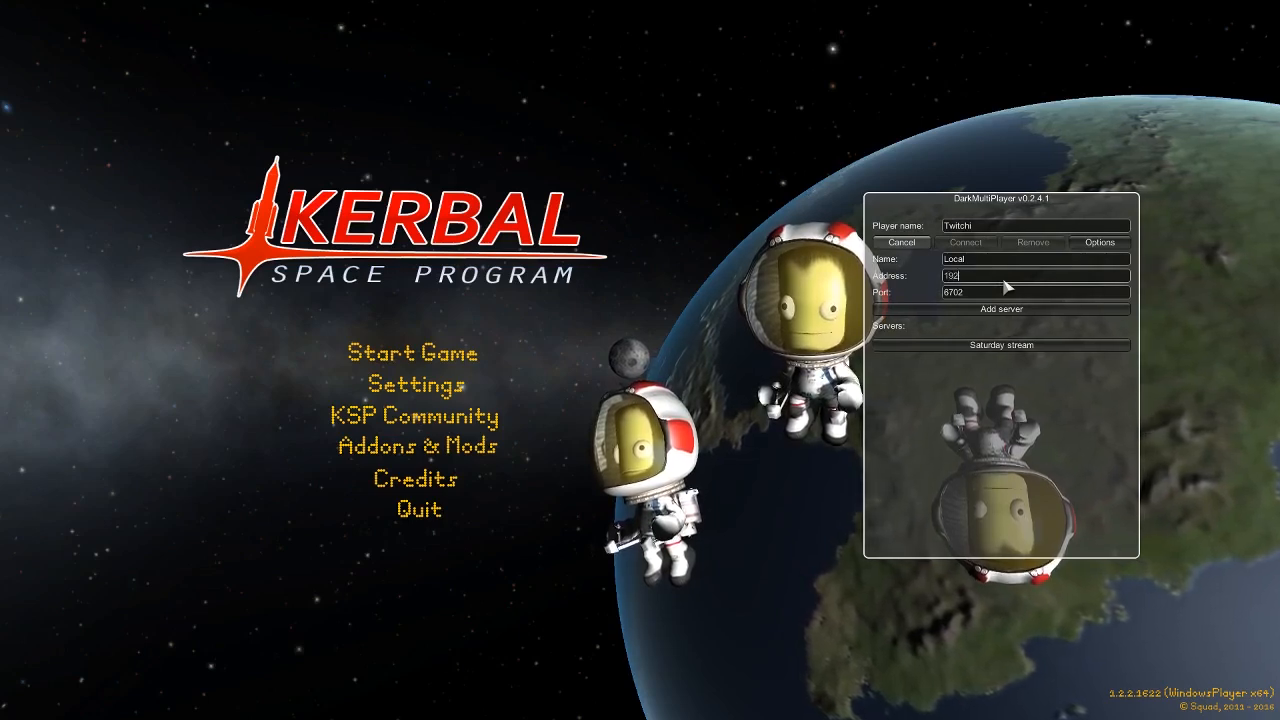
{"action": "type", "text": ".168"}
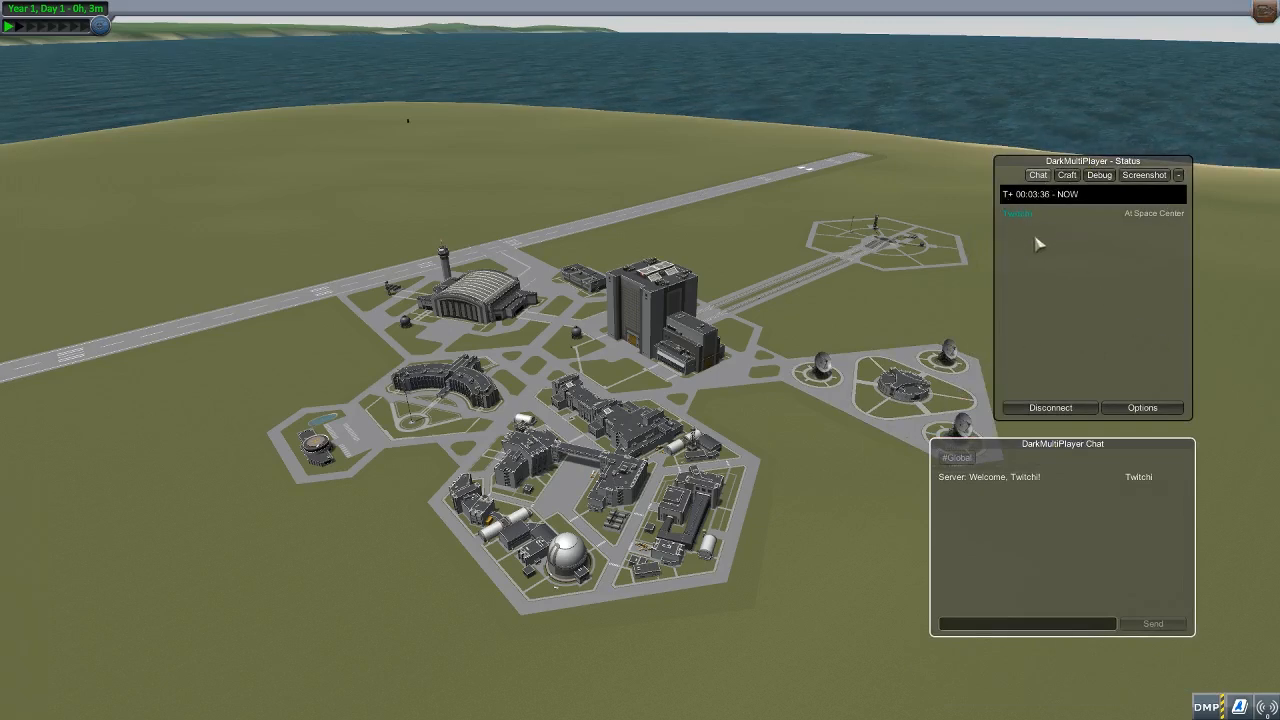
{"action": "mouse_move", "coordinate": [1186, 231]}
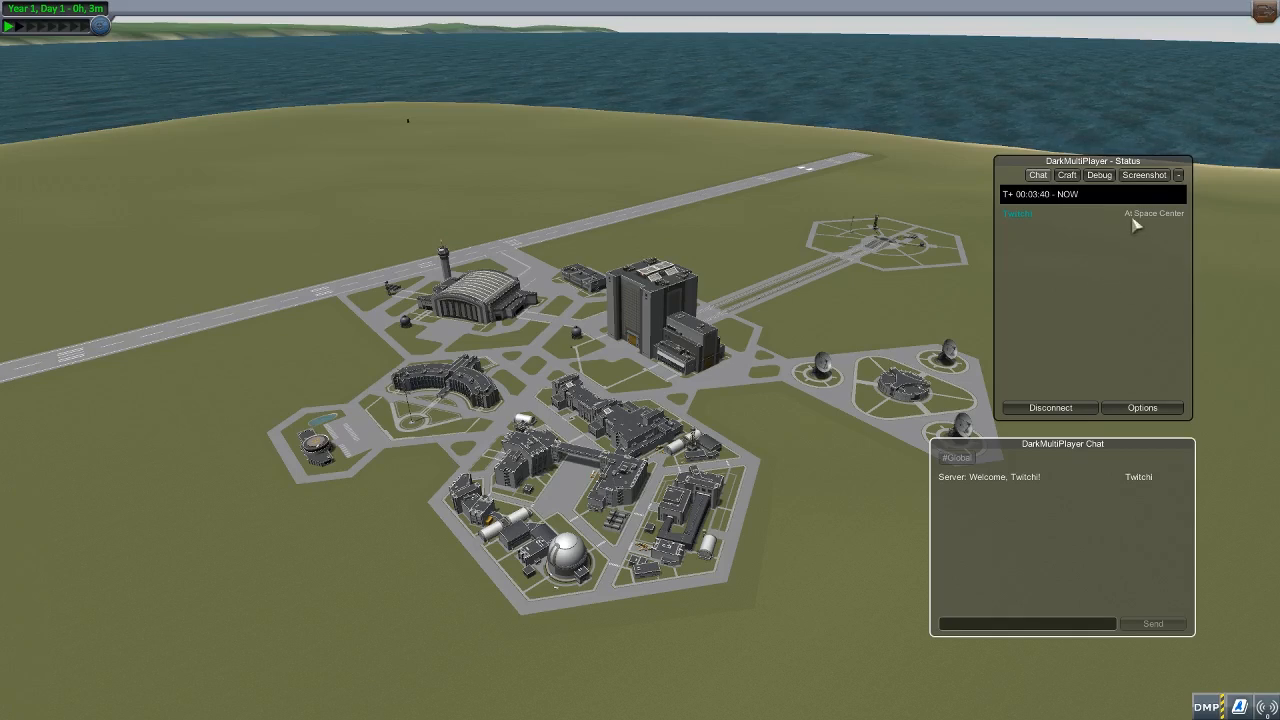
{"action": "mouse_move", "coordinate": [1122, 252]}
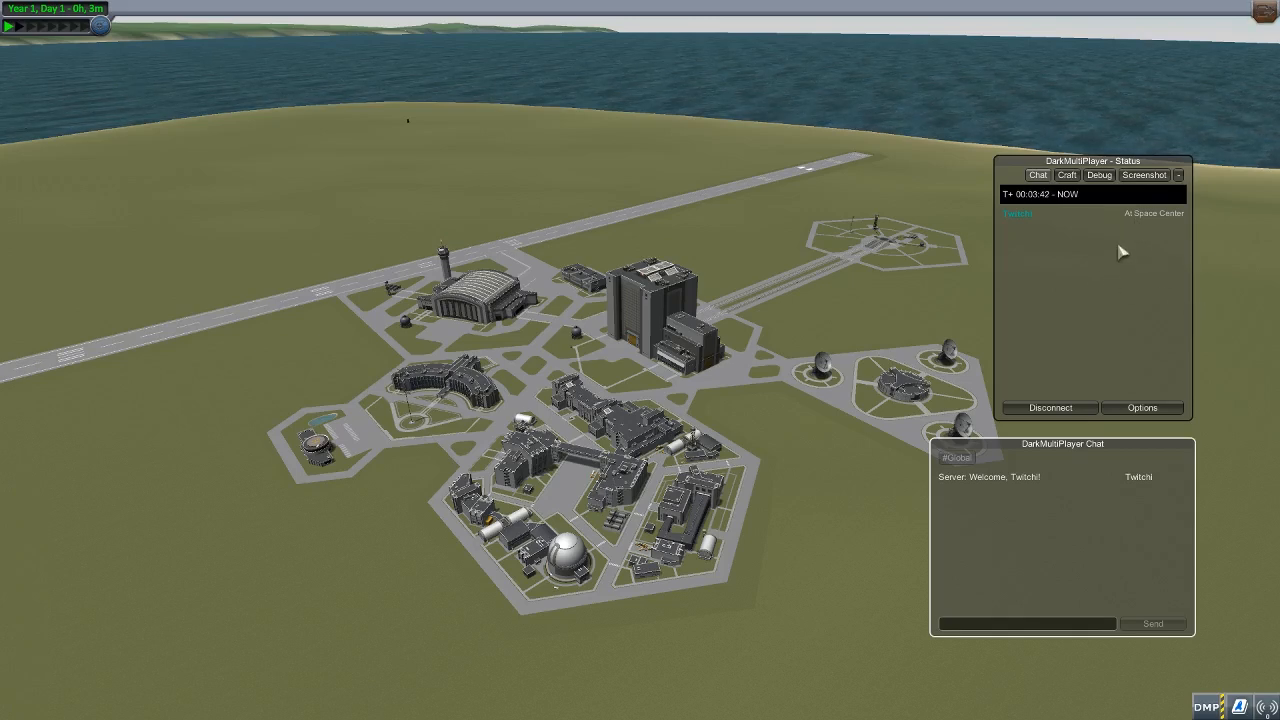
{"action": "mouse_move", "coordinate": [1040, 227]}
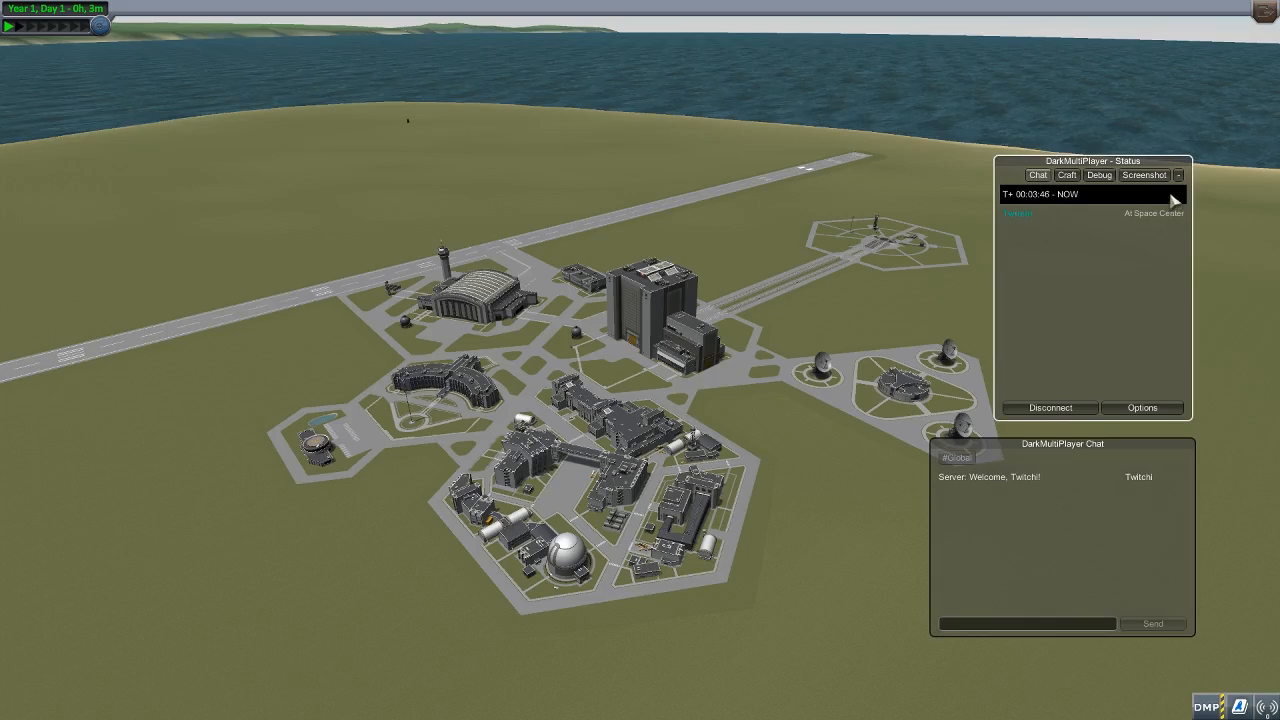
{"action": "mouse_move", "coordinate": [1155, 207]}
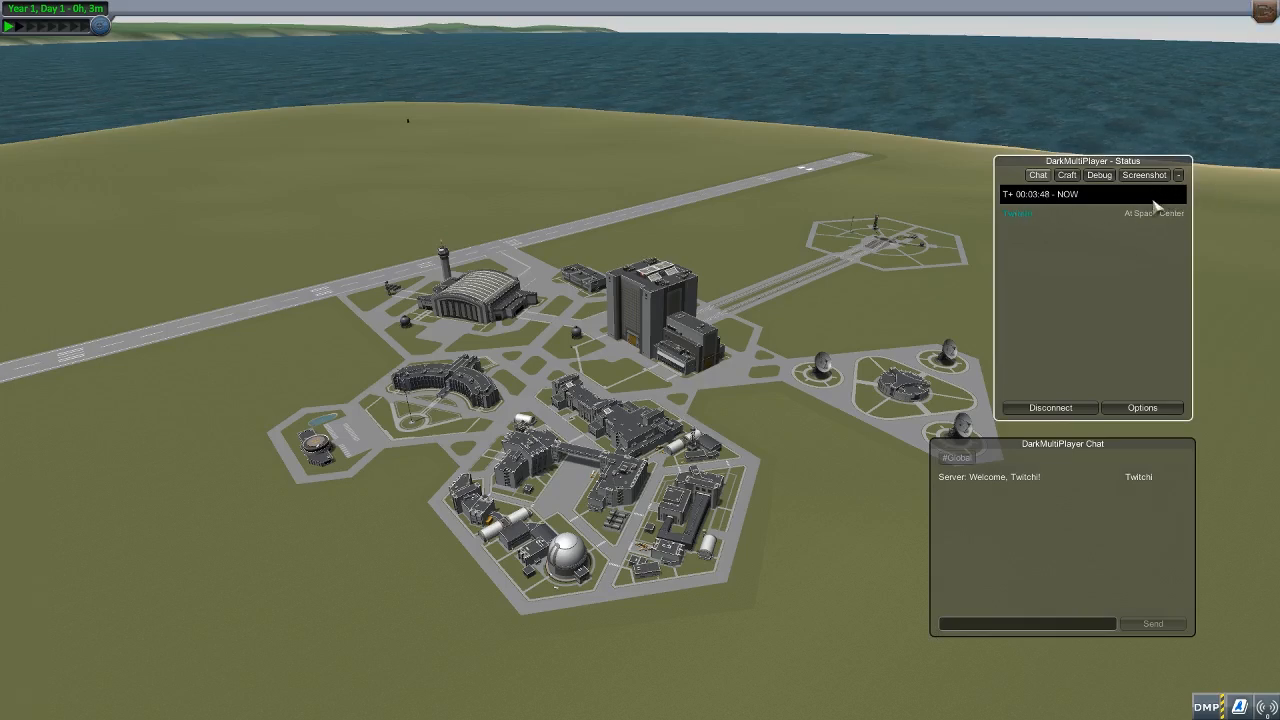
Post 'hello world' in the DMP chat, then open and close the Craft Library
{"action": "left_click", "coordinate": [1037, 174]}
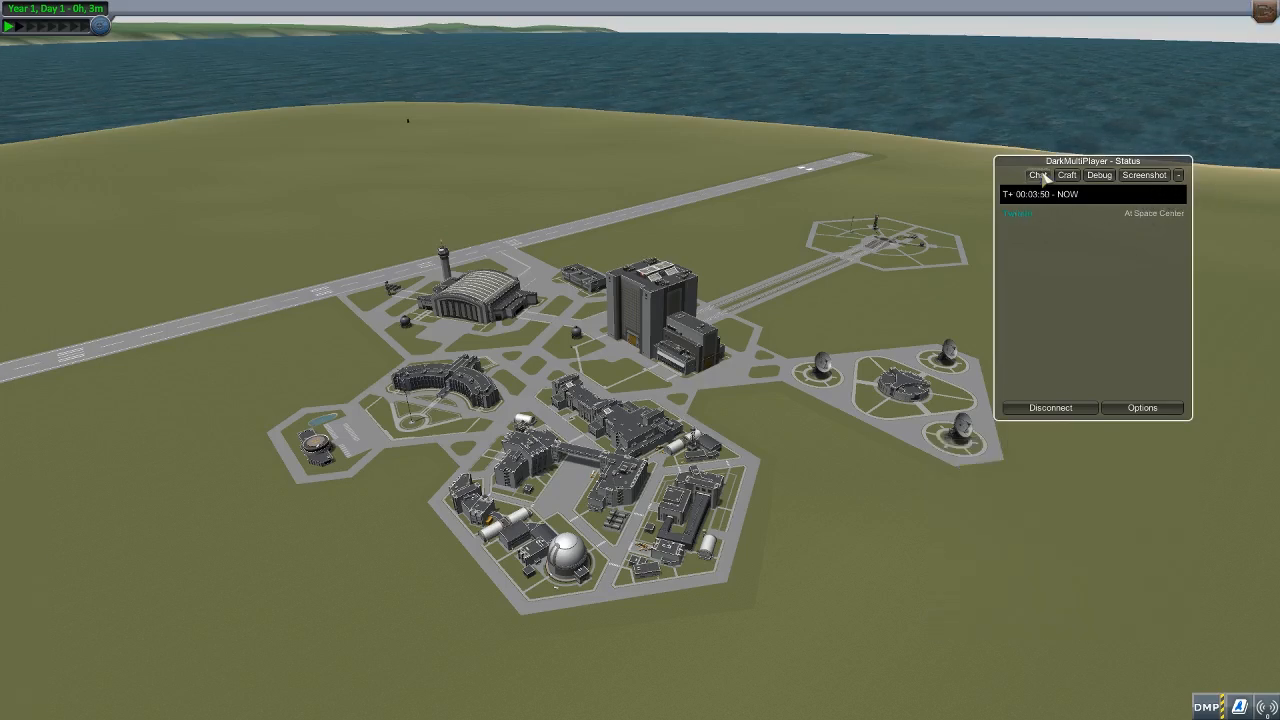
{"action": "left_click", "coordinate": [1037, 175]}
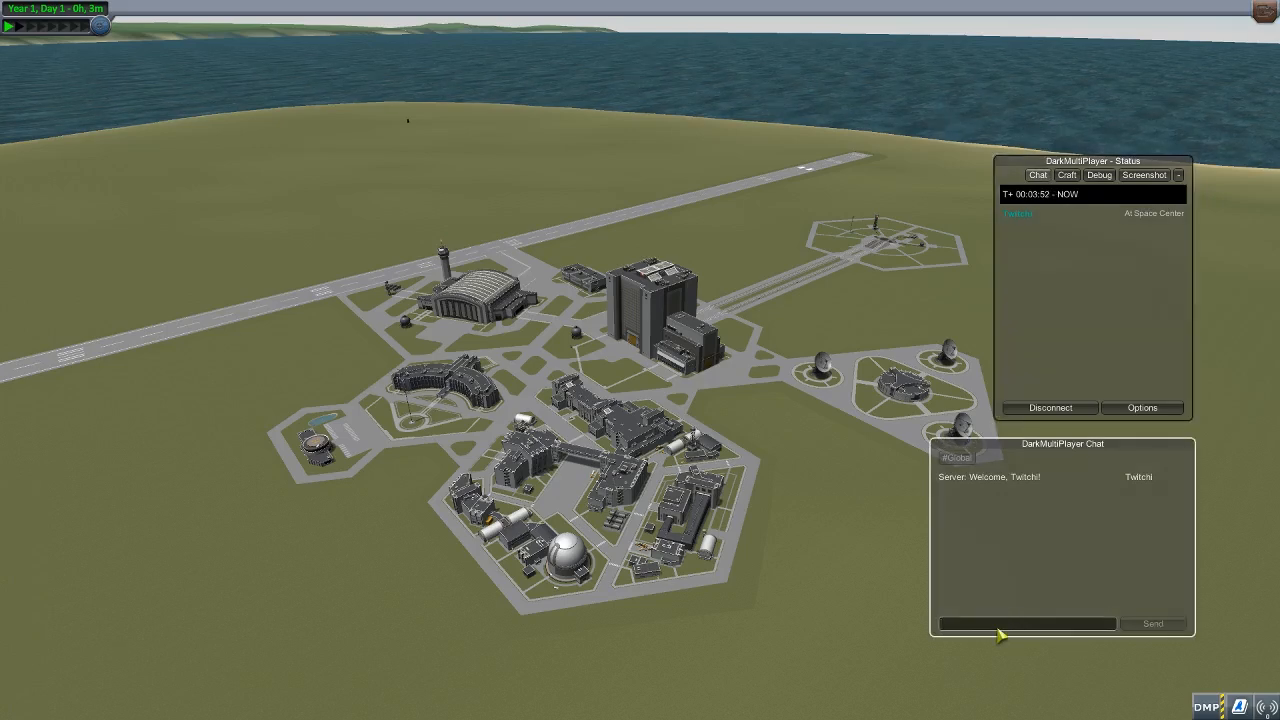
{"action": "type", "text": "hello"}
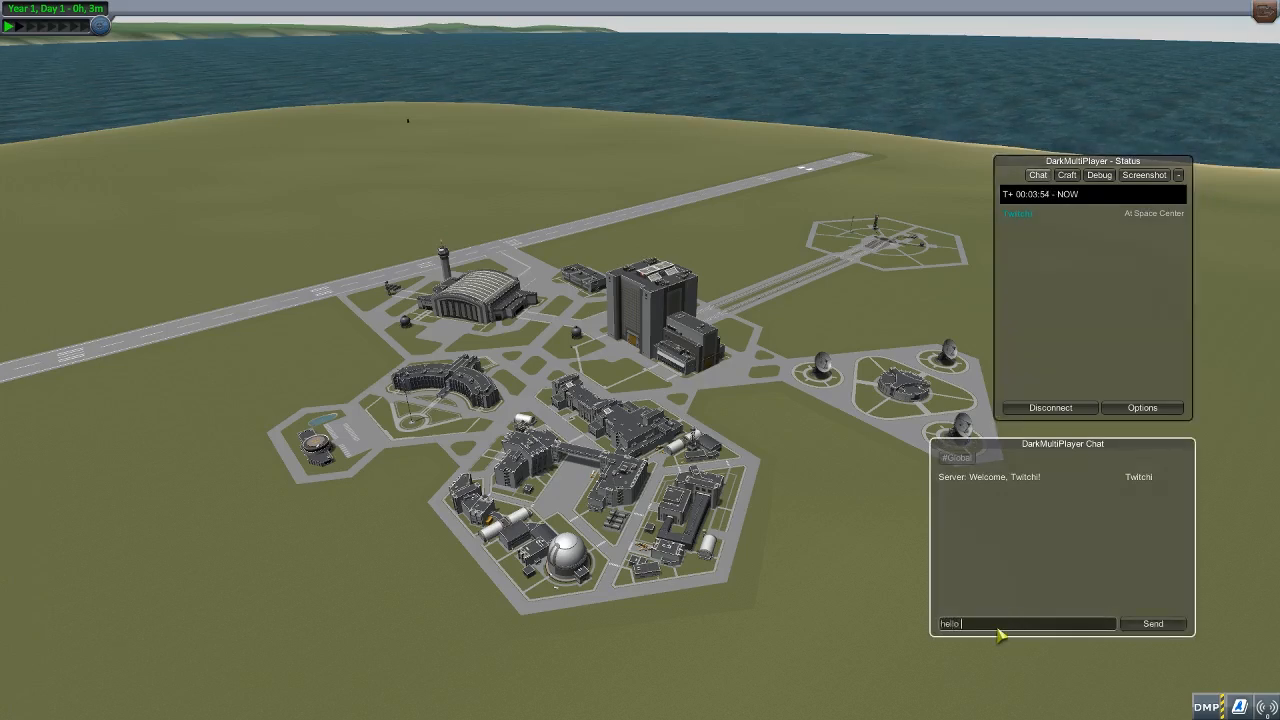
{"action": "left_click", "coordinate": [1151, 623]}
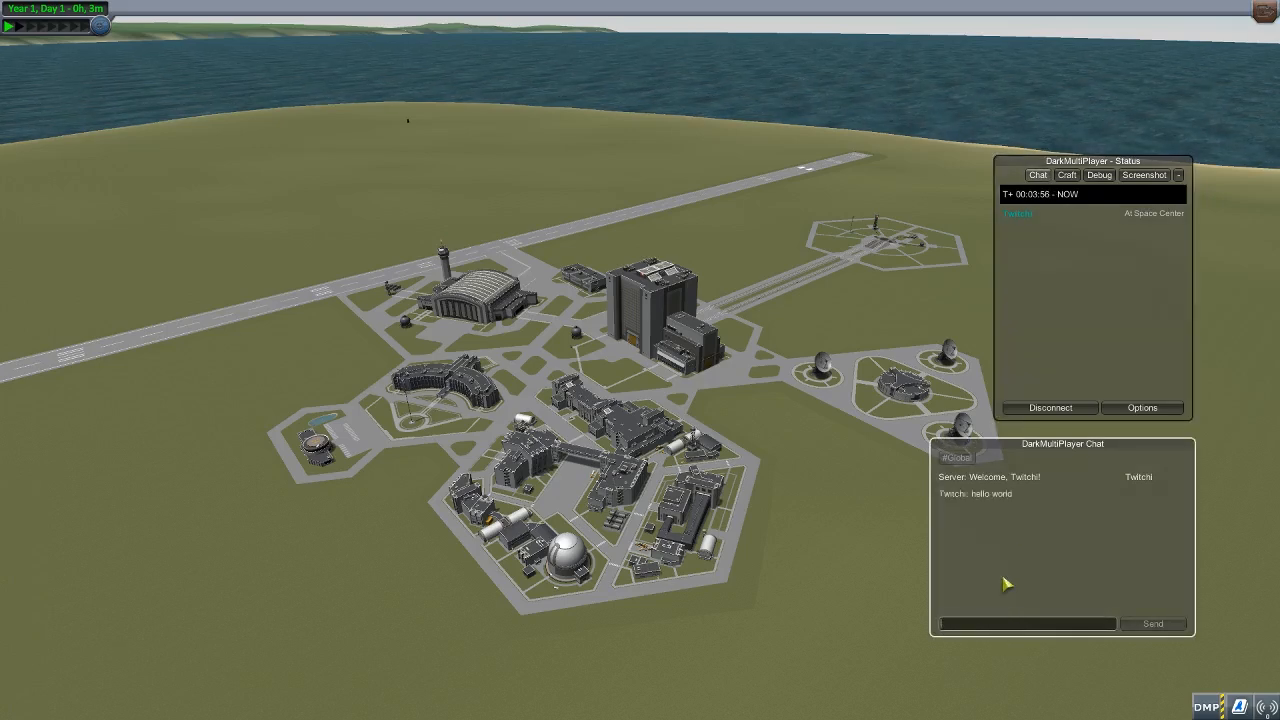
{"action": "left_click", "coordinate": [1067, 174]}
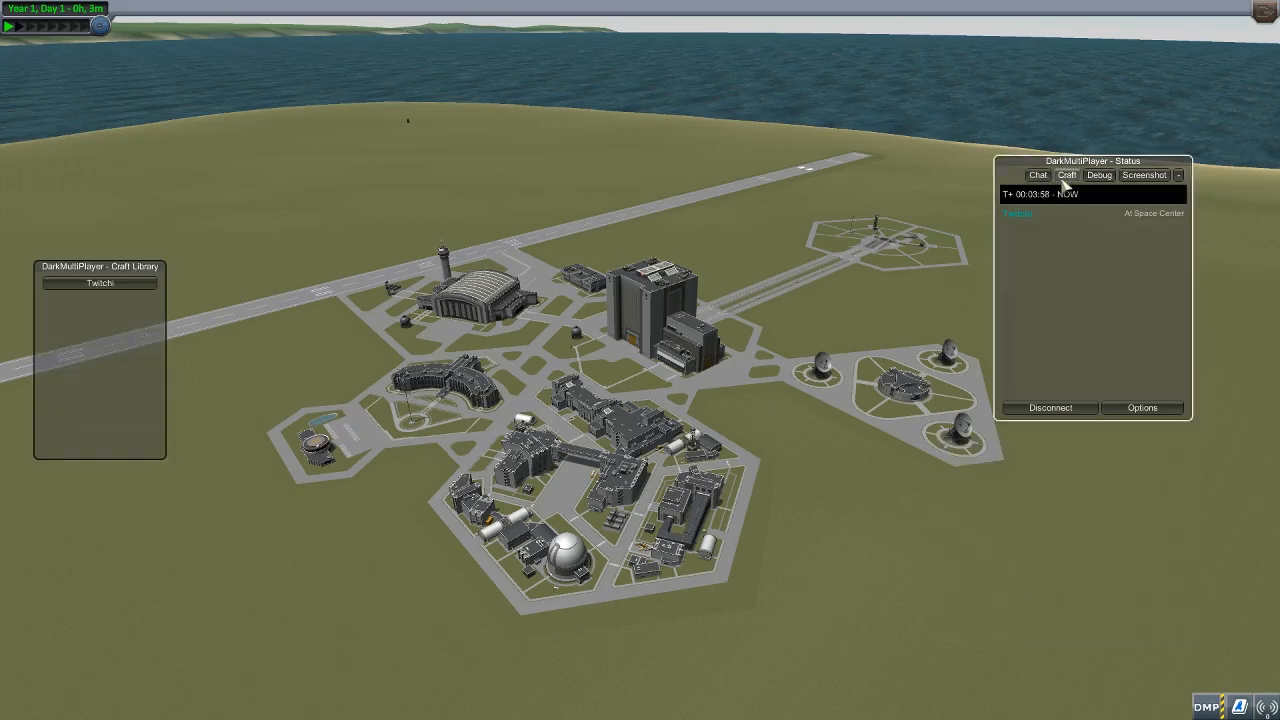
{"action": "left_click", "coordinate": [1143, 174]}
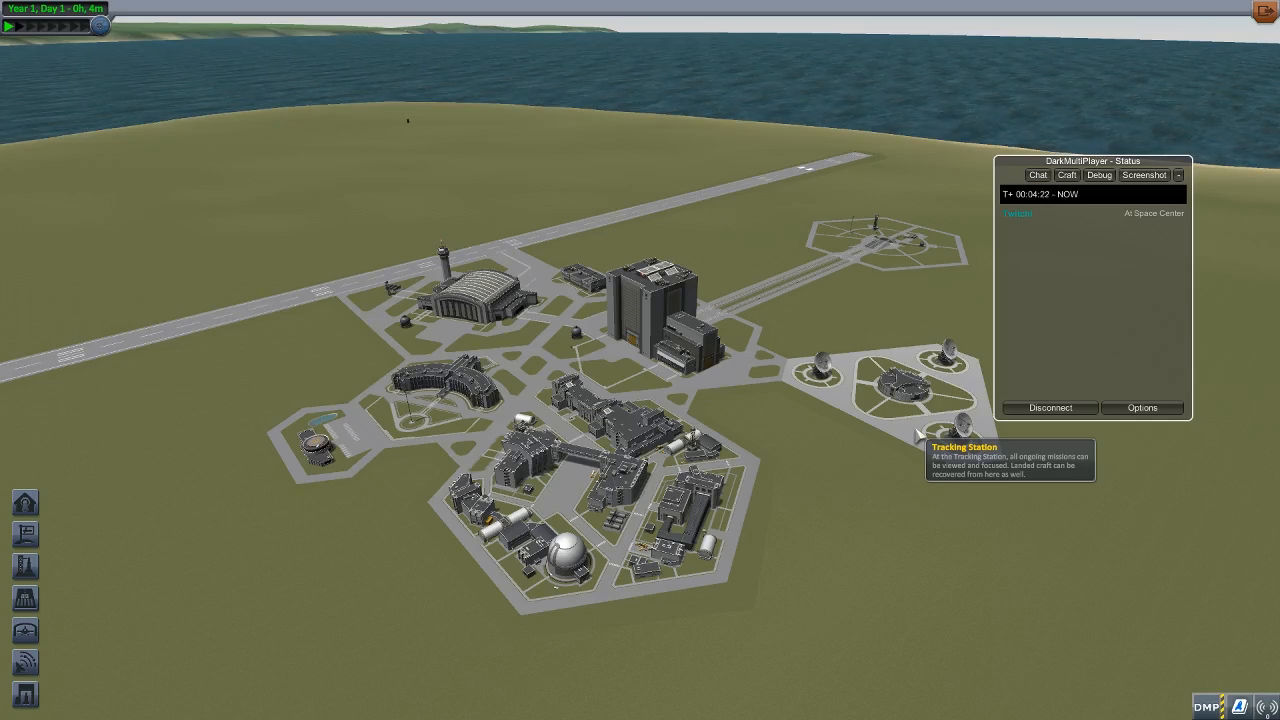
{"action": "mouse_move", "coordinate": [870, 240]}
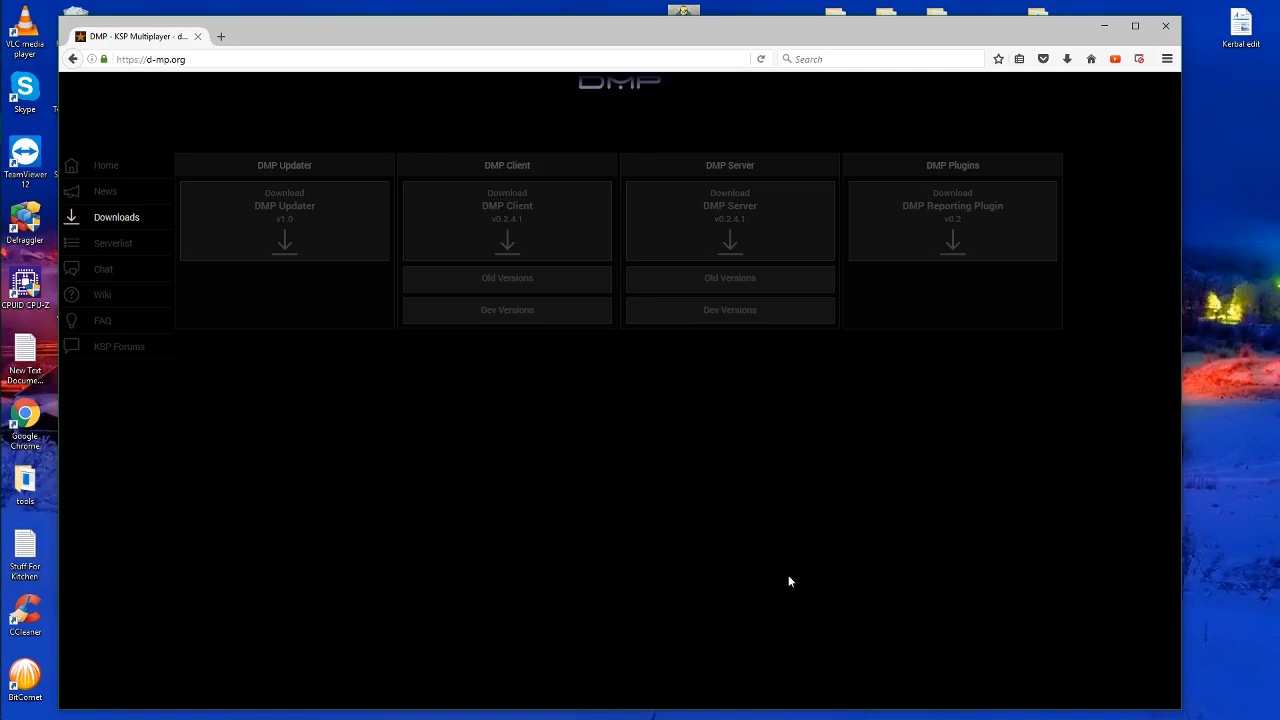
{"action": "mouse_move", "coordinate": [826, 484]}
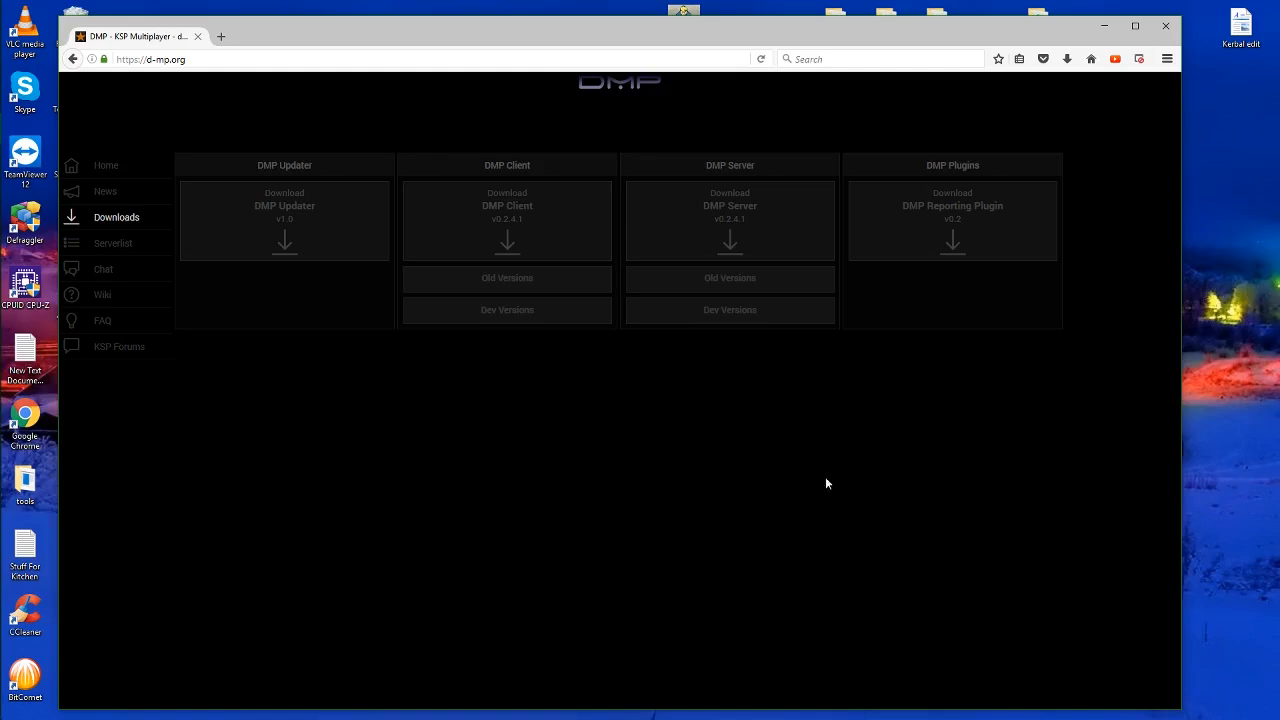
{"action": "mouse_move", "coordinate": [686, 216]}
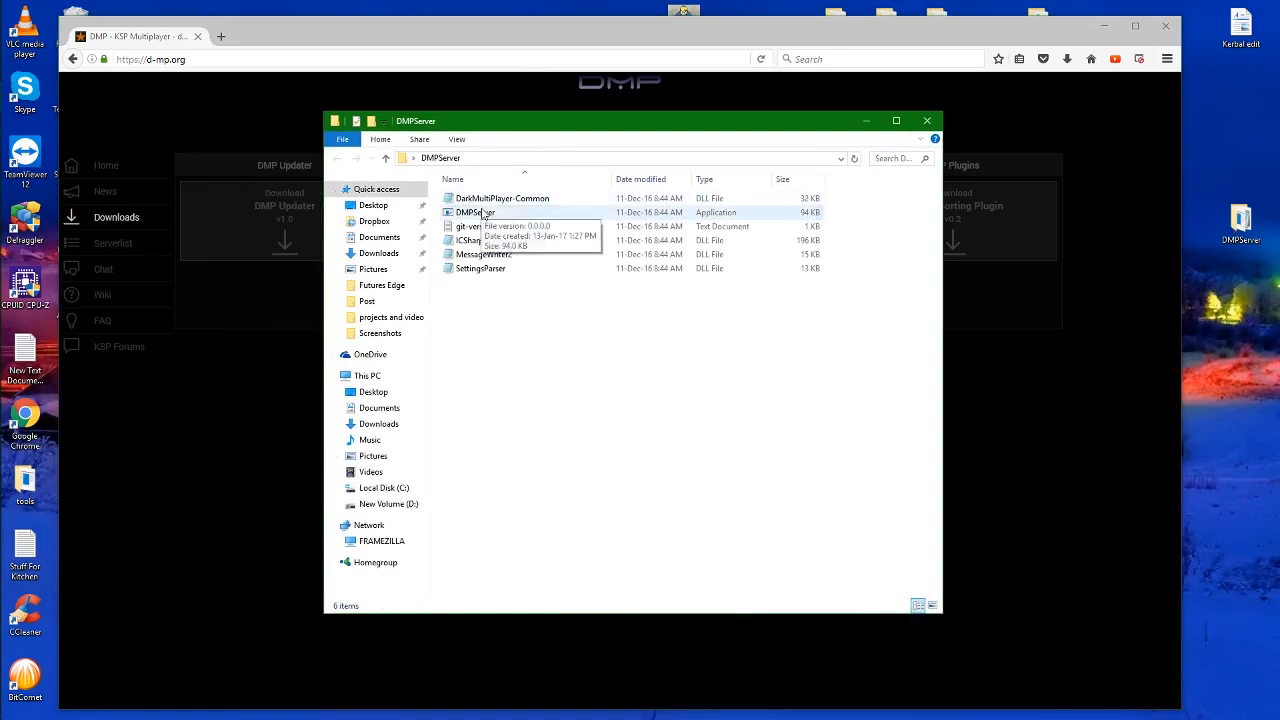
Launch DMPServer.exe once to generate its Config, logs, Plugins and Universe folders
{"action": "double_click", "coordinate": [475, 212]}
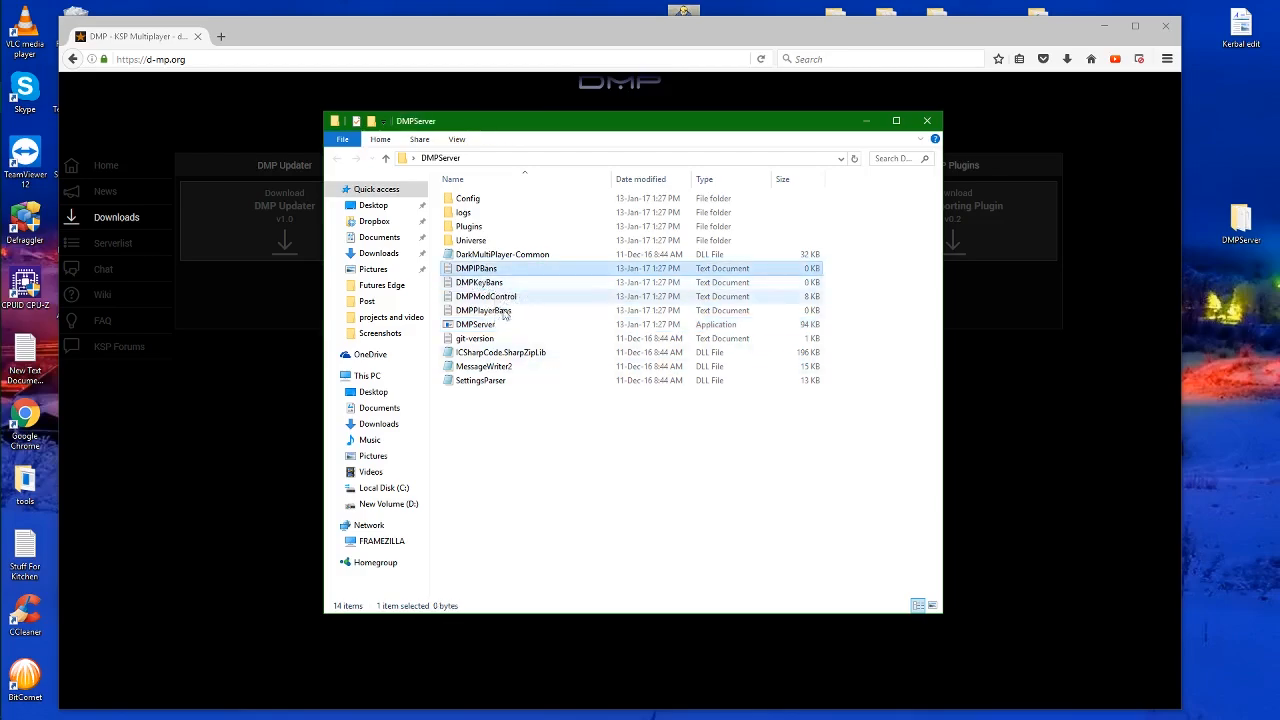
{"action": "left_click", "coordinate": [486, 296]}
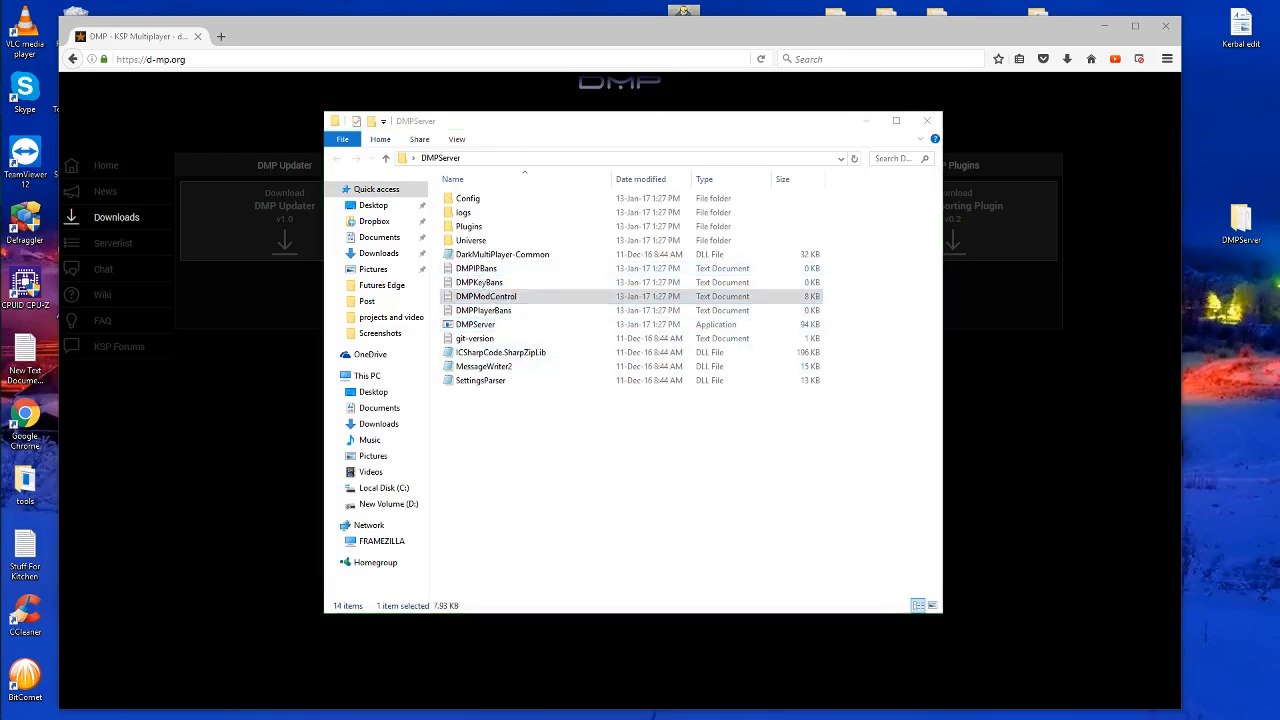
{"action": "double_click", "coordinate": [486, 296]}
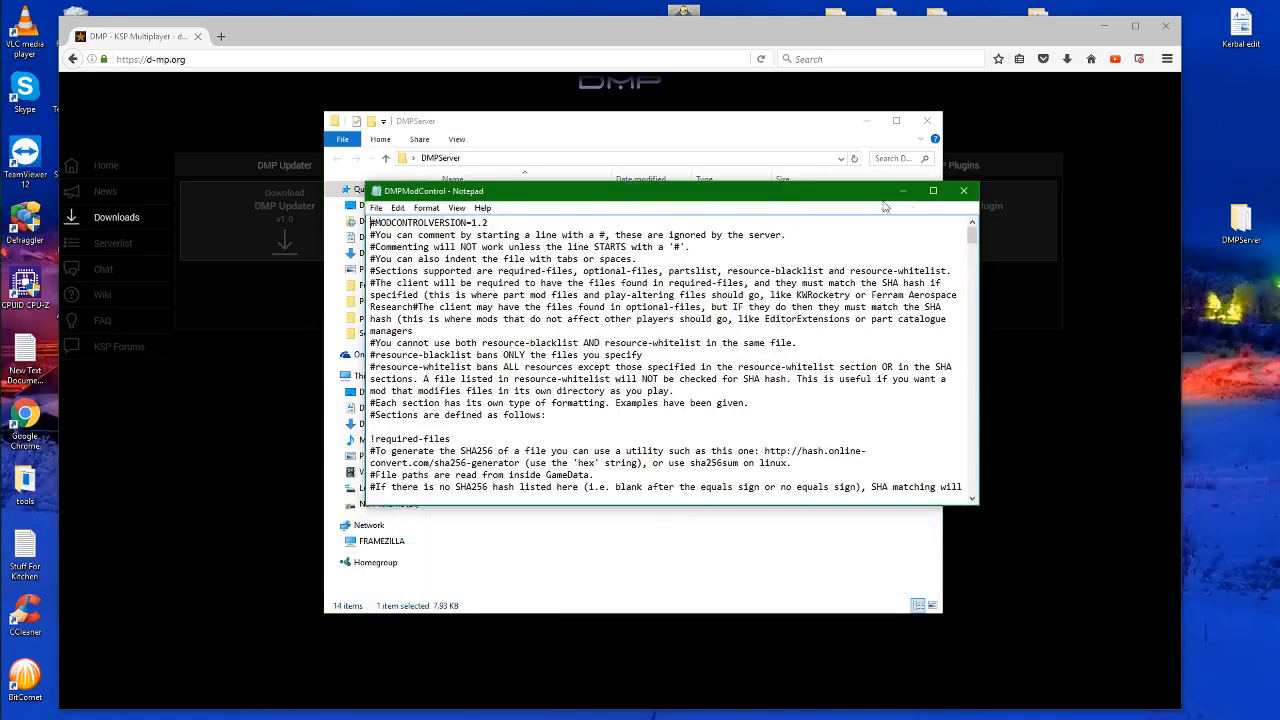
{"action": "left_click", "coordinate": [932, 191]}
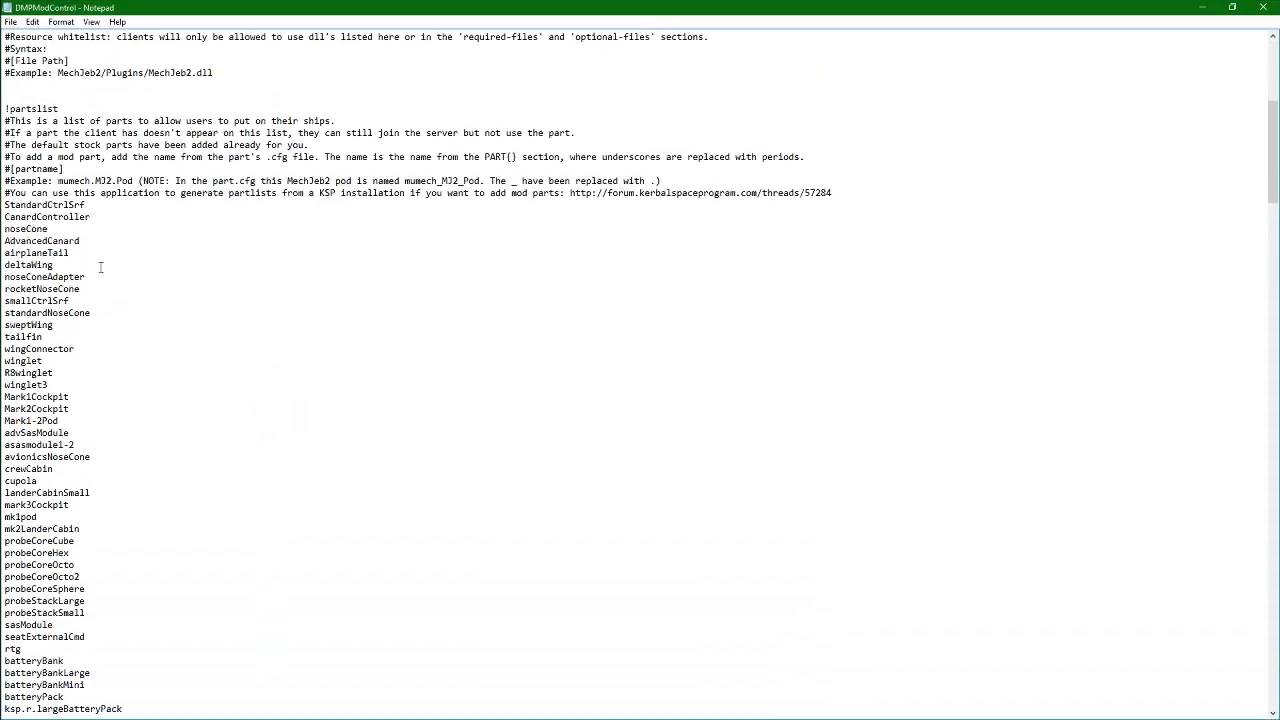
{"action": "scroll", "scroll_direction": "down", "scroll_amount": 3}
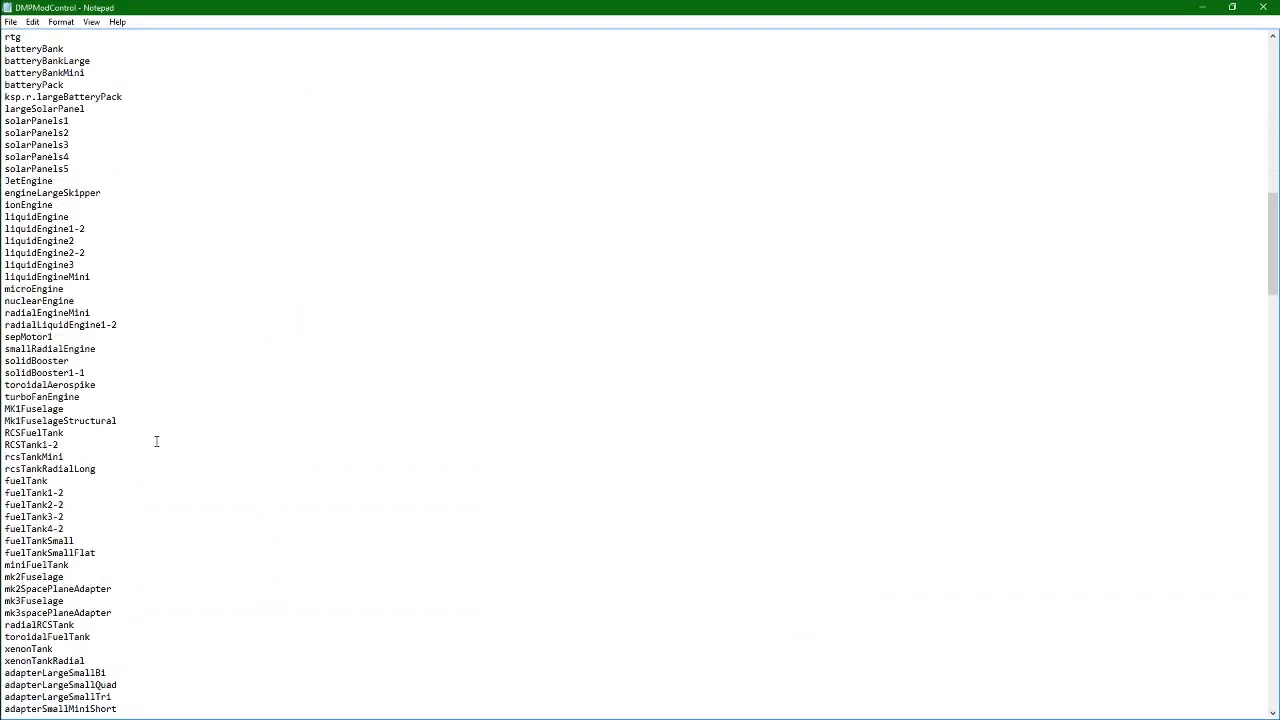
{"action": "scroll", "scroll_direction": "down", "scroll_amount": 3}
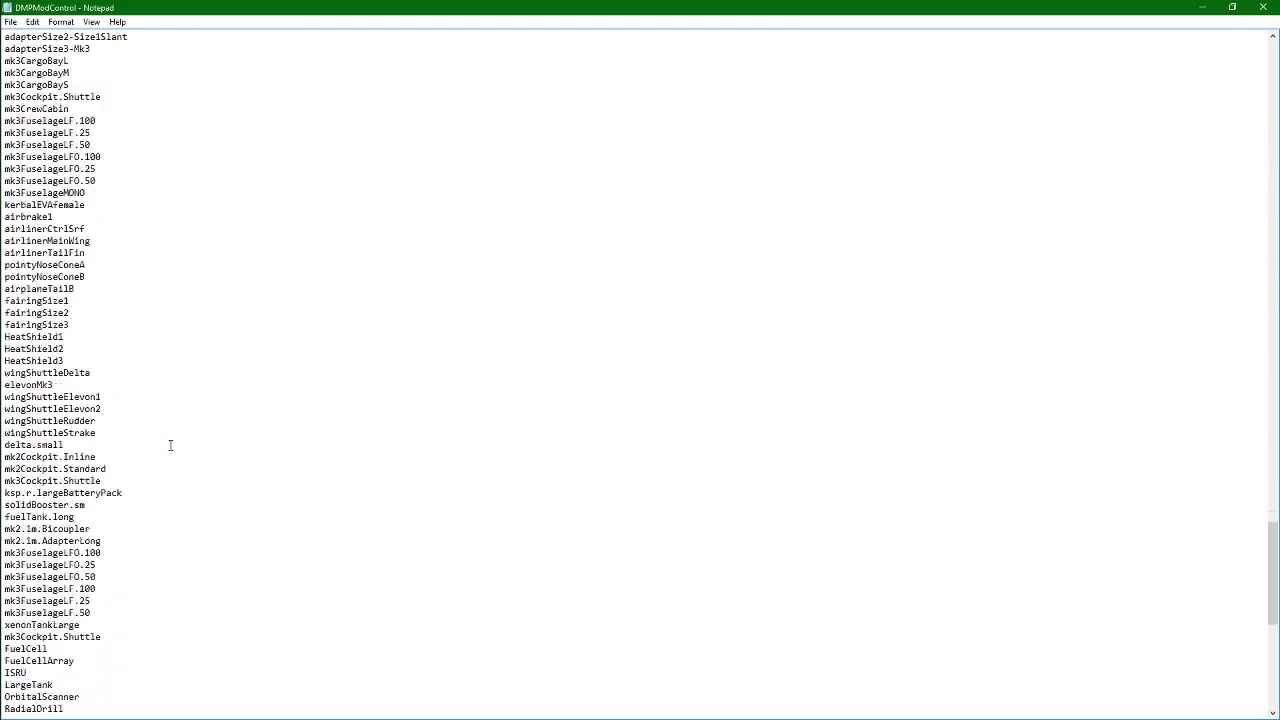
{"action": "scroll", "scroll_direction": "down", "scroll_amount": 3}
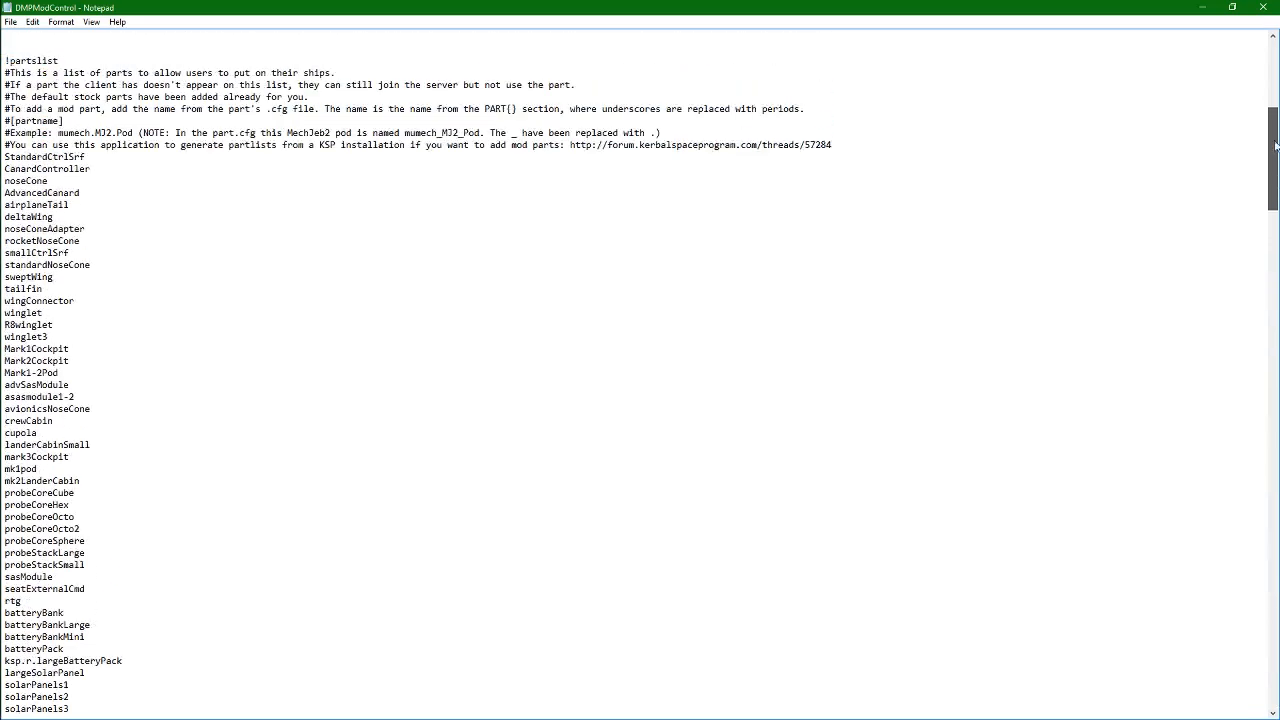
{"action": "scroll", "scroll_direction": "up", "scroll_amount": 3}
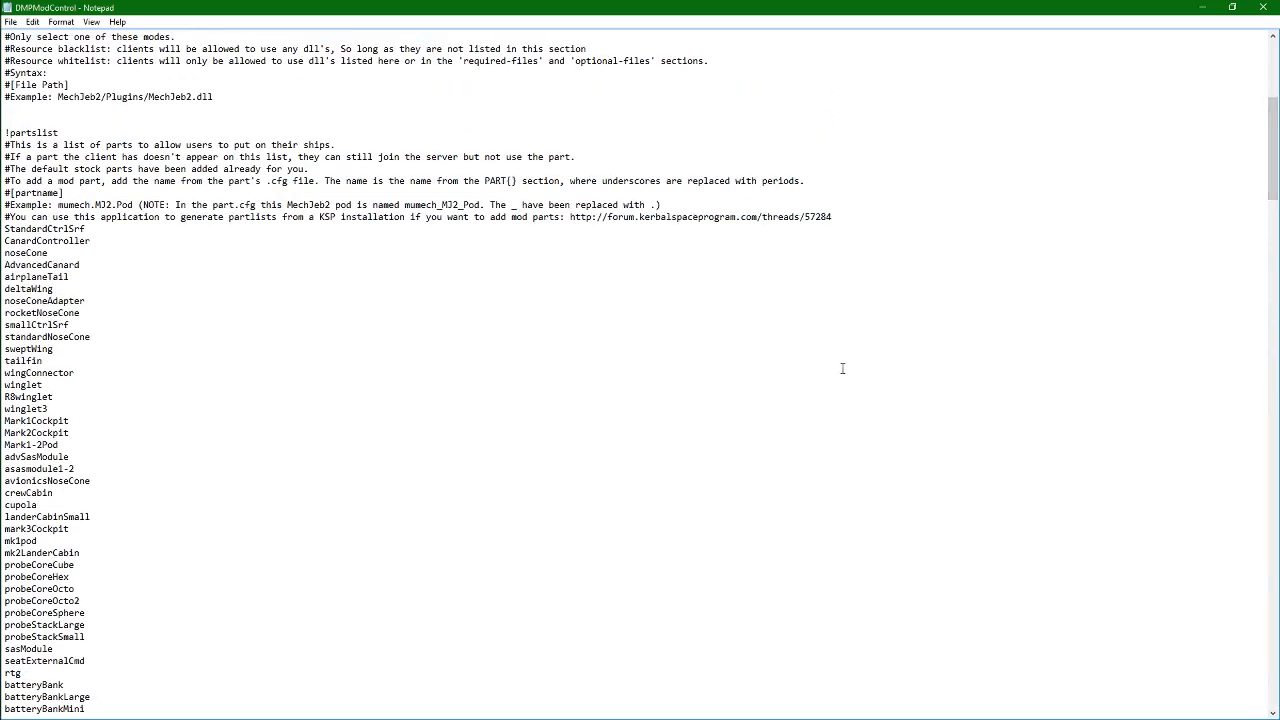
{"action": "mouse_move", "coordinate": [1181, 9]}
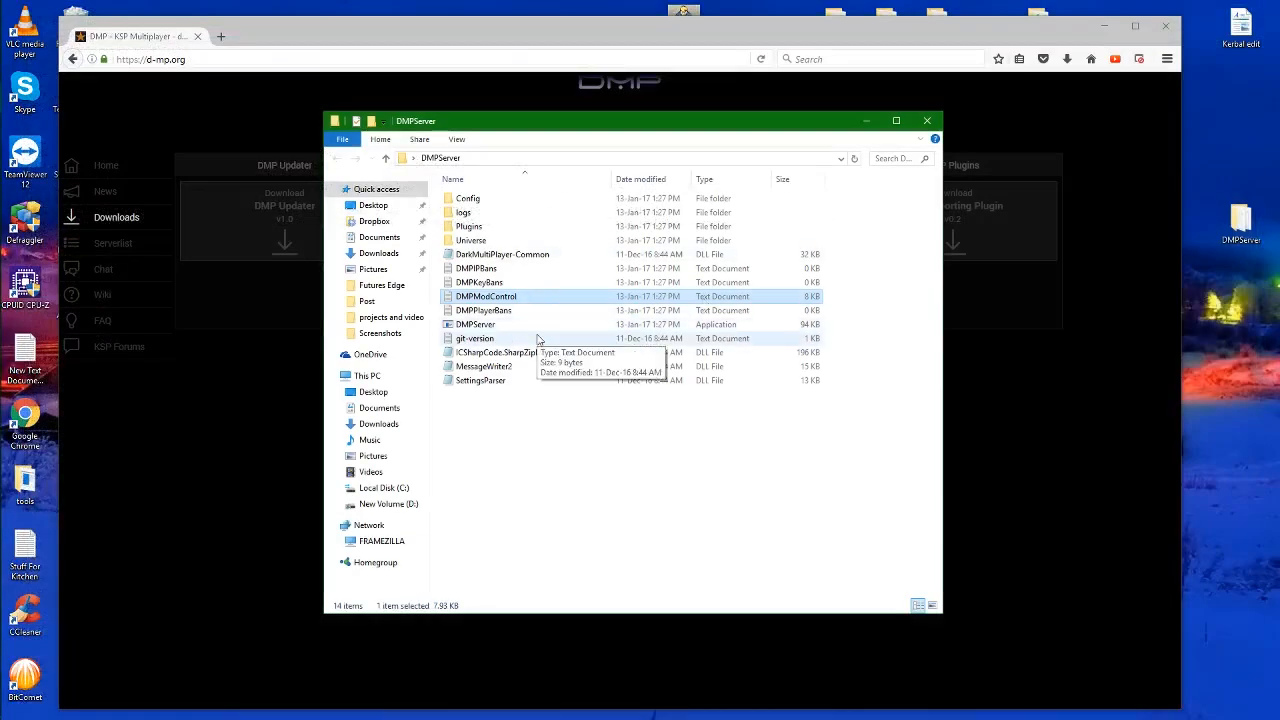
Open Config's Settings file in a maximized Notepad and review warp, game mode and difficulty
{"action": "double_click", "coordinate": [467, 198]}
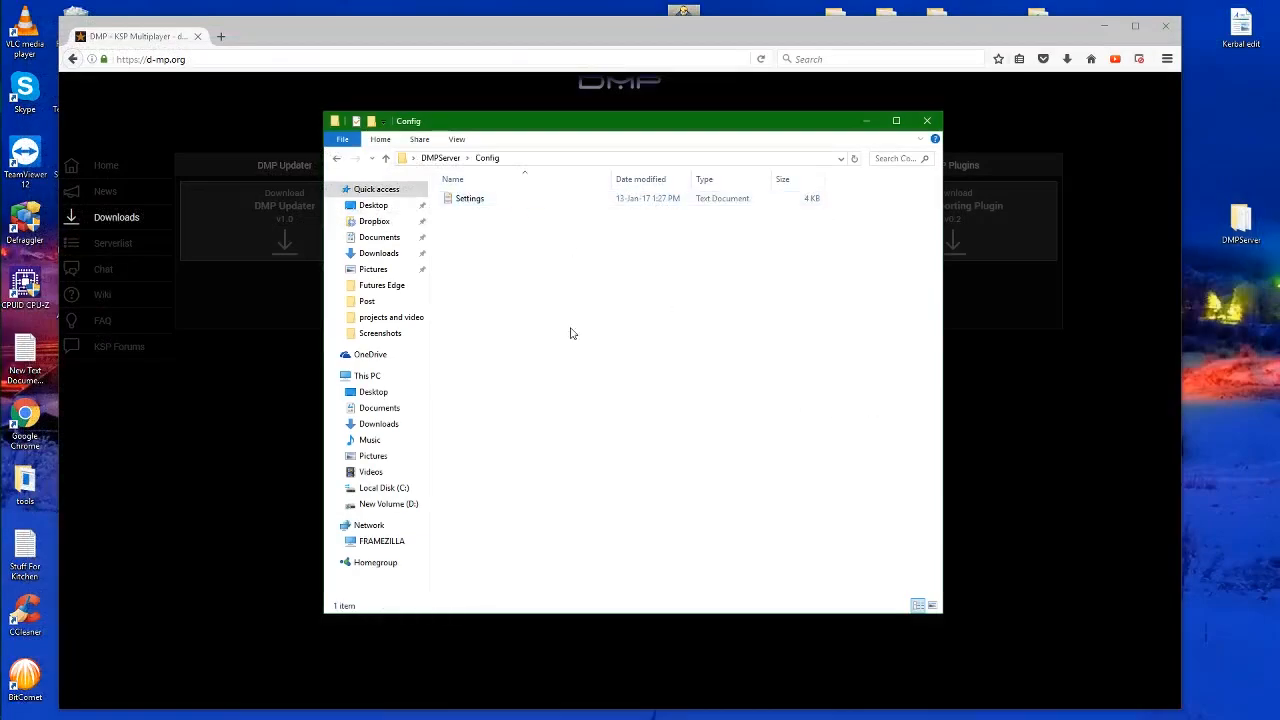
{"action": "double_click", "coordinate": [469, 198]}
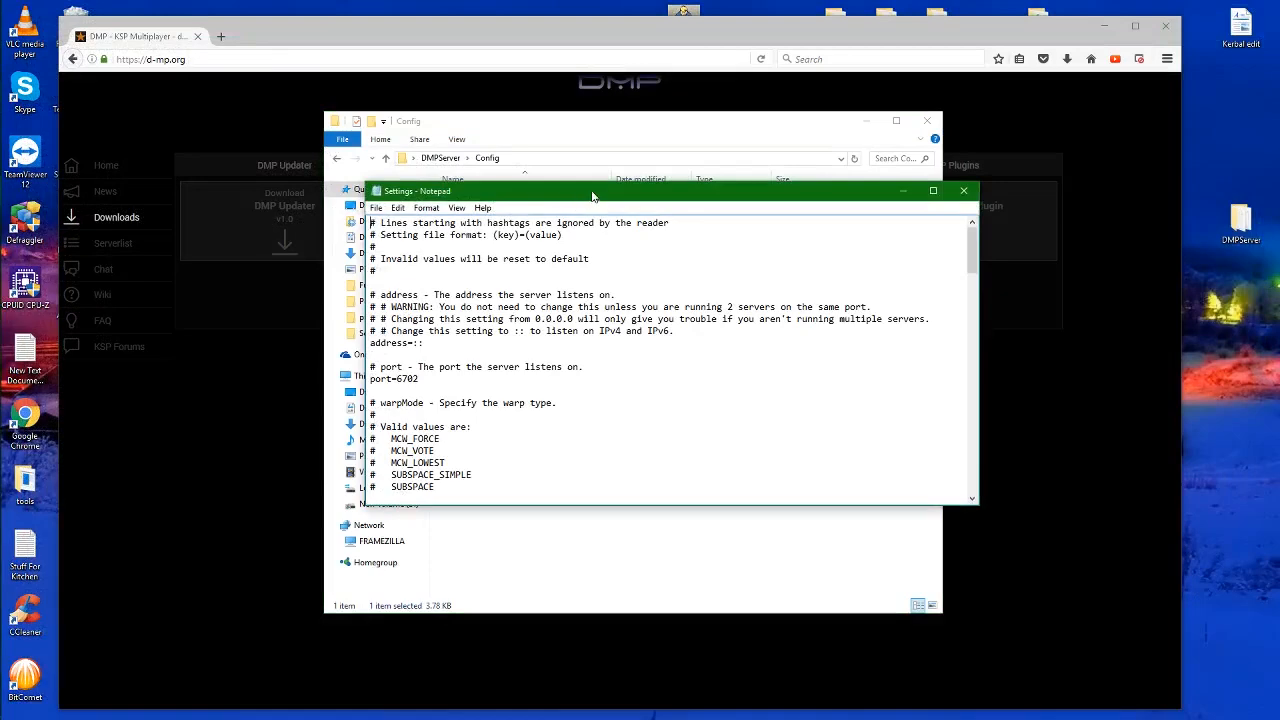
{"action": "left_click", "coordinate": [932, 190]}
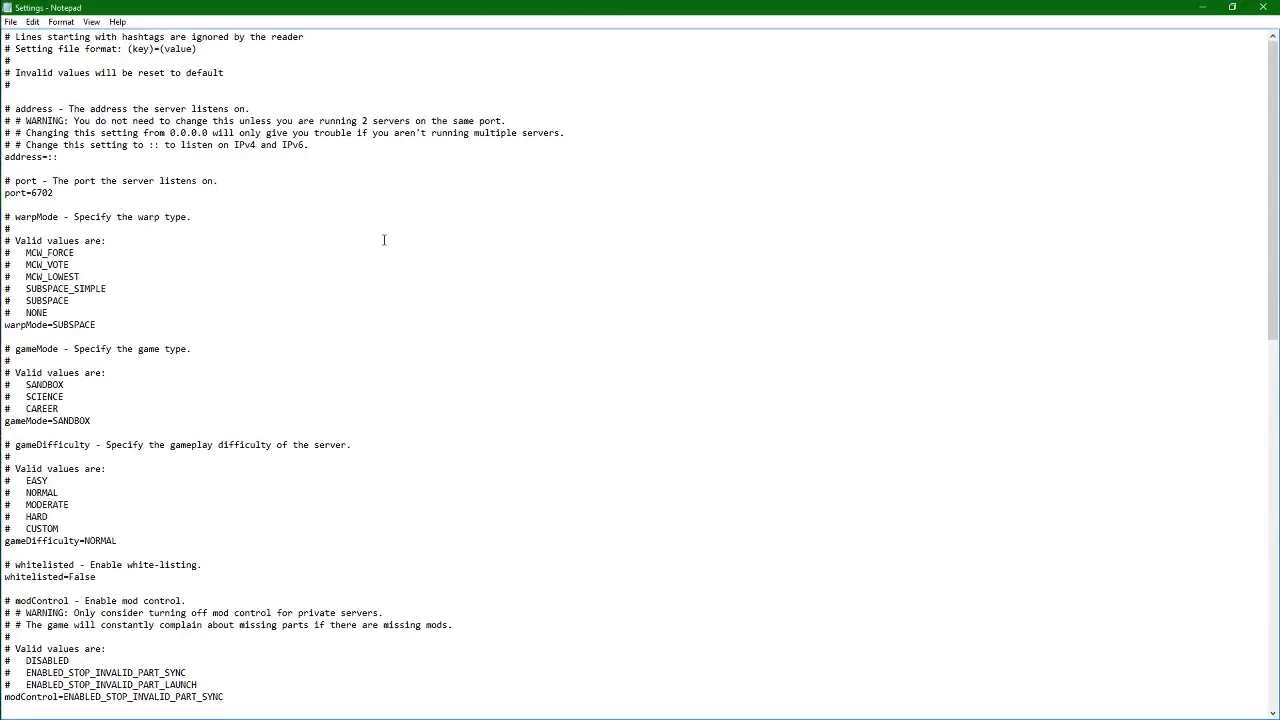
{"action": "mouse_move", "coordinate": [252, 220]}
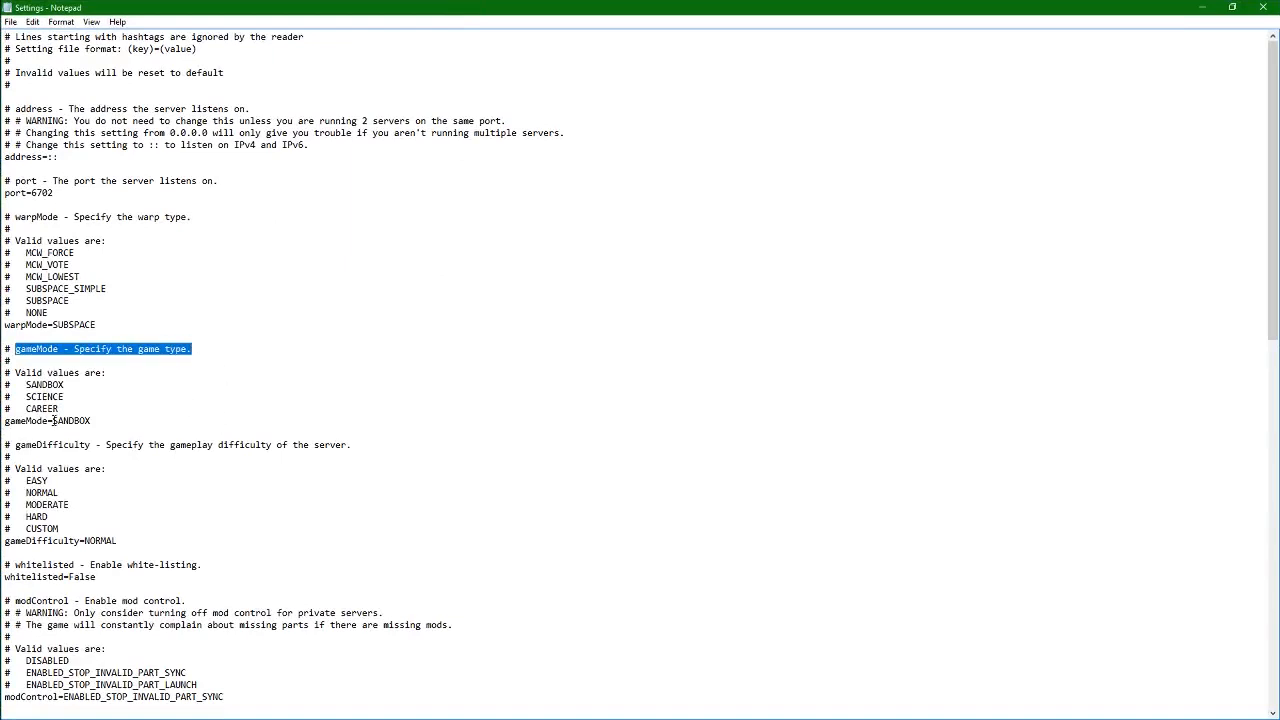
{"action": "left_click", "coordinate": [100, 420]}
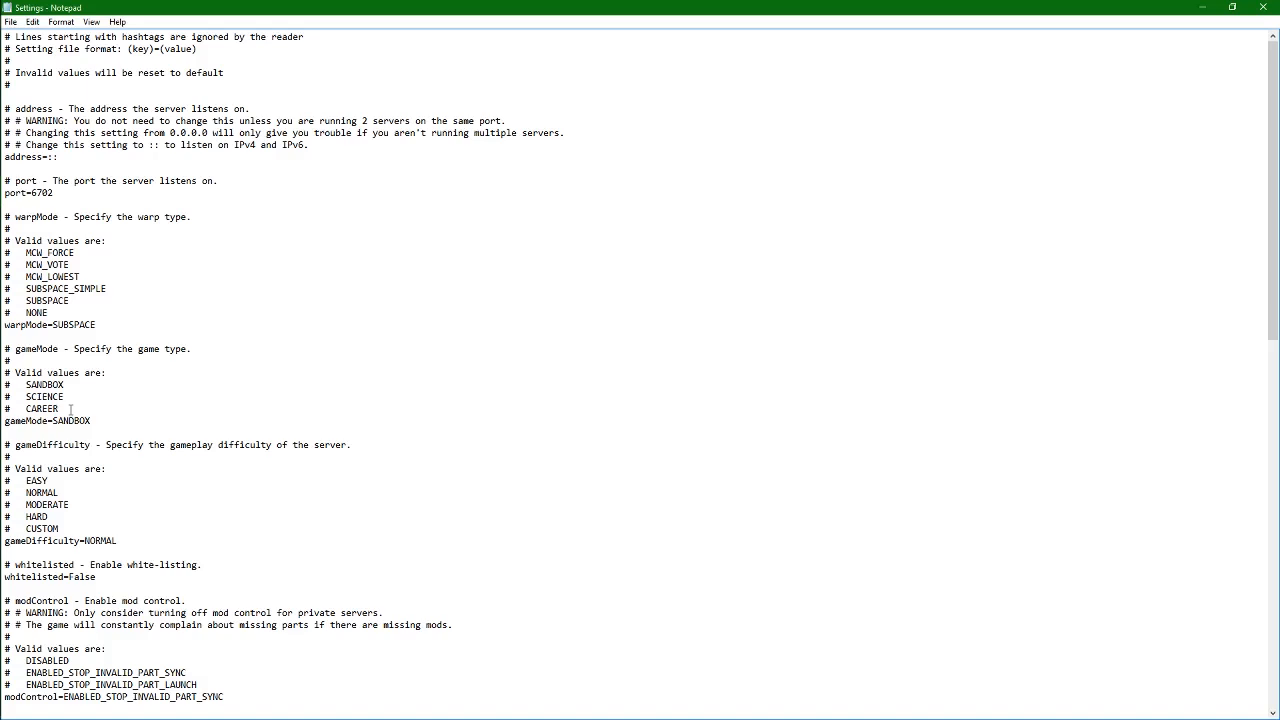
{"action": "mouse_move", "coordinate": [116, 498]}
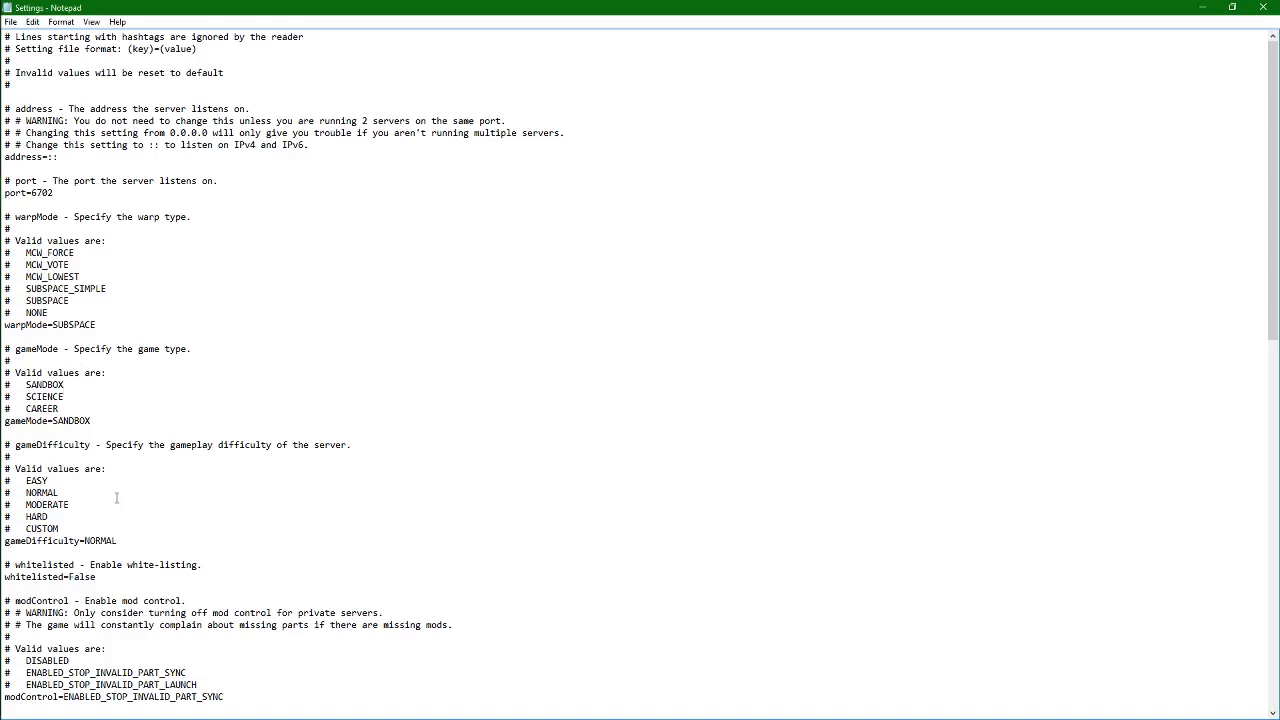
{"action": "scroll", "scroll_direction": "down", "scroll_amount": 3}
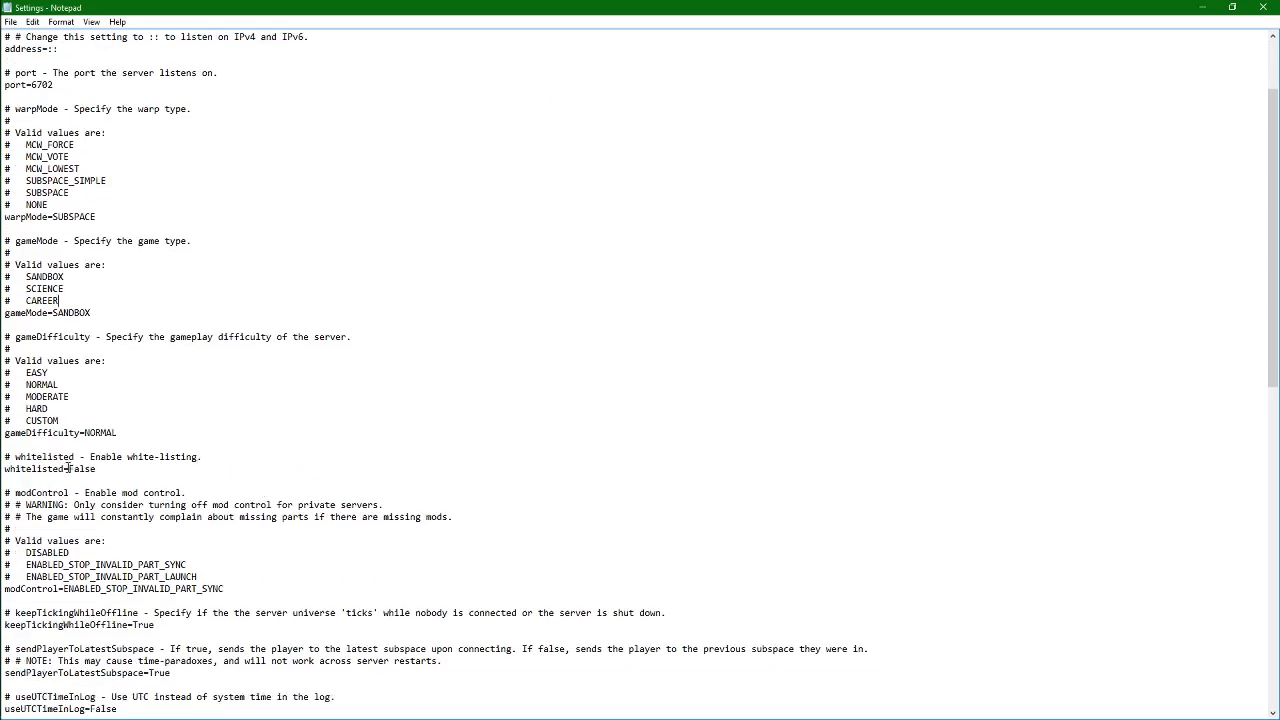
{"action": "double_click", "coordinate": [81, 469]}
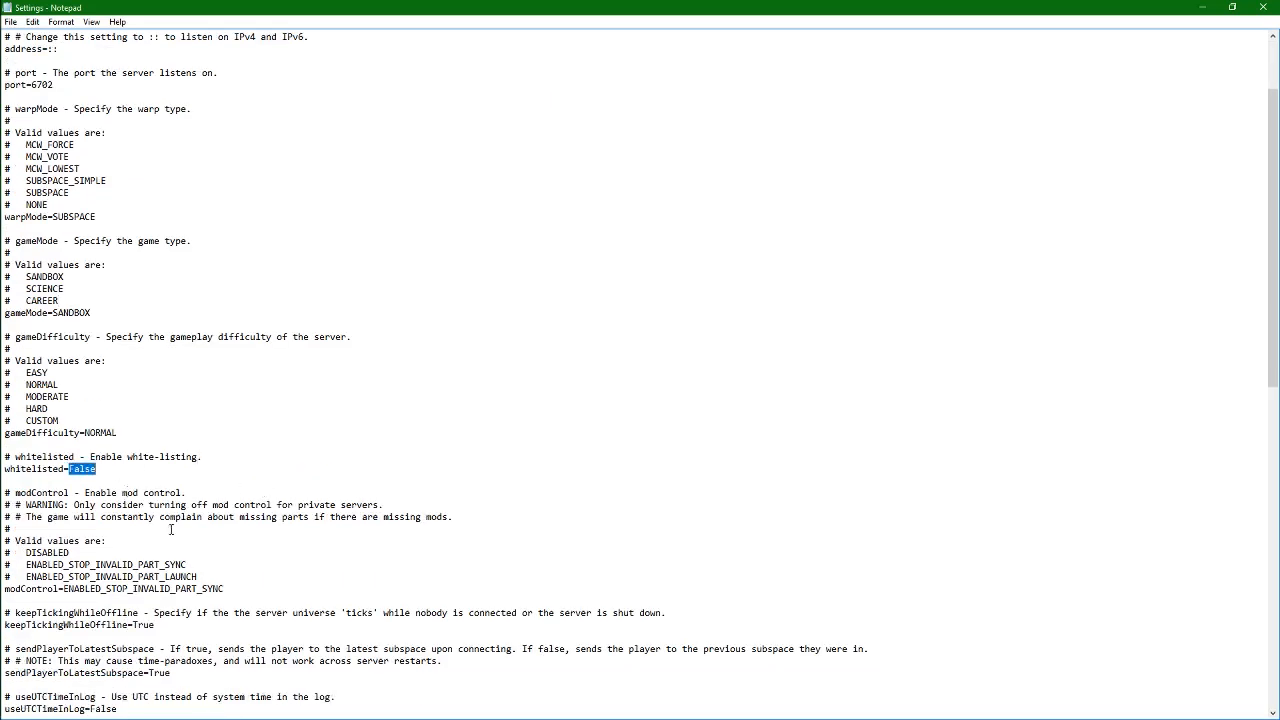
{"action": "scroll", "scroll_direction": "down", "scroll_amount": 3}
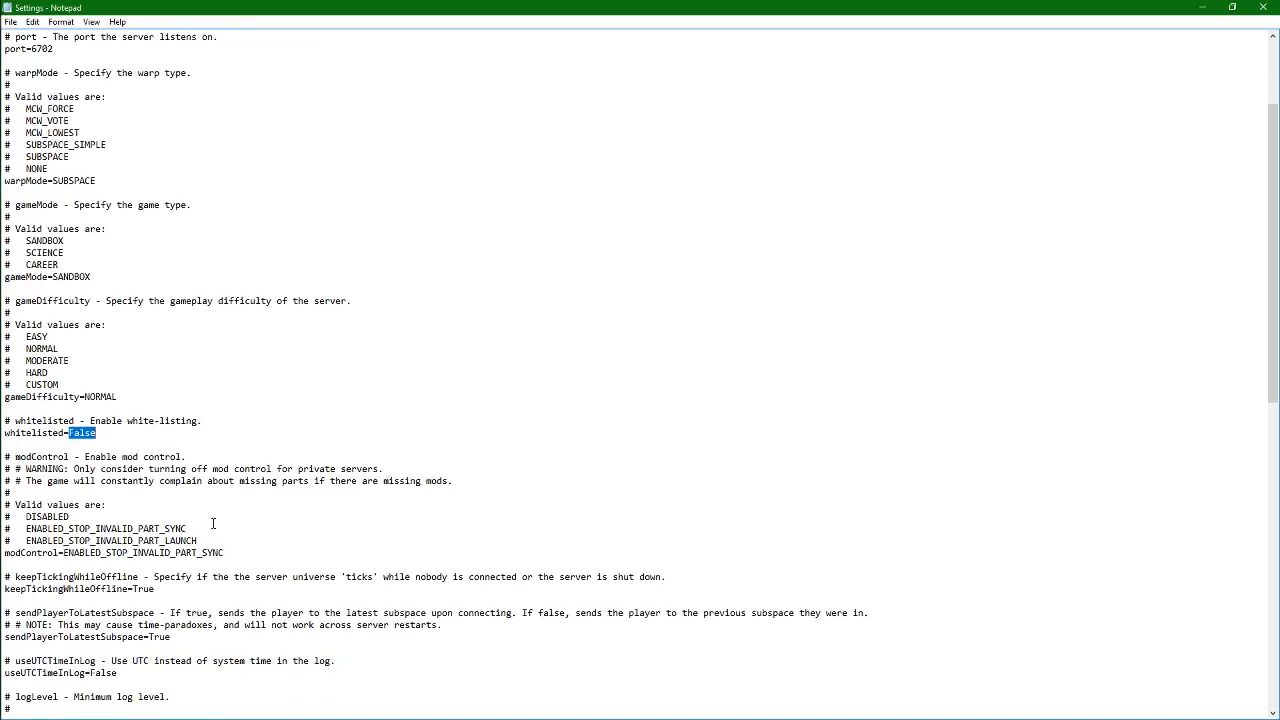
{"action": "scroll", "scroll_direction": "down", "scroll_amount": 3}
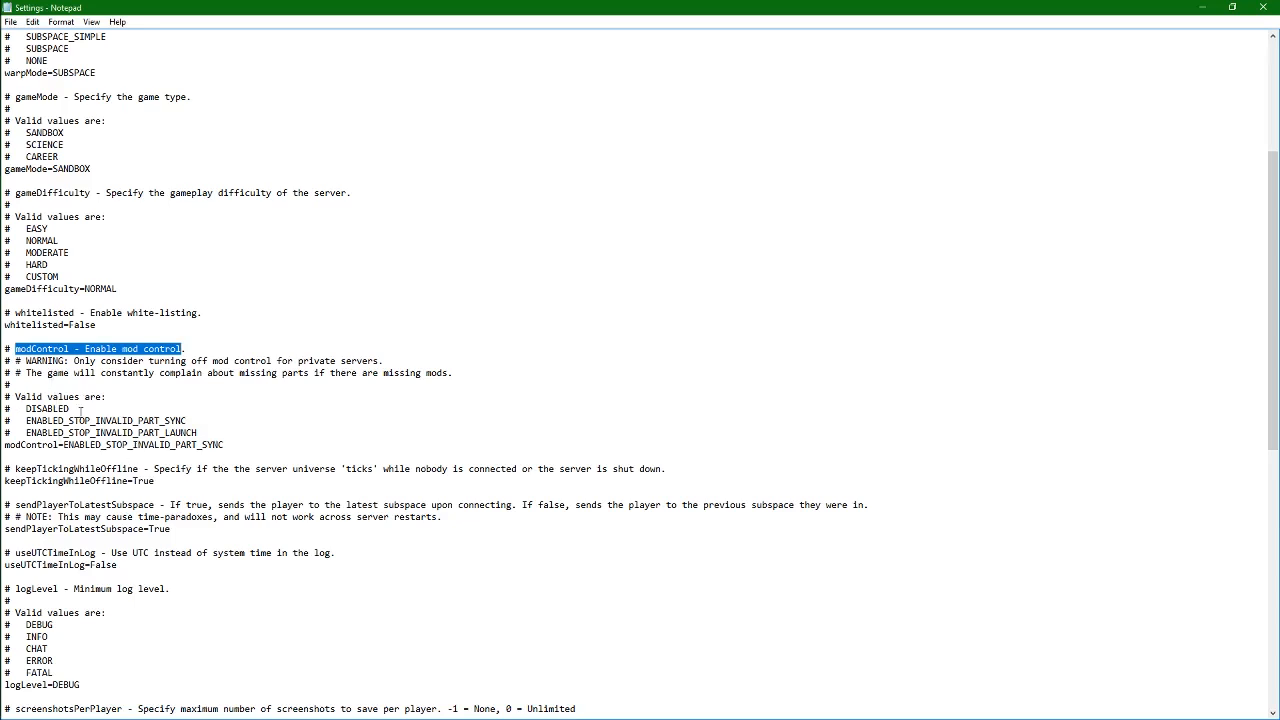
{"action": "mouse_move", "coordinate": [241, 425]}
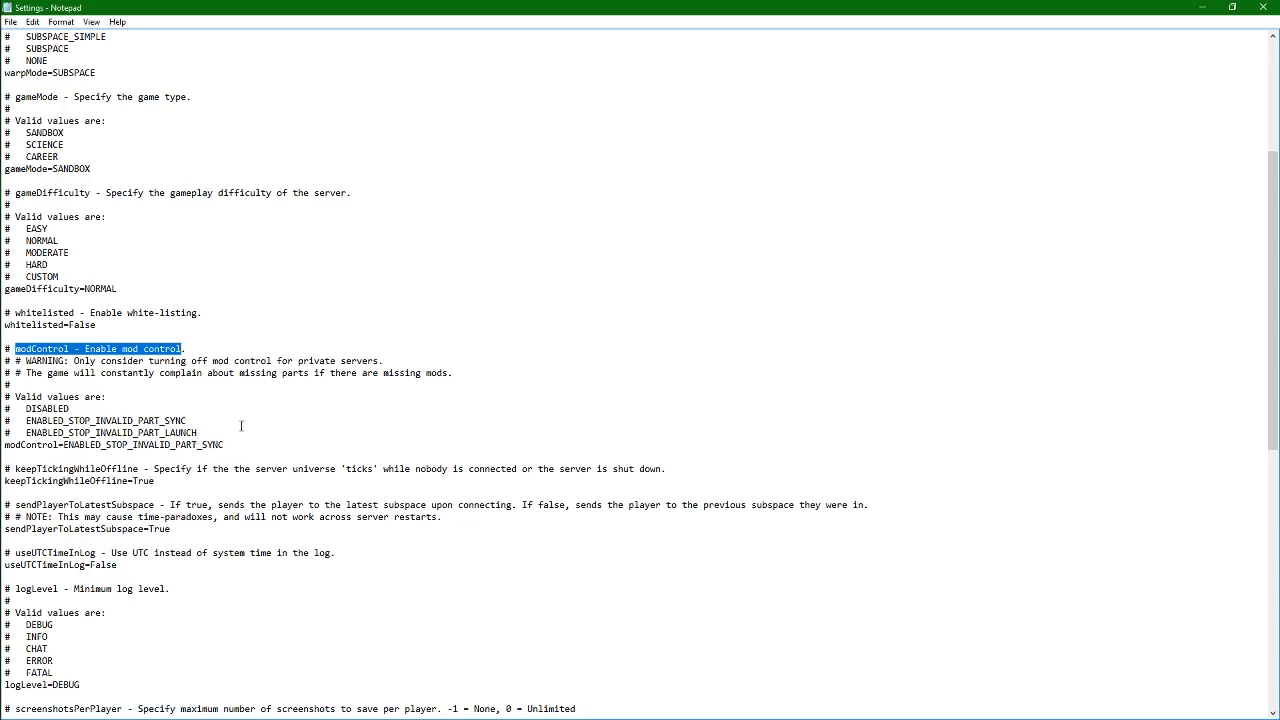
{"action": "scroll", "scroll_direction": "down", "scroll_amount": 3}
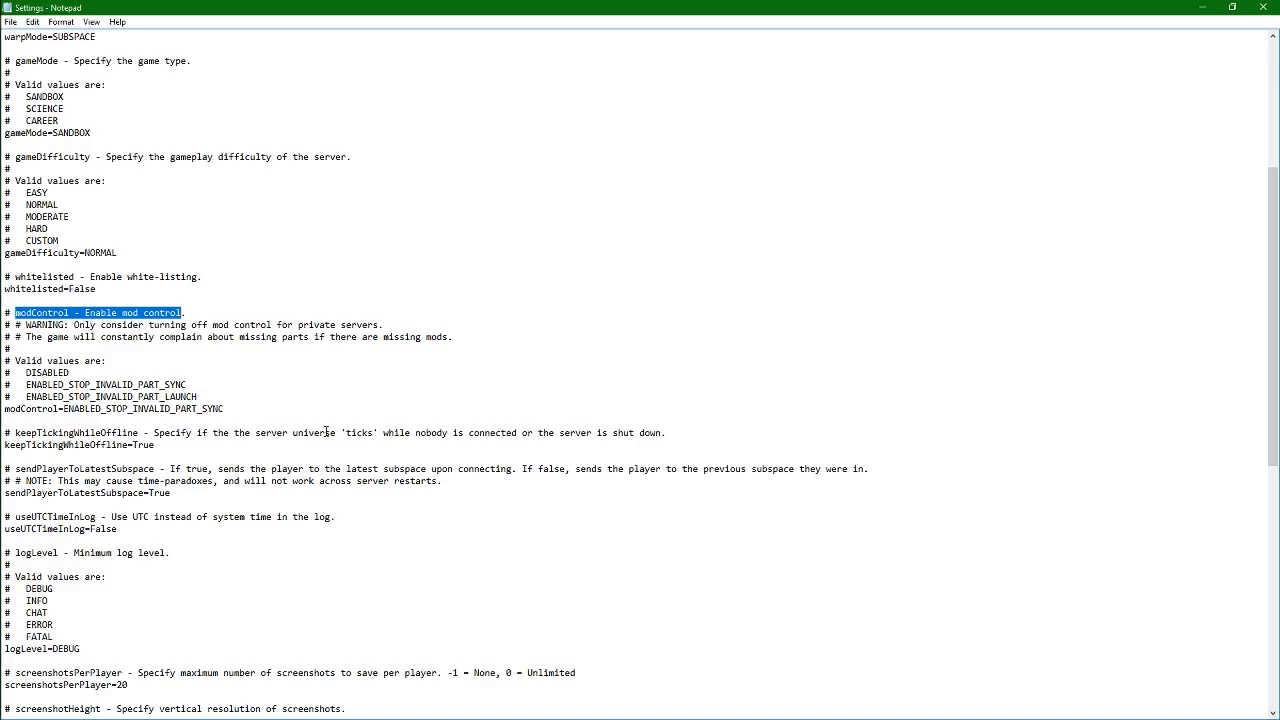
{"action": "mouse_move", "coordinate": [318, 431]}
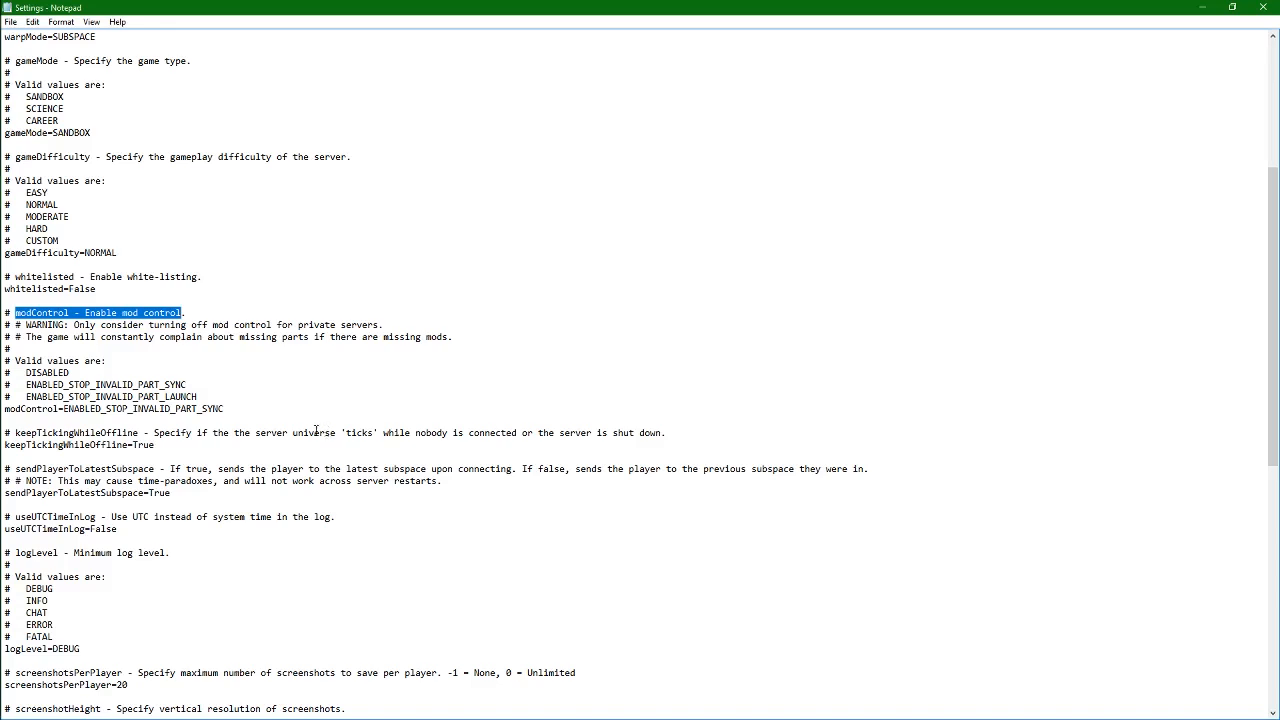
{"action": "scroll", "scroll_direction": "down", "scroll_amount": 3}
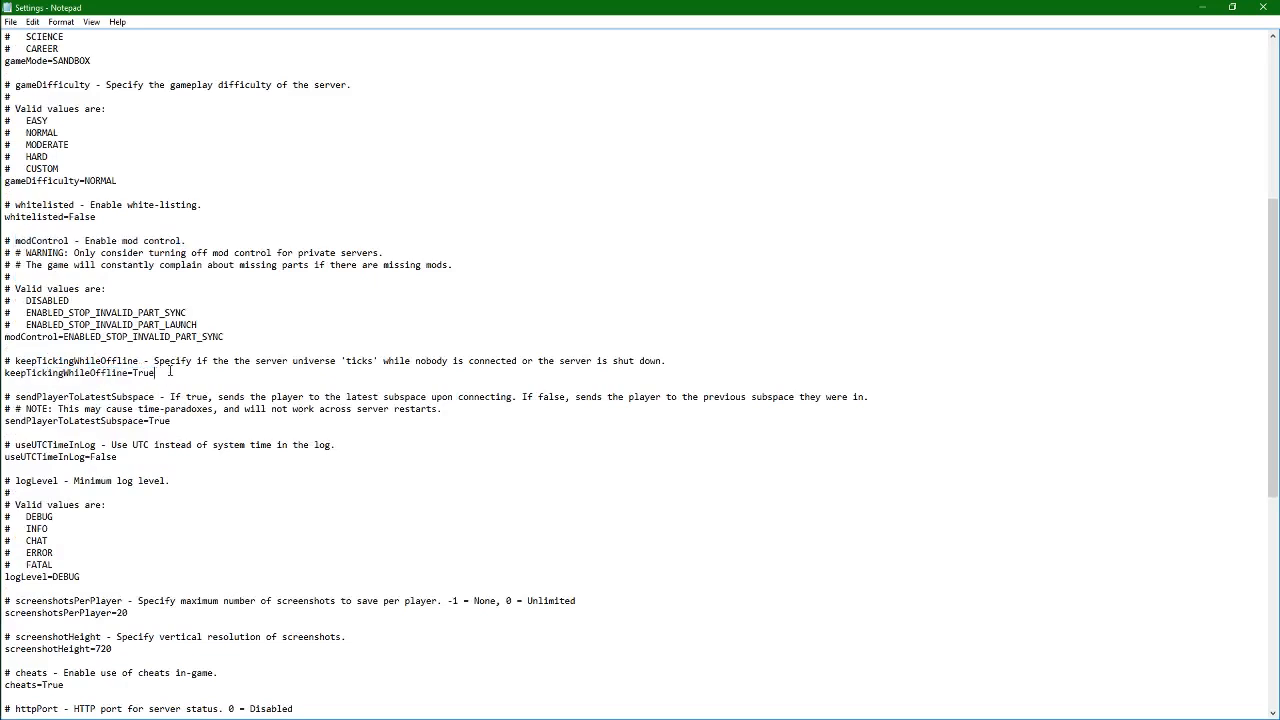
{"action": "double_click", "coordinate": [143, 372]}
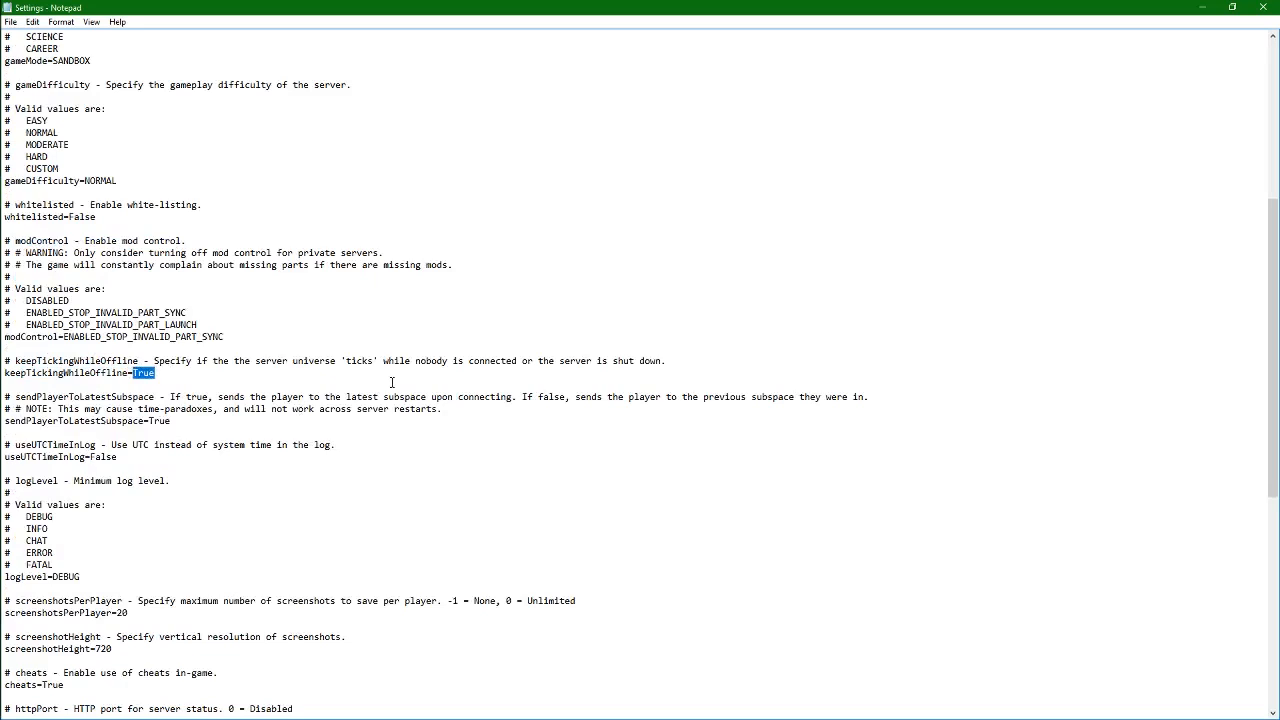
{"action": "mouse_move", "coordinate": [389, 383]}
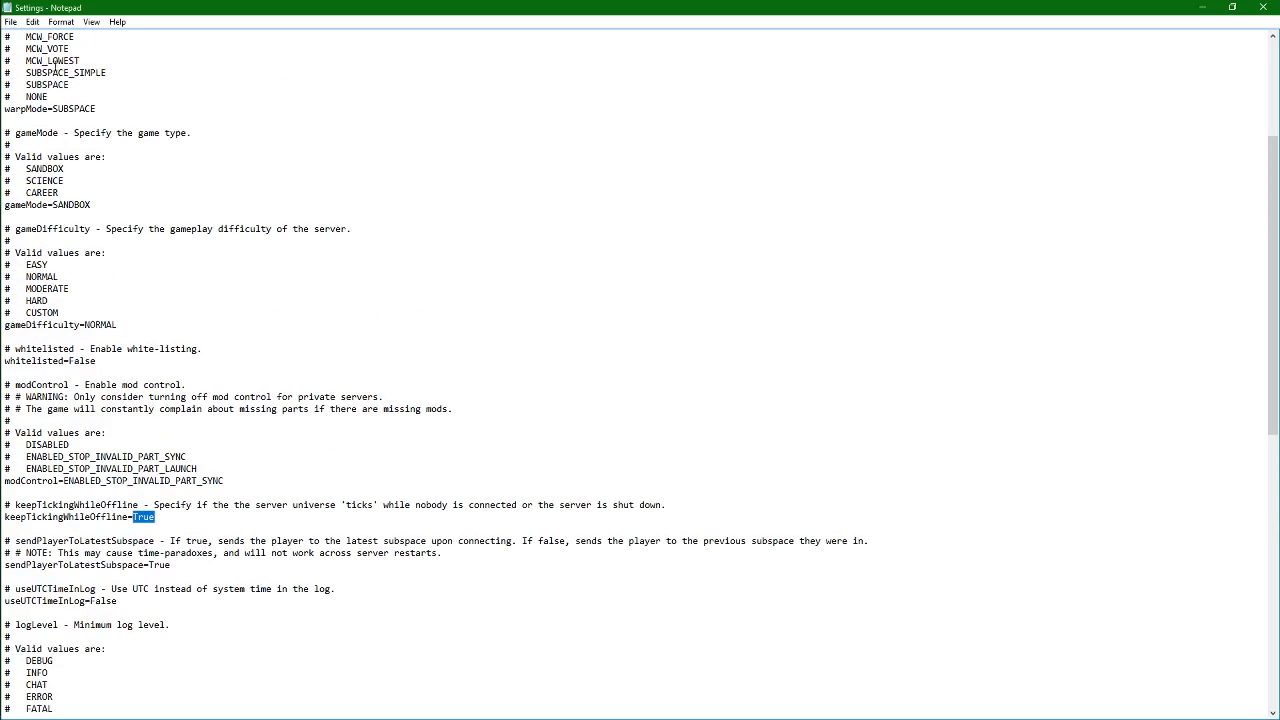
{"action": "scroll", "scroll_direction": "down", "scroll_amount": 3}
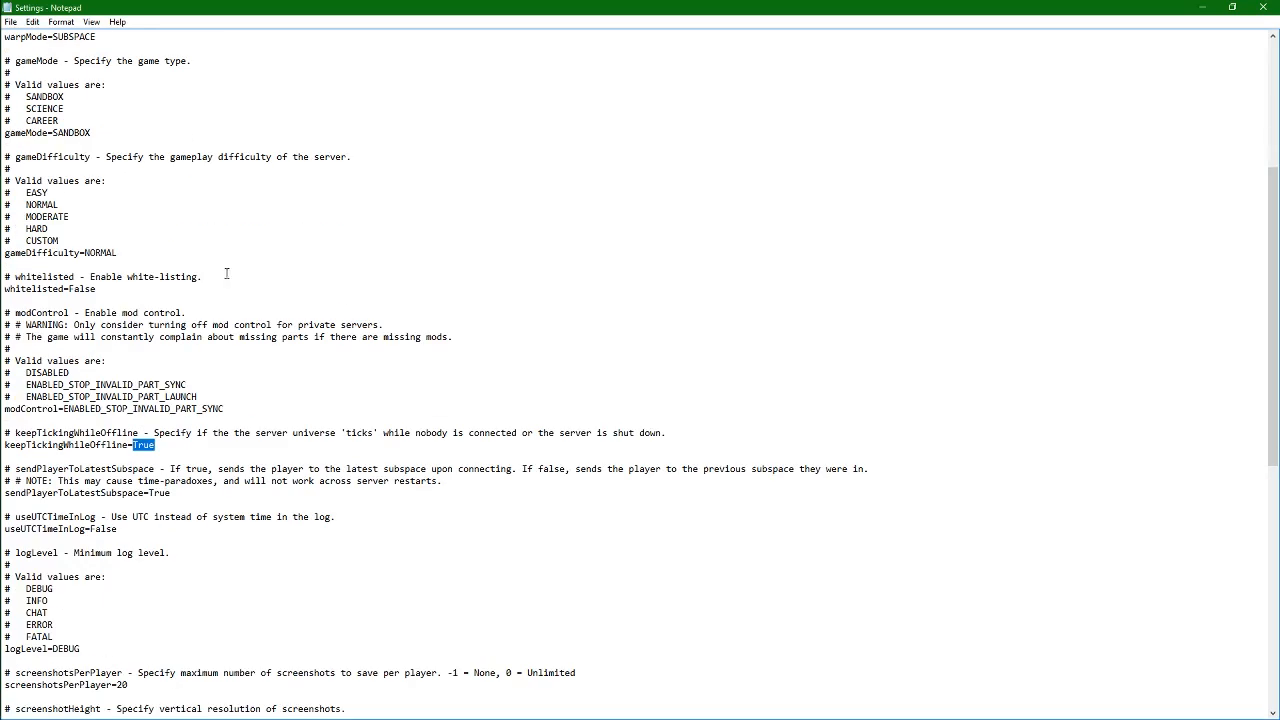
{"action": "mouse_move", "coordinate": [153, 440]}
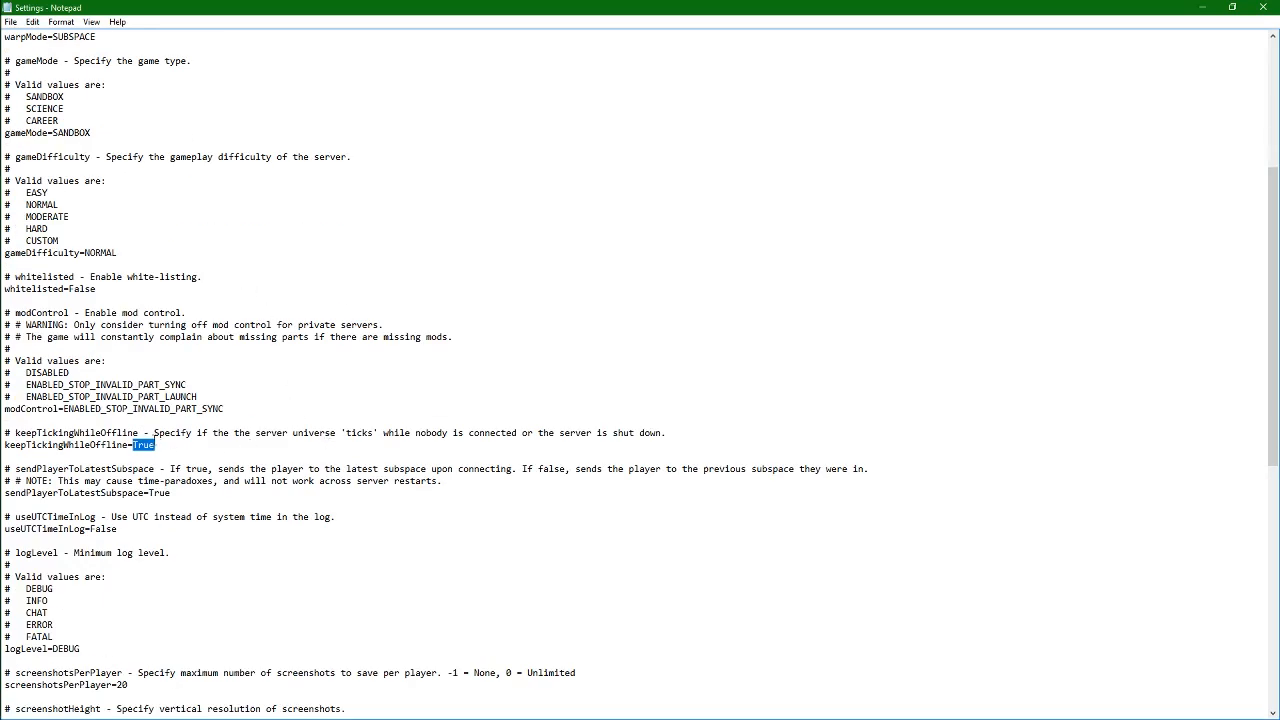
{"action": "scroll", "scroll_direction": "down", "scroll_amount": 3}
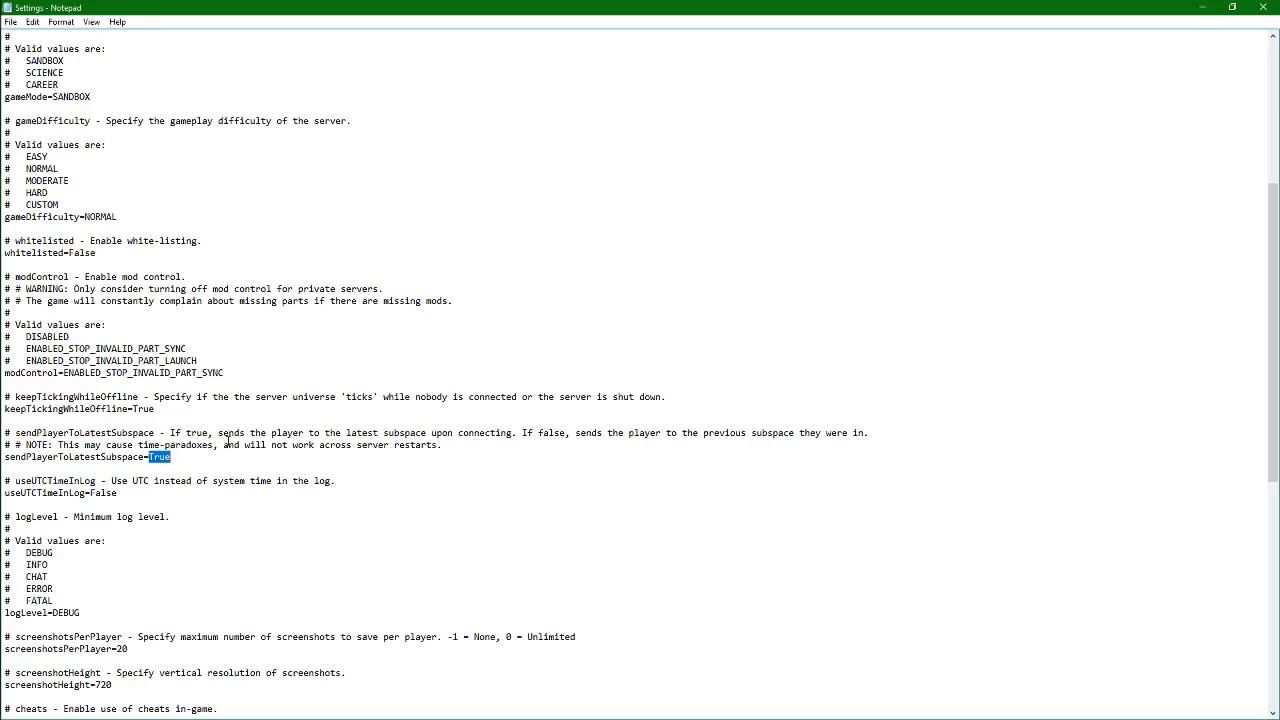
{"action": "scroll", "scroll_direction": "down", "scroll_amount": 3}
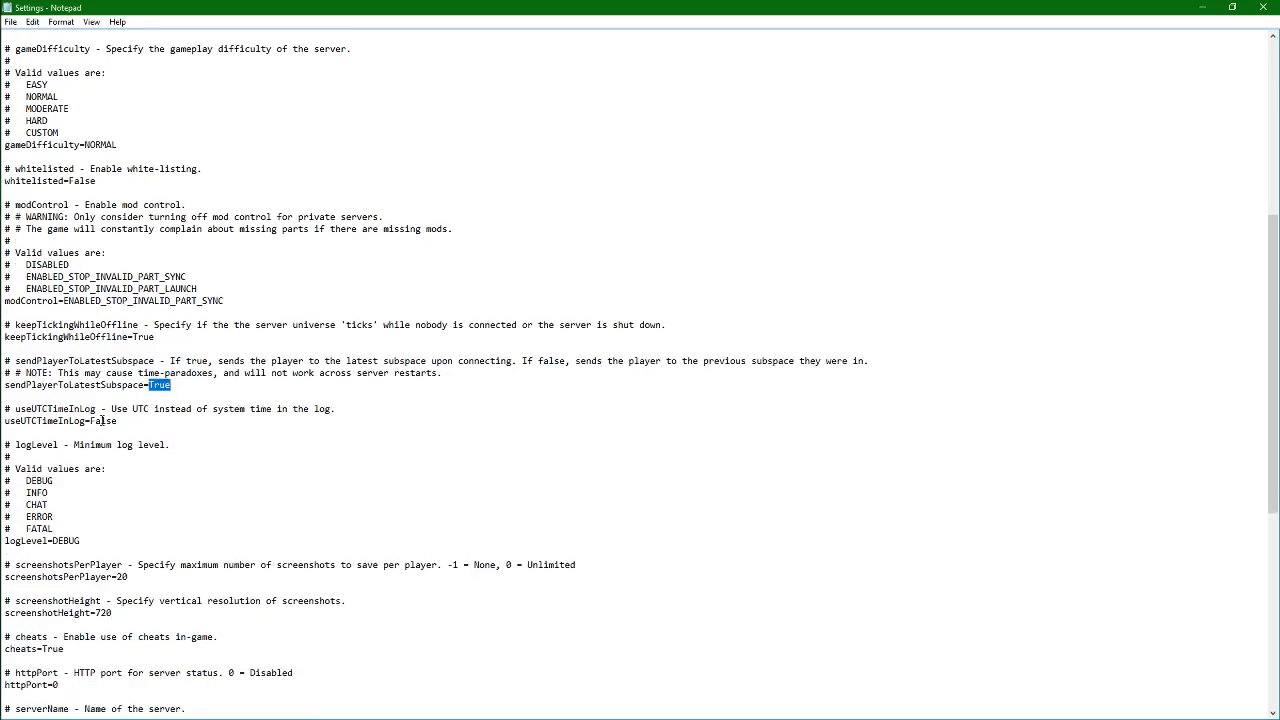
{"action": "scroll", "scroll_direction": "down", "scroll_amount": 3}
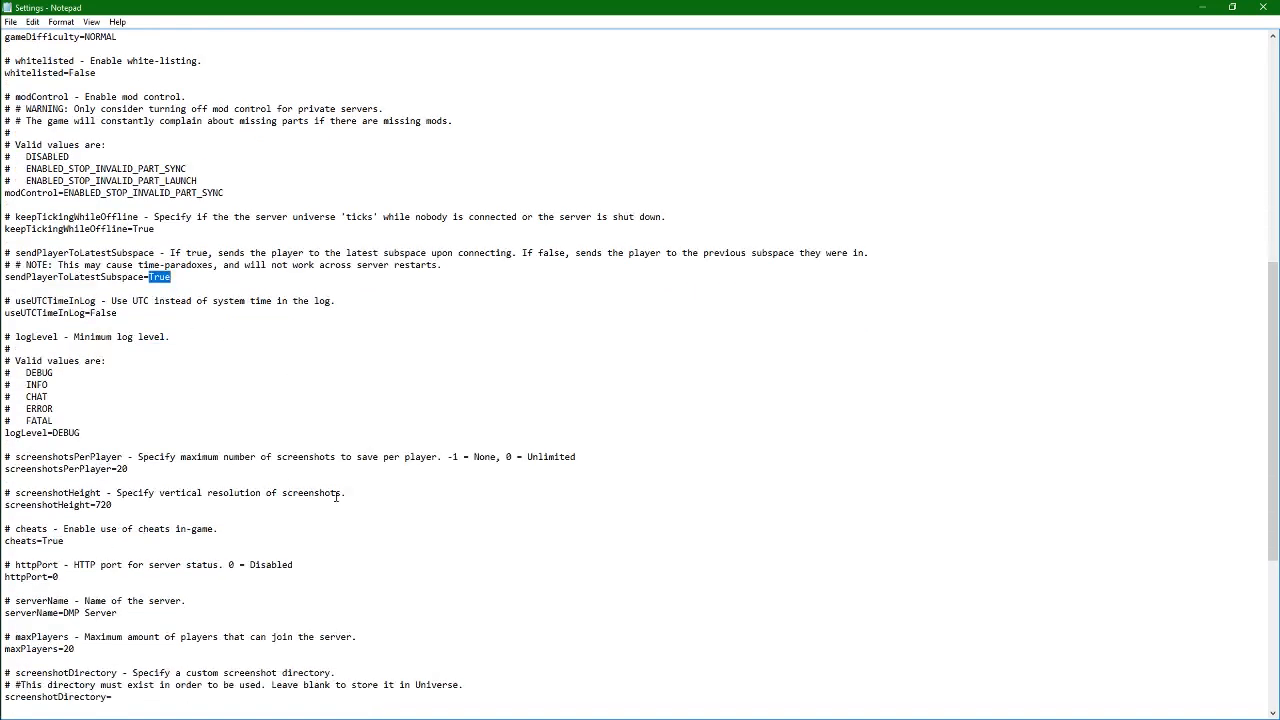
{"action": "scroll", "scroll_direction": "down", "scroll_amount": 3}
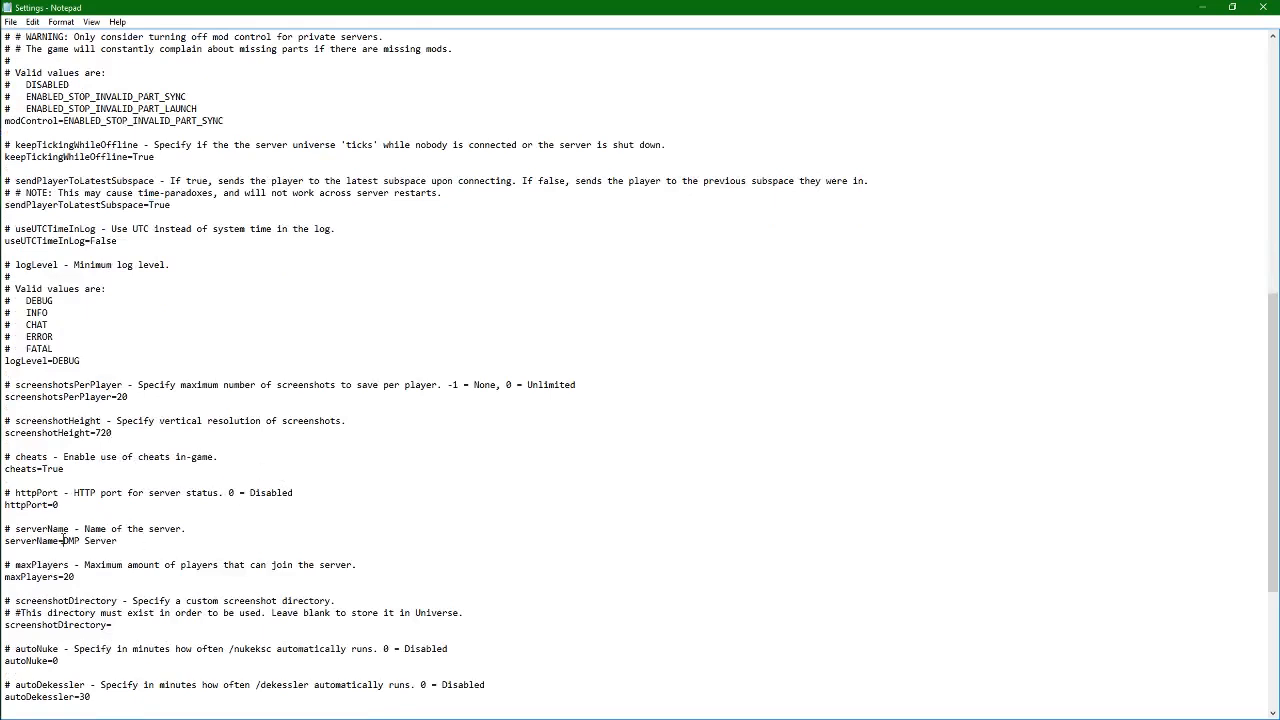
Set serverName to 'Twitchi Server' in Settings, then save and close Notepad
{"action": "type", "text": "Twitchi"}
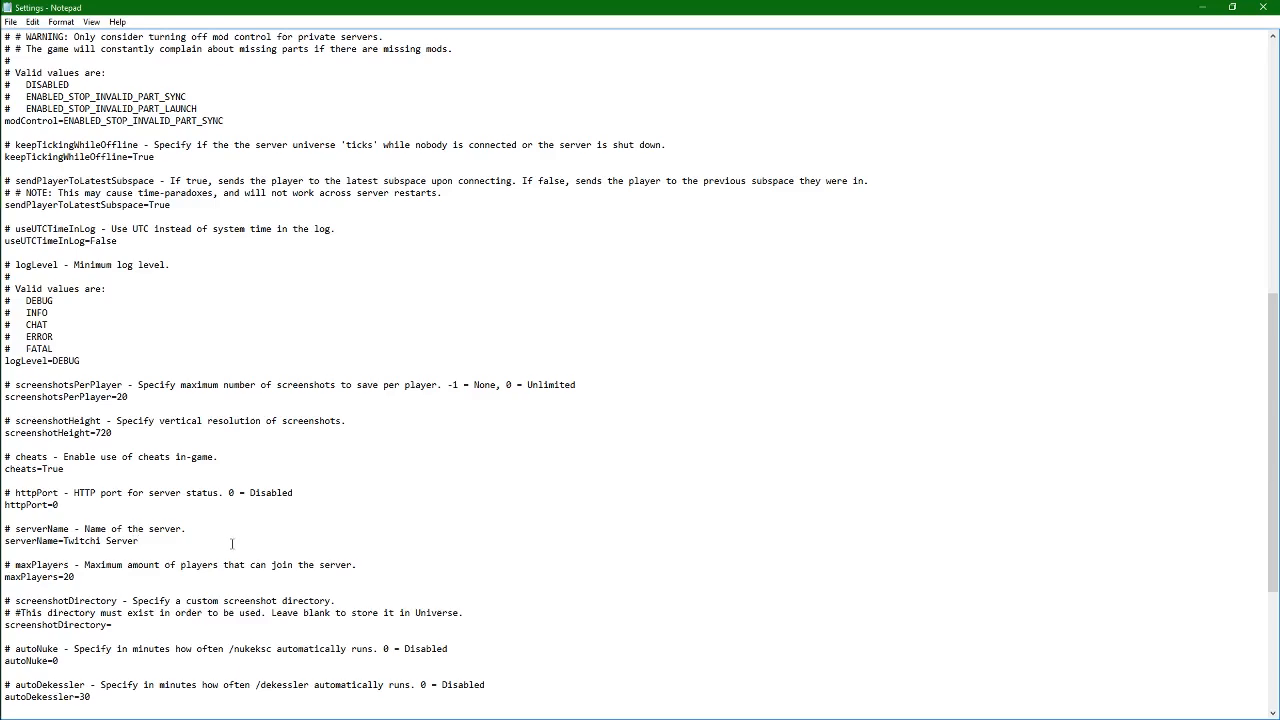
{"action": "scroll", "scroll_direction": "down", "scroll_amount": 3}
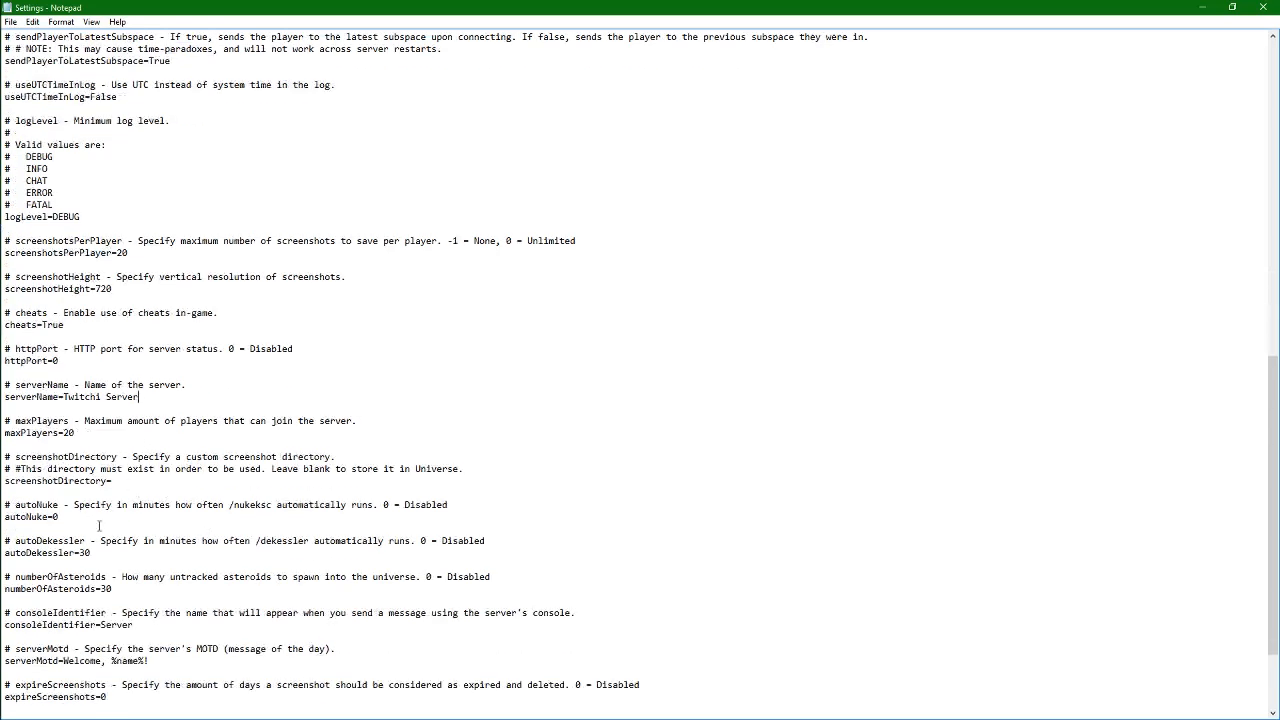
{"action": "scroll", "scroll_direction": "down", "scroll_amount": 3}
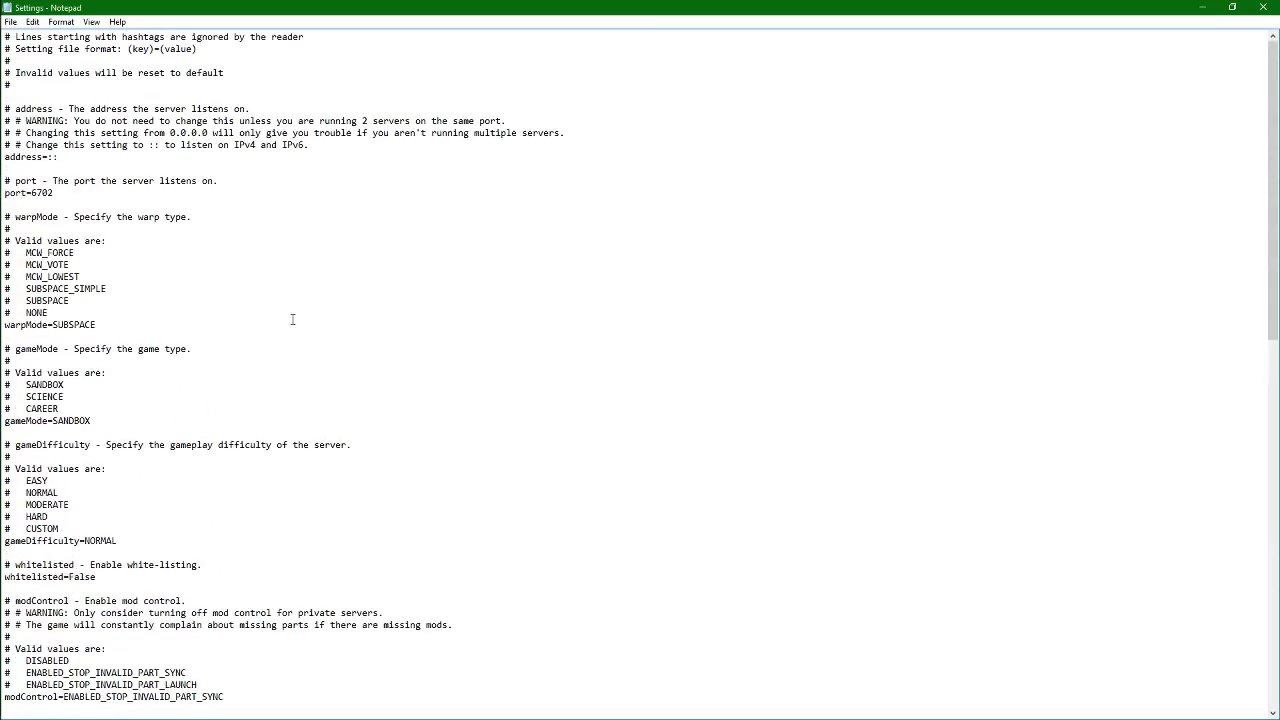
{"action": "left_click", "coordinate": [10, 22]}
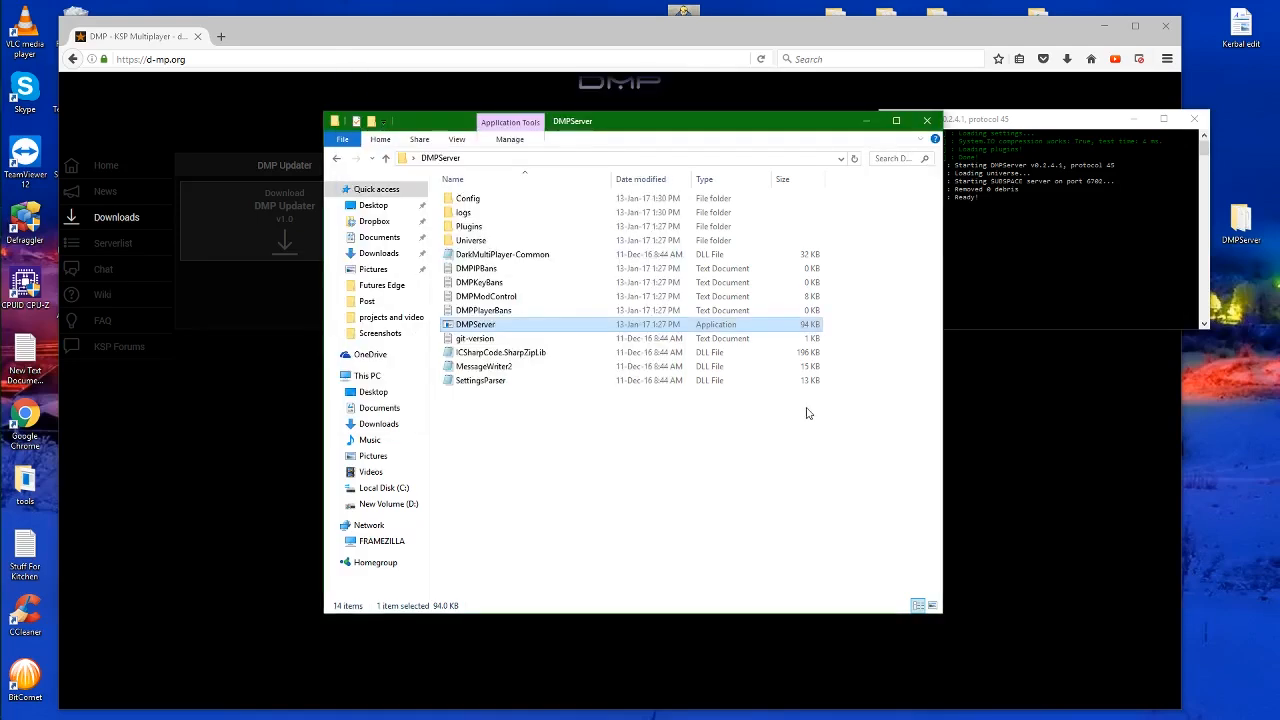
{"action": "mouse_move", "coordinate": [425, 30]}
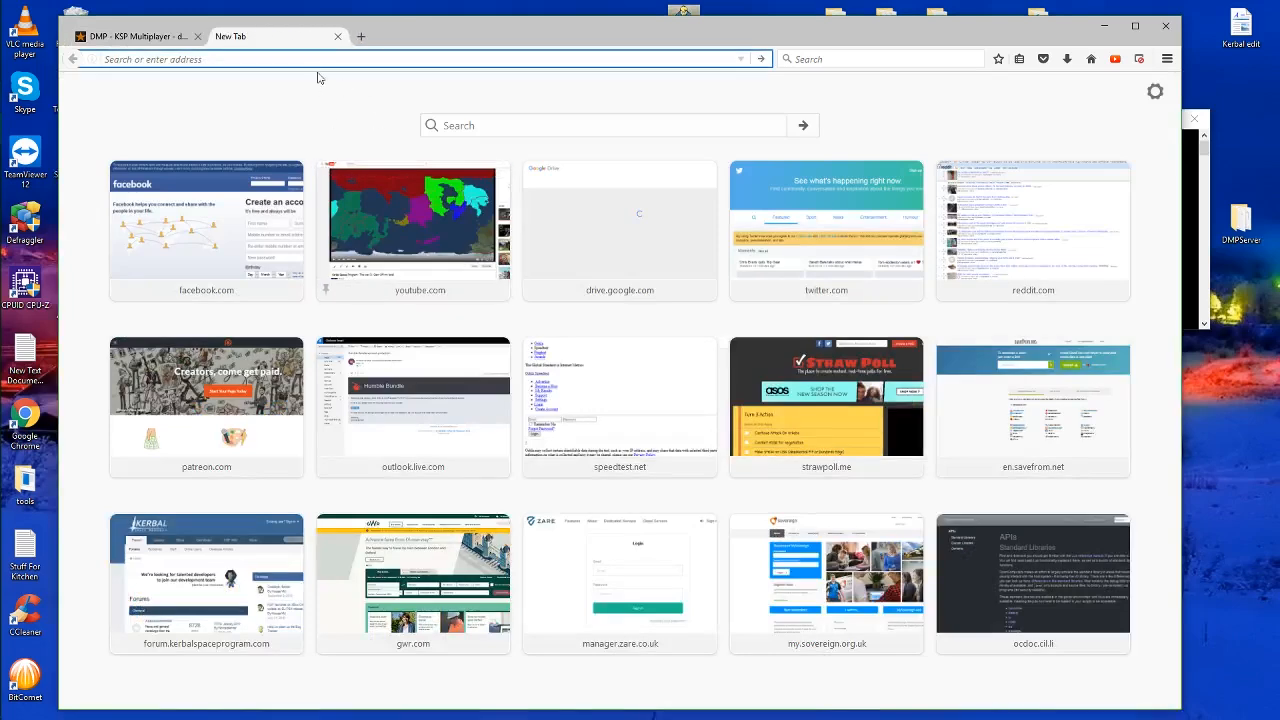
Search 'external ip' in a new Firefox tab, check the result, then close the tab
{"action": "type", "text": "external+ip&t=ffab&ia=web"}
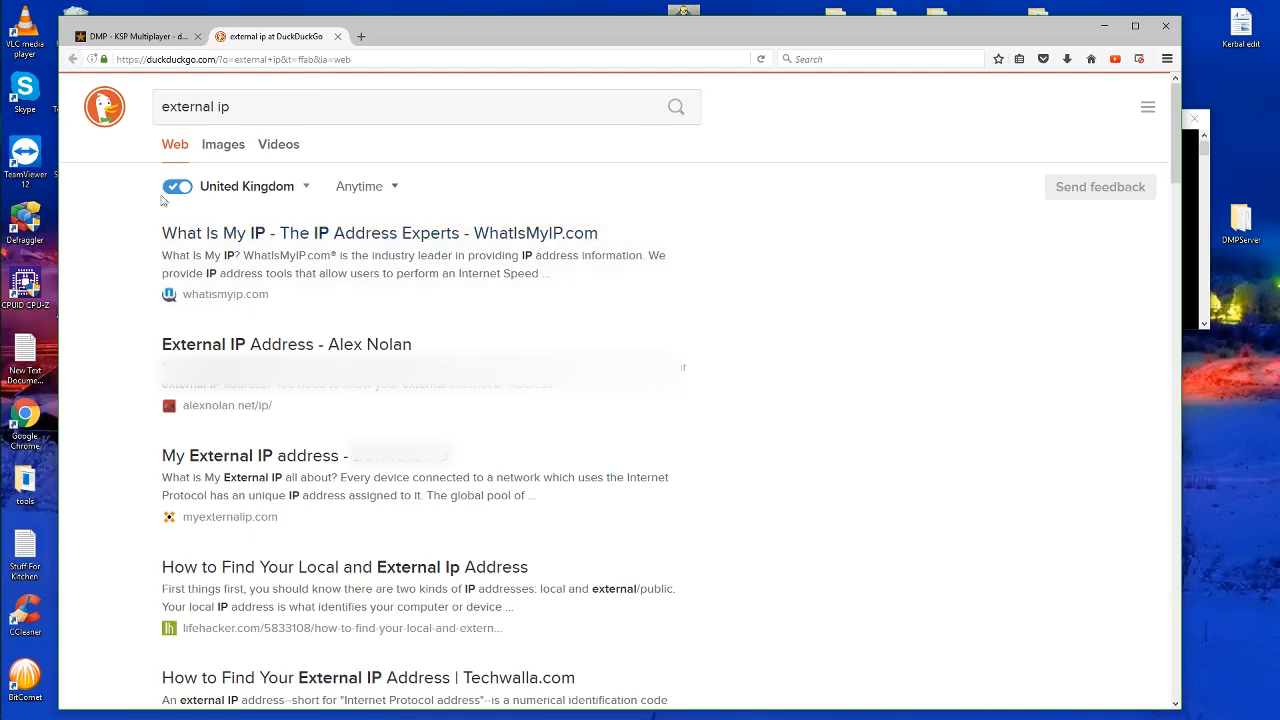
{"action": "mouse_move", "coordinate": [193, 217]}
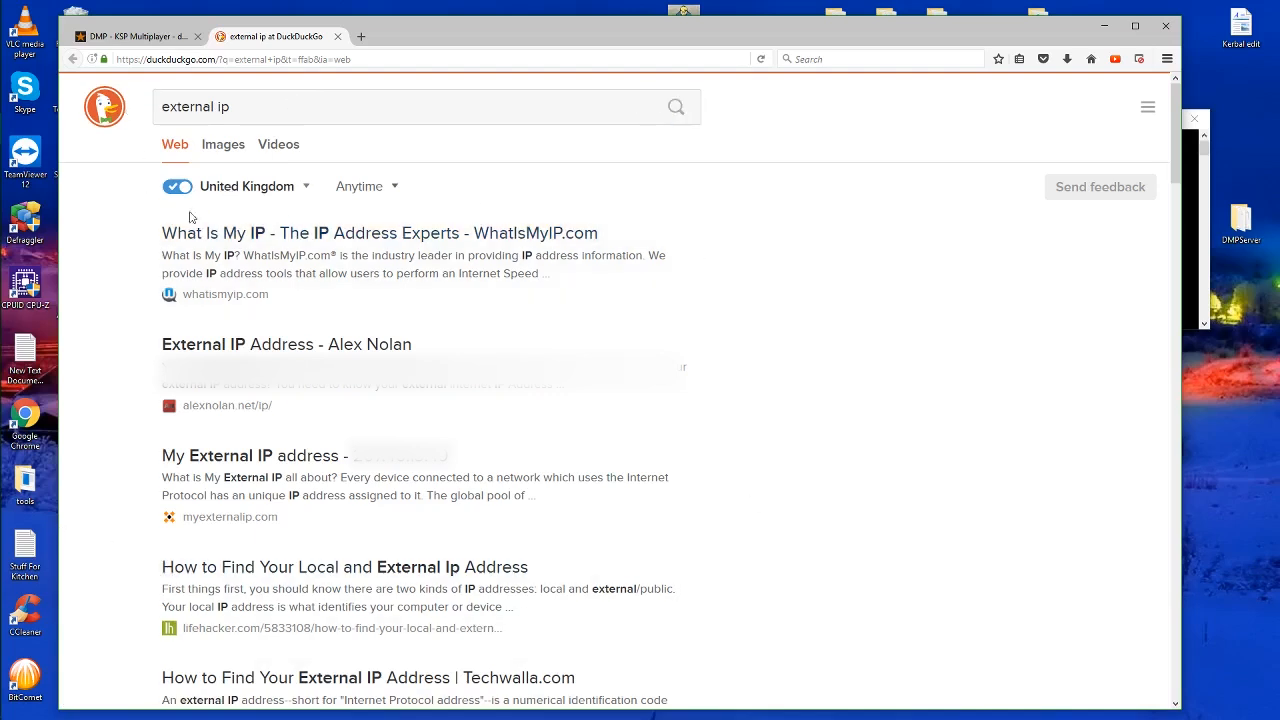
{"action": "left_click", "coordinate": [255, 455]}
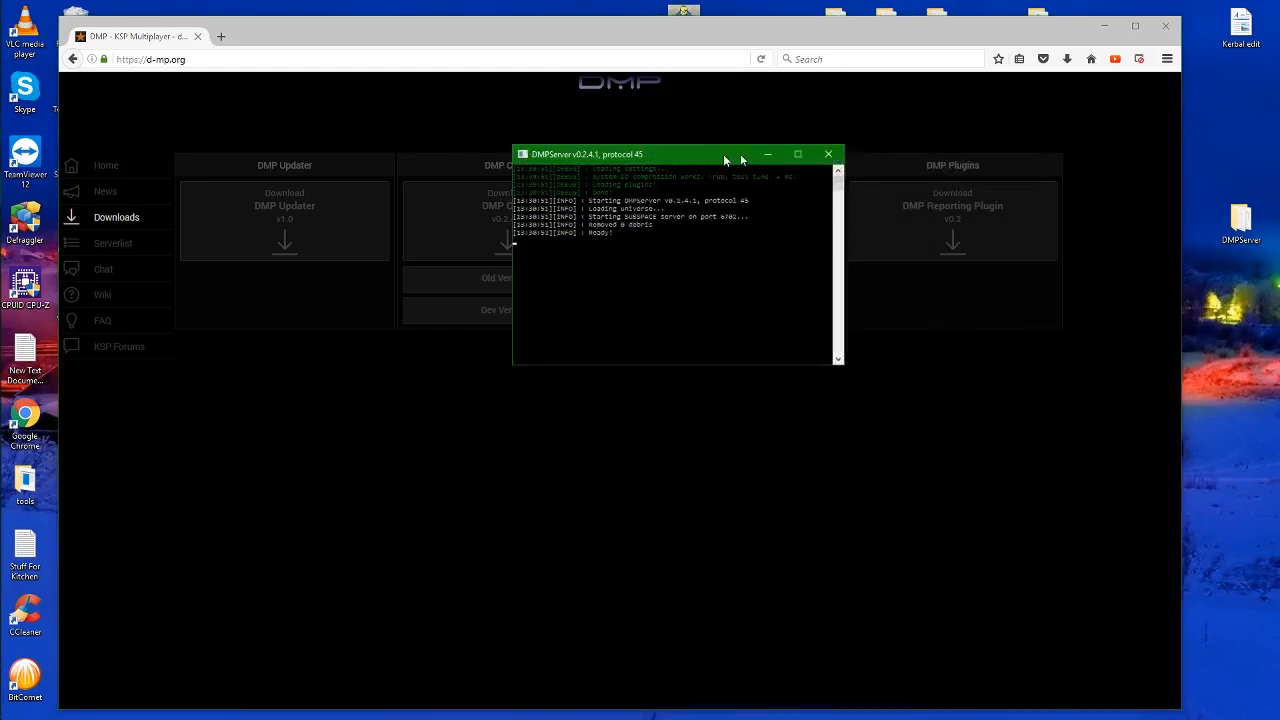
{"action": "left_click_drag", "start_coordinate": [677, 154], "coordinate": [560, 155]}
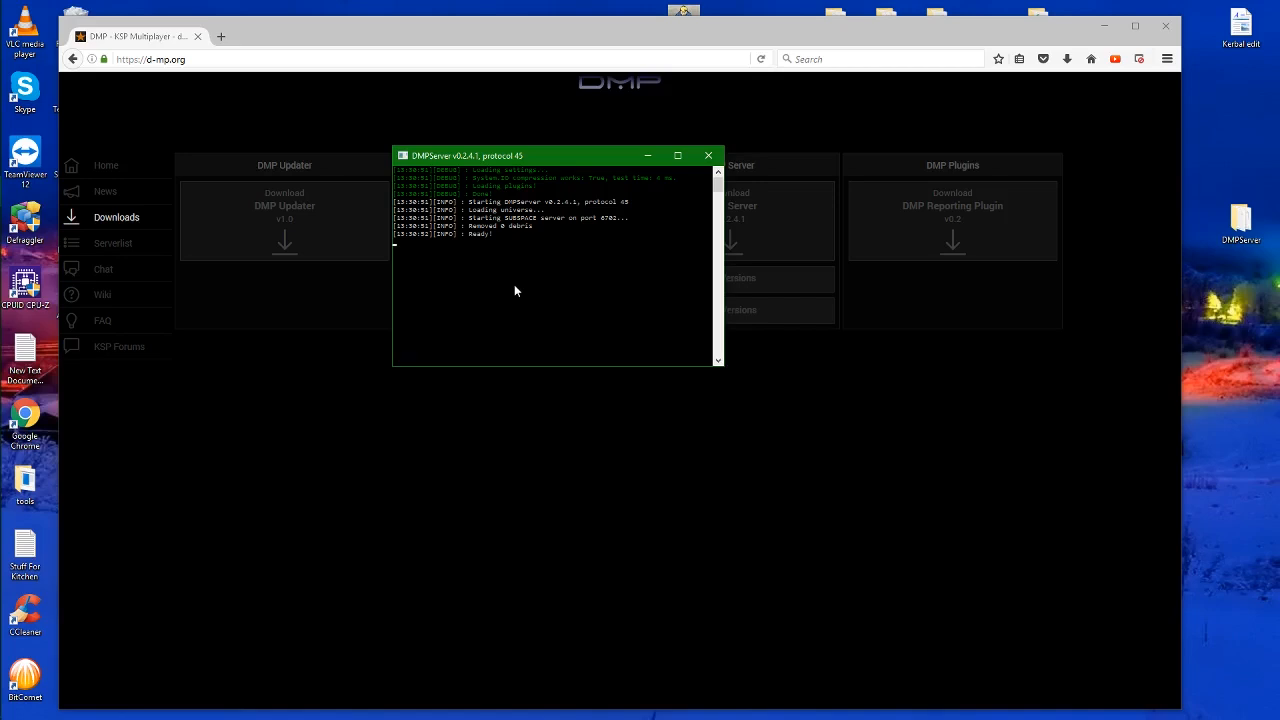
{"action": "mouse_move", "coordinate": [453, 257]}
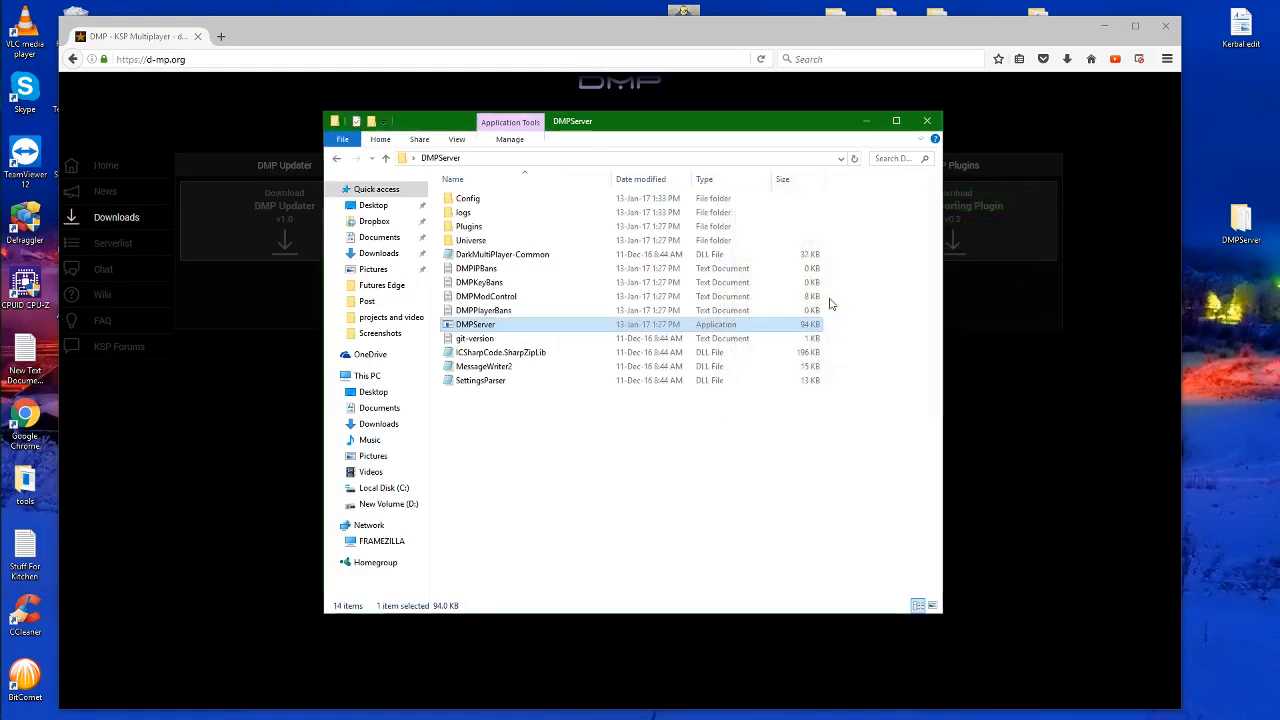
{"action": "double_click", "coordinate": [475, 324]}
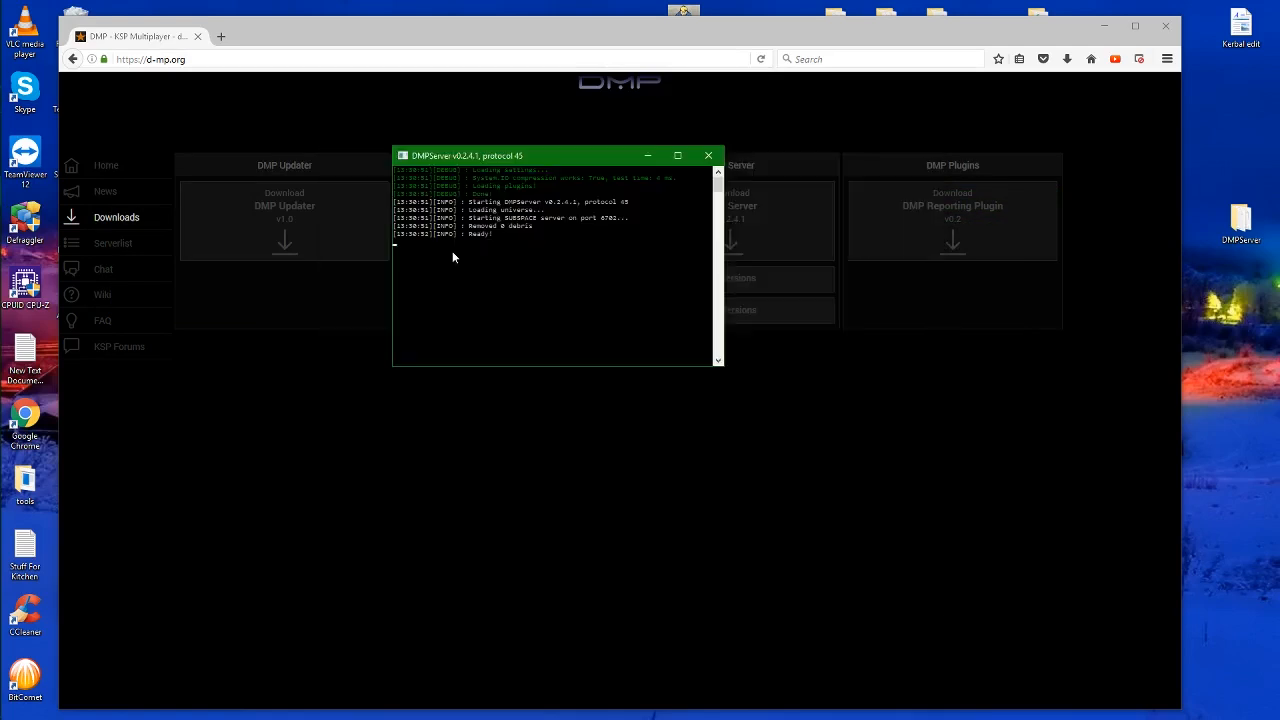